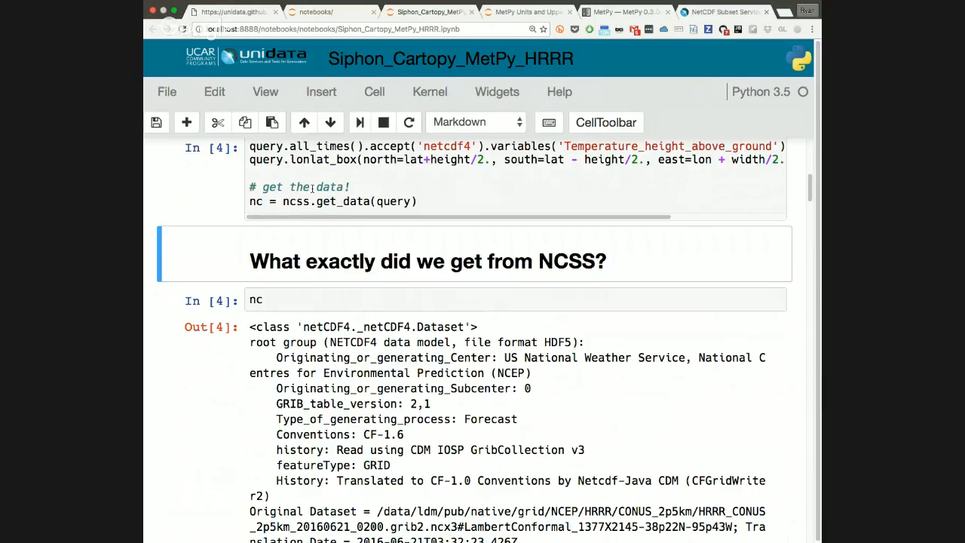
Step: Scroll through the printed netCDF4 Dataset summary to review the HRRR file's attributes
scroll(down, 3)
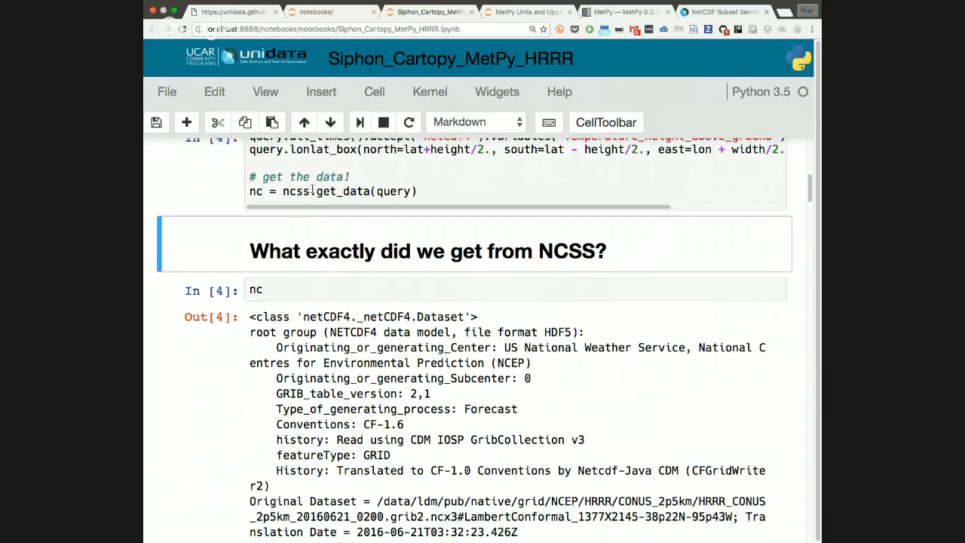
scroll(down, 3)
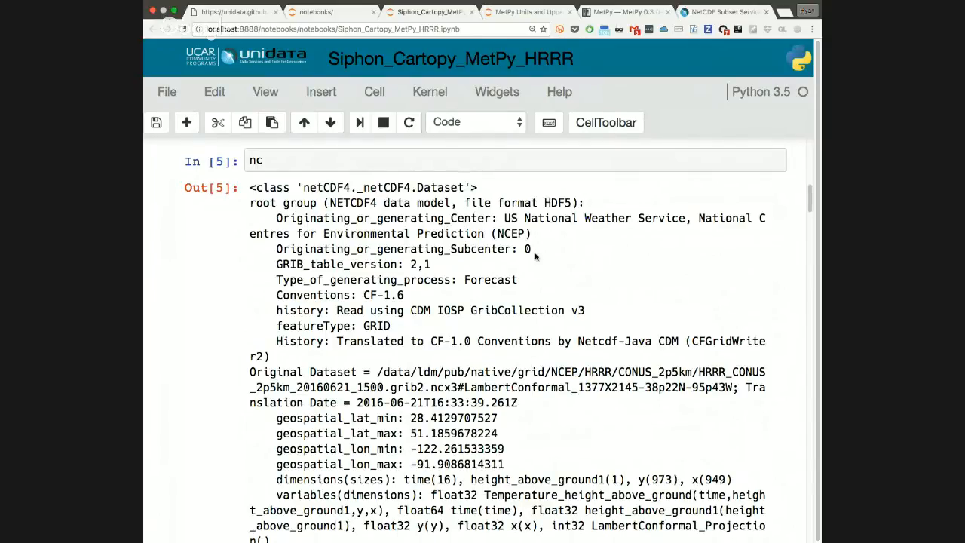
scroll(down, 3)
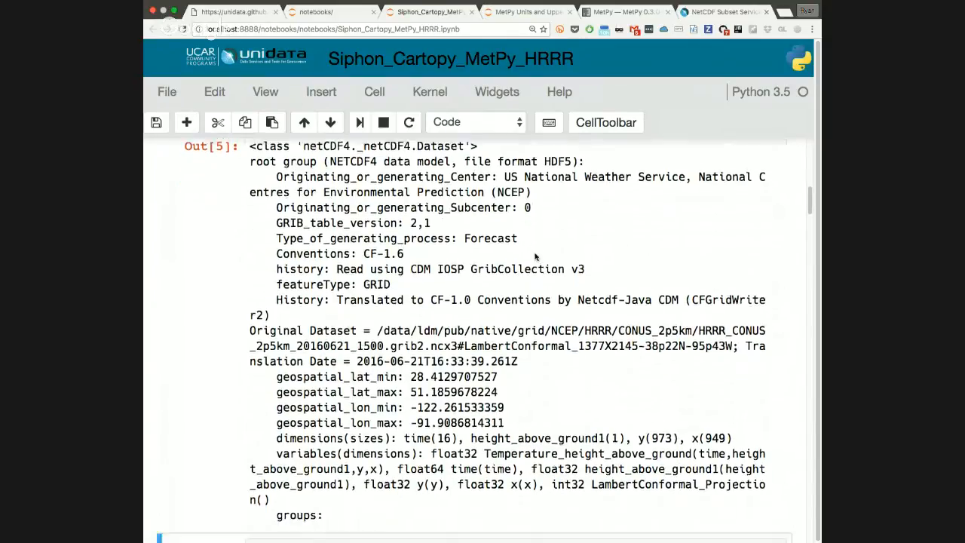
scroll(down, 3)
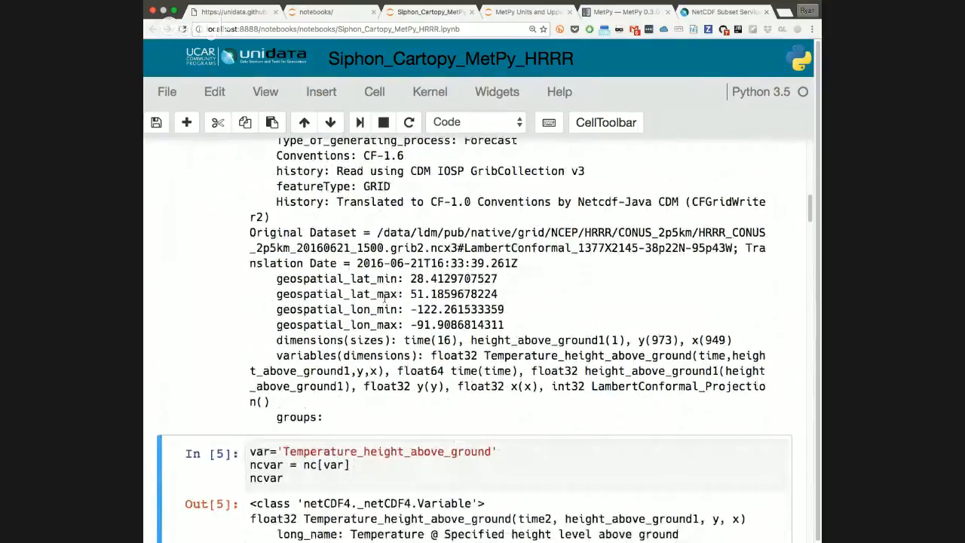
scroll(up, 3)
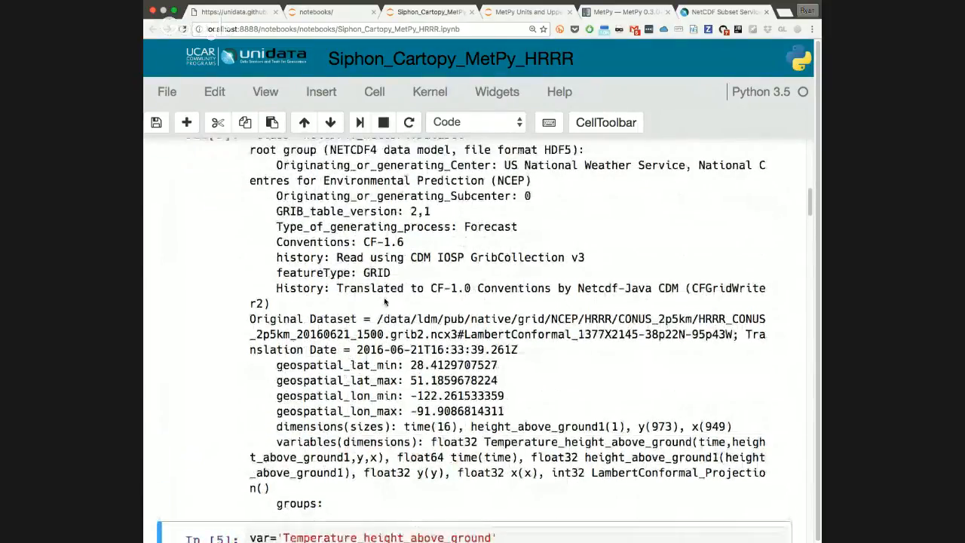
scroll(up, 3)
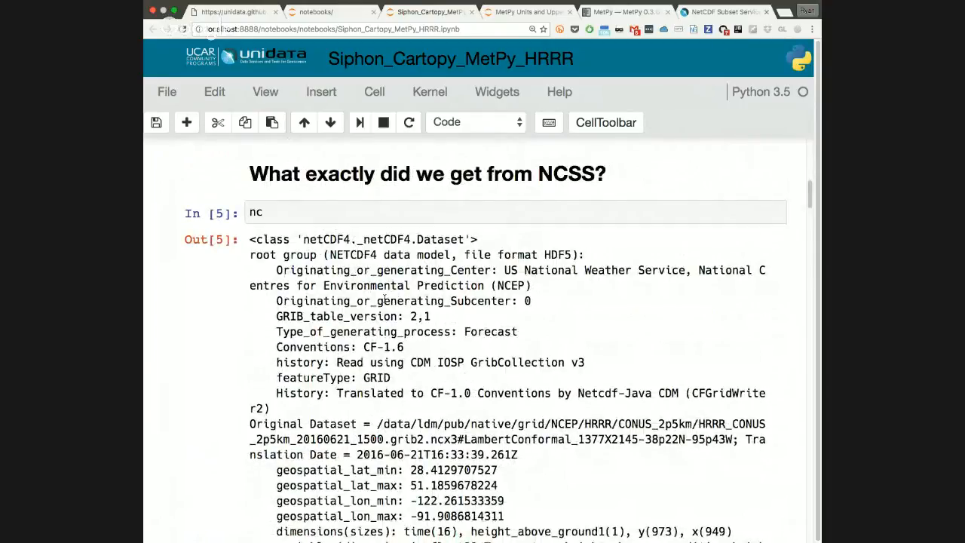
mouse_move(243, 332)
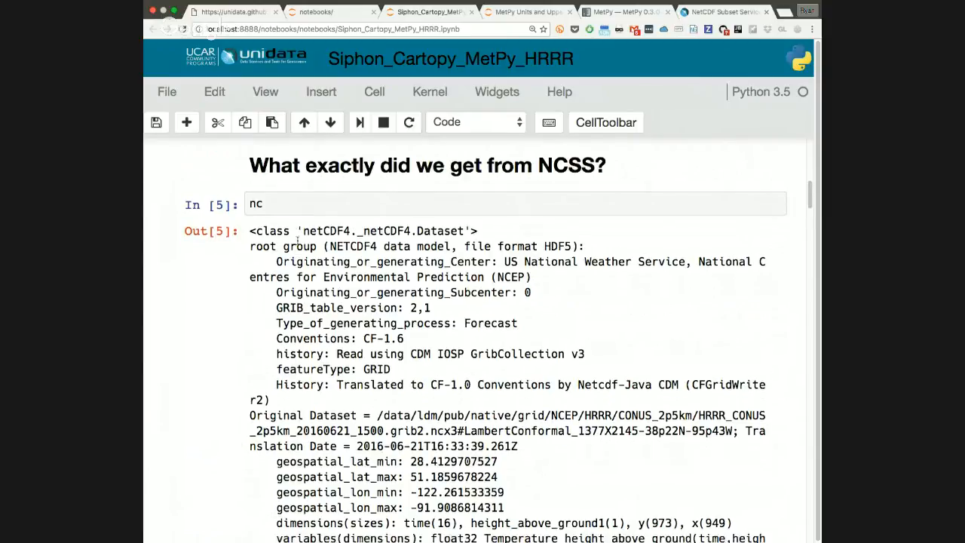
scroll(down, 3)
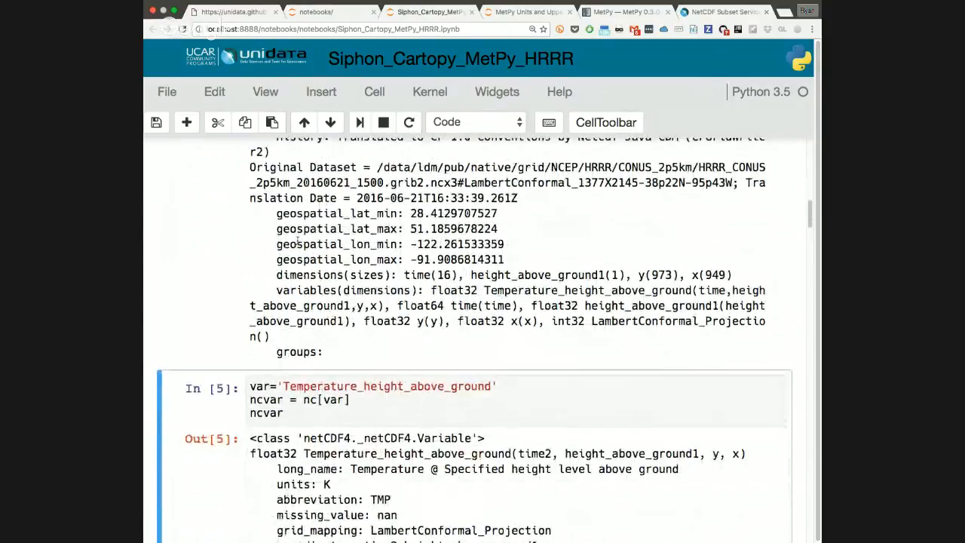
scroll(up, 3)
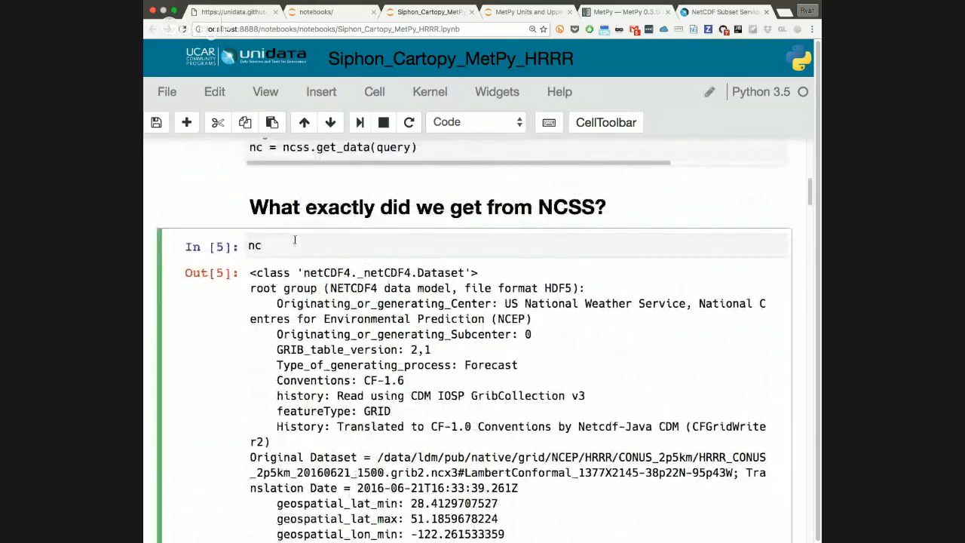
Step: Insert a cell below nc and run nc.variables.keys() to list the variable names
click(321, 92)
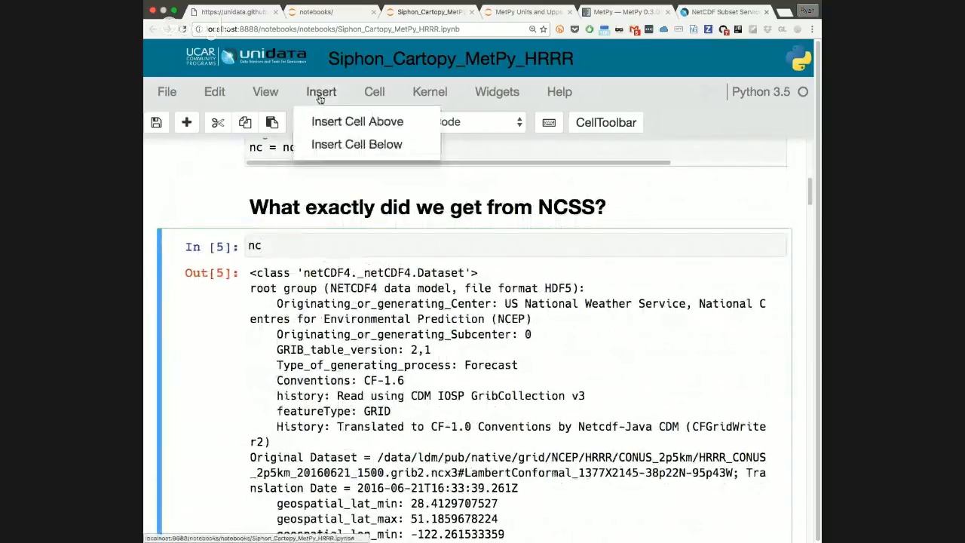
click(355, 145)
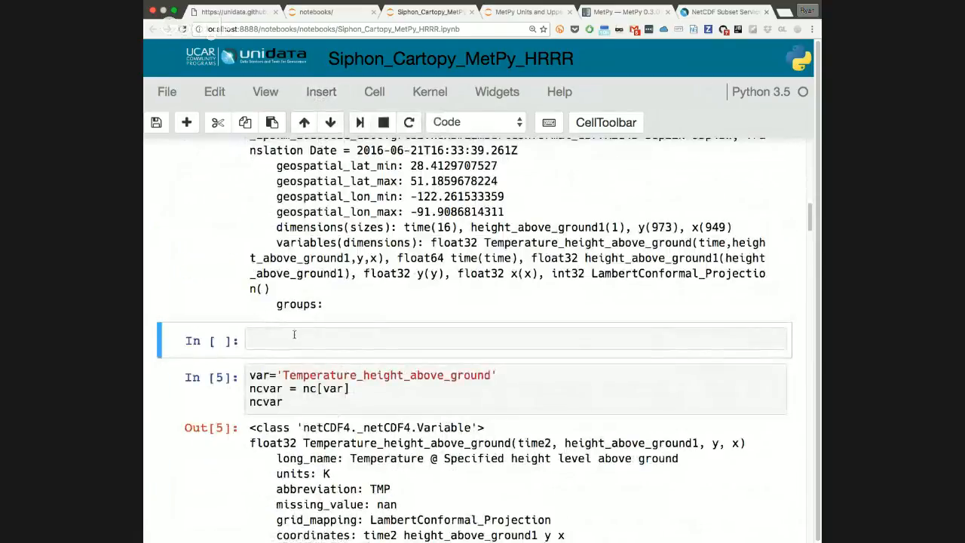
text(nv.)
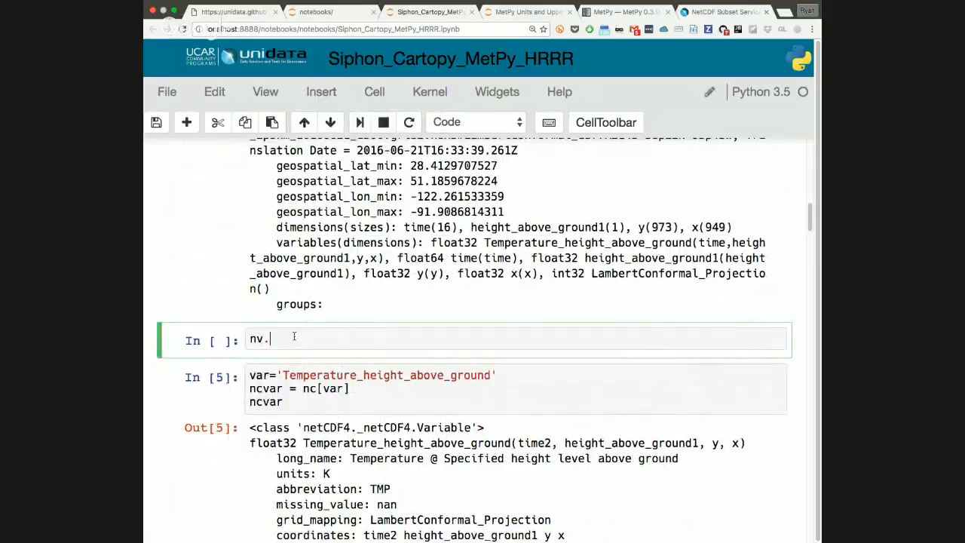
text(variab)
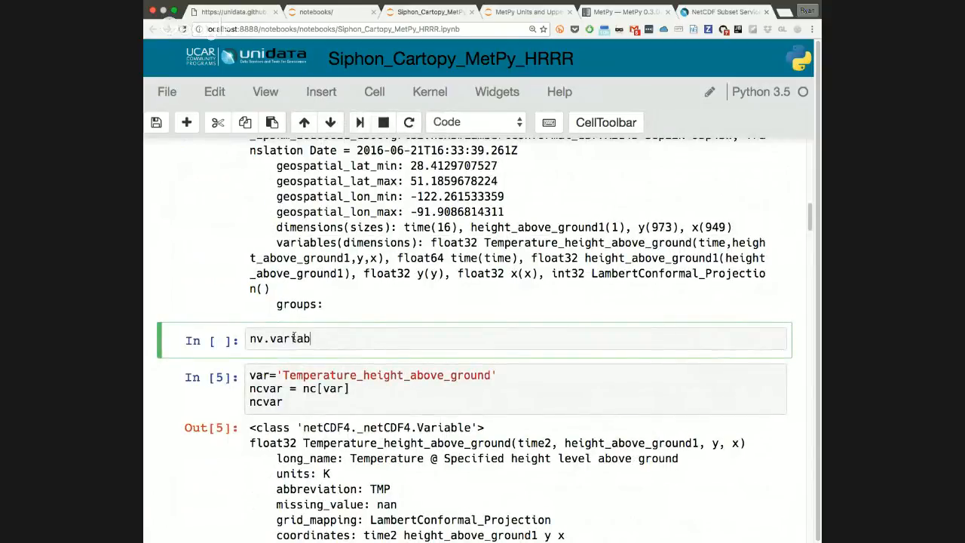
text(le)
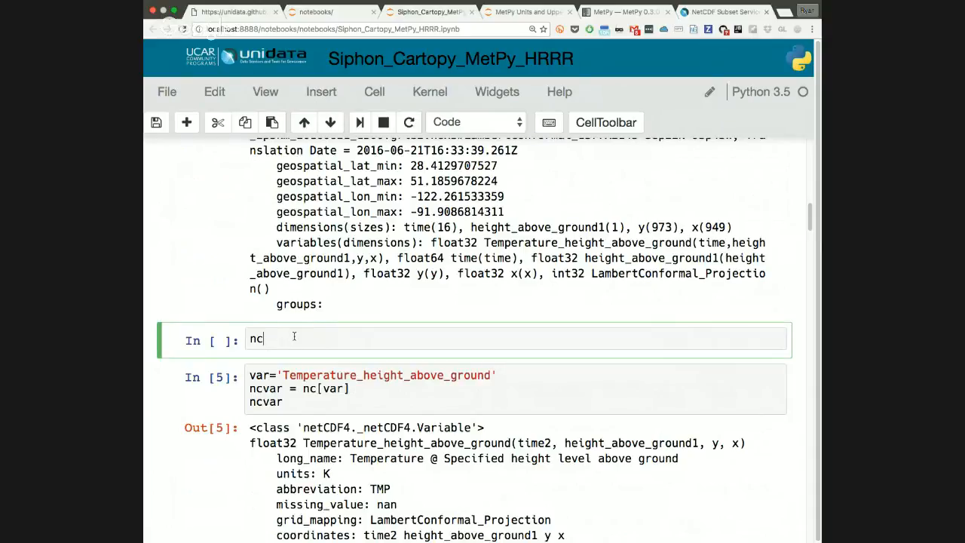
text(.variables)
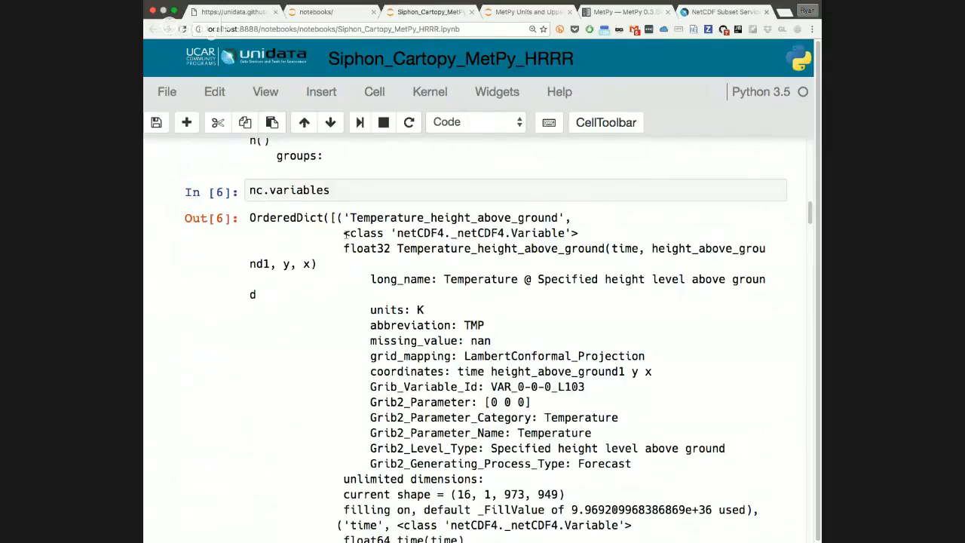
scroll(down, 3)
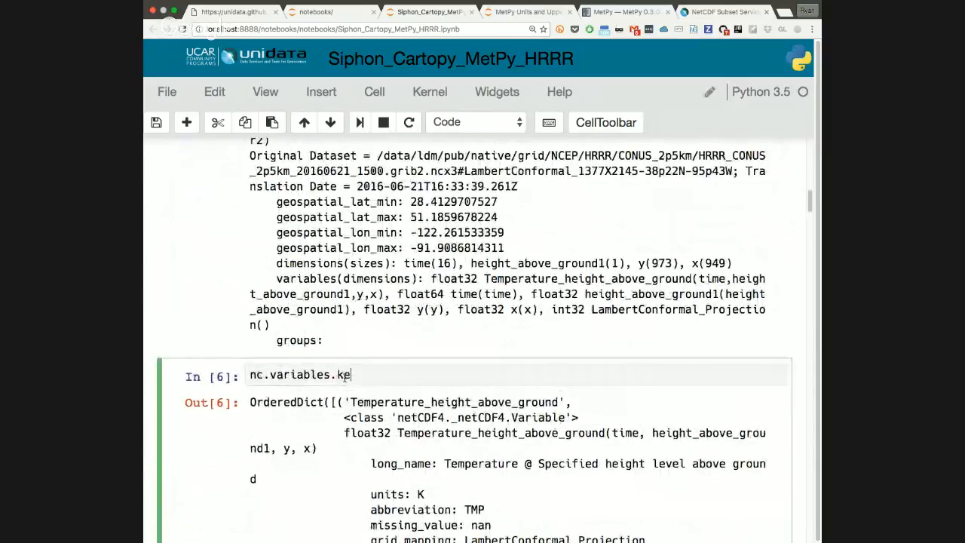
text(ys())
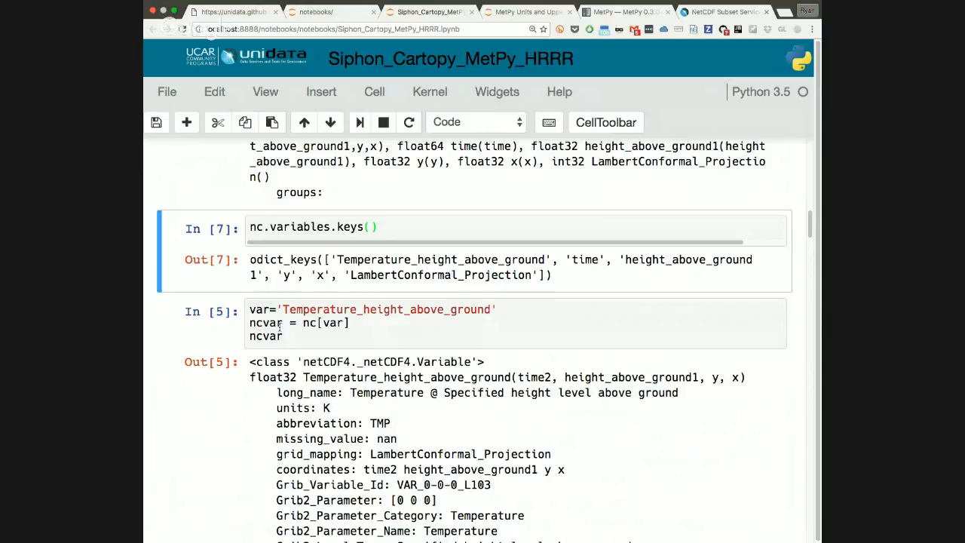
Step: Re-run the Temperature_height_above_ground cell to show its dimensions and shape (16, 1, 973, 949)
scroll(up, 3)
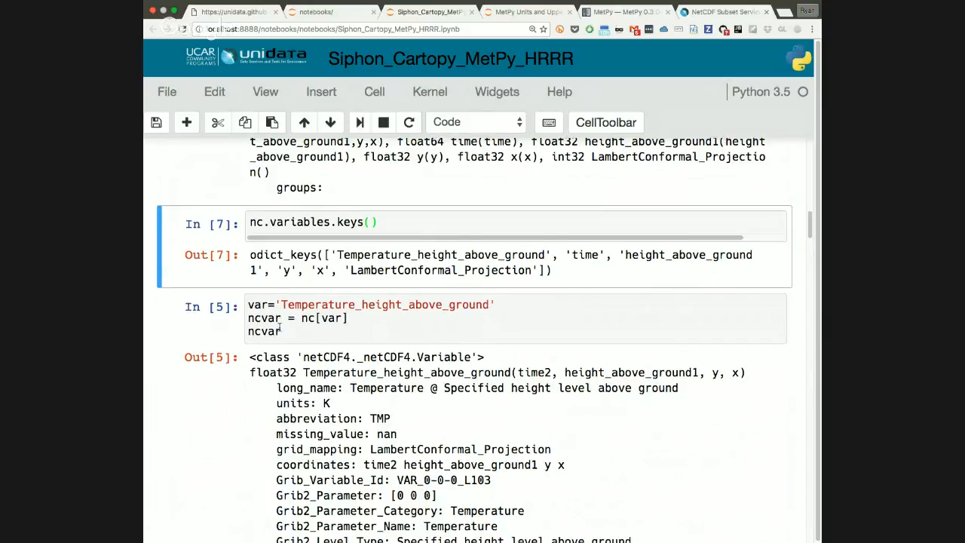
scroll(down, 3)
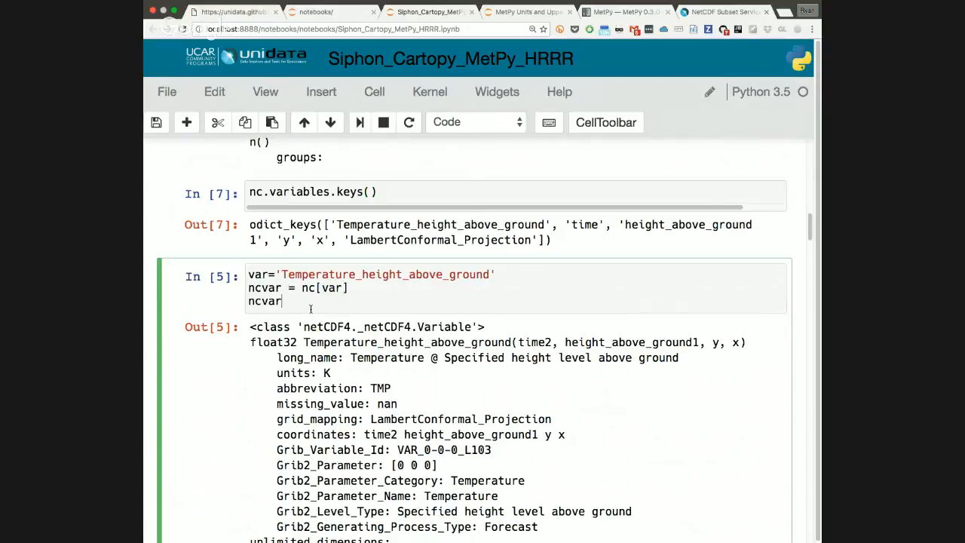
key(shift+Return)
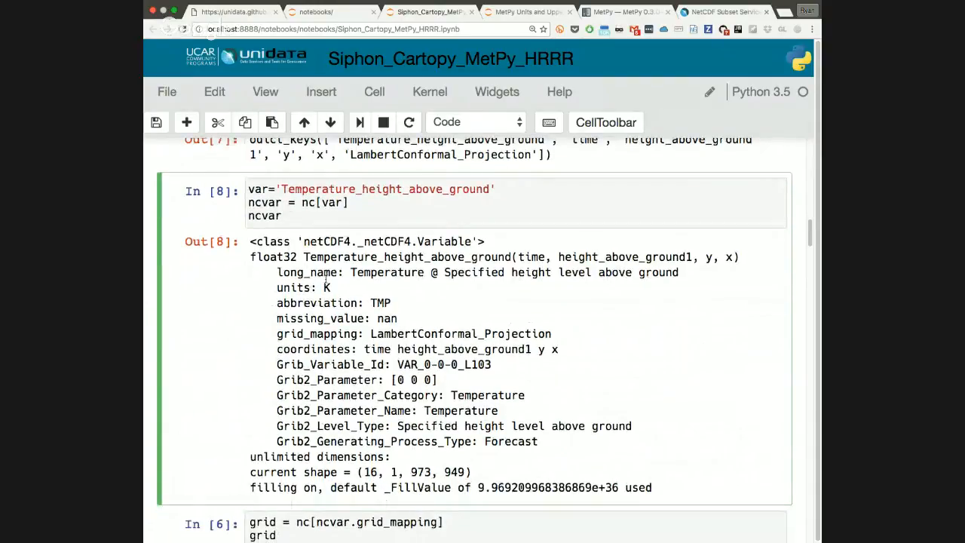
Step: Re-run the grid-mapping cell and select the LambertConformal_Projection name in its output
scroll(down, 3)
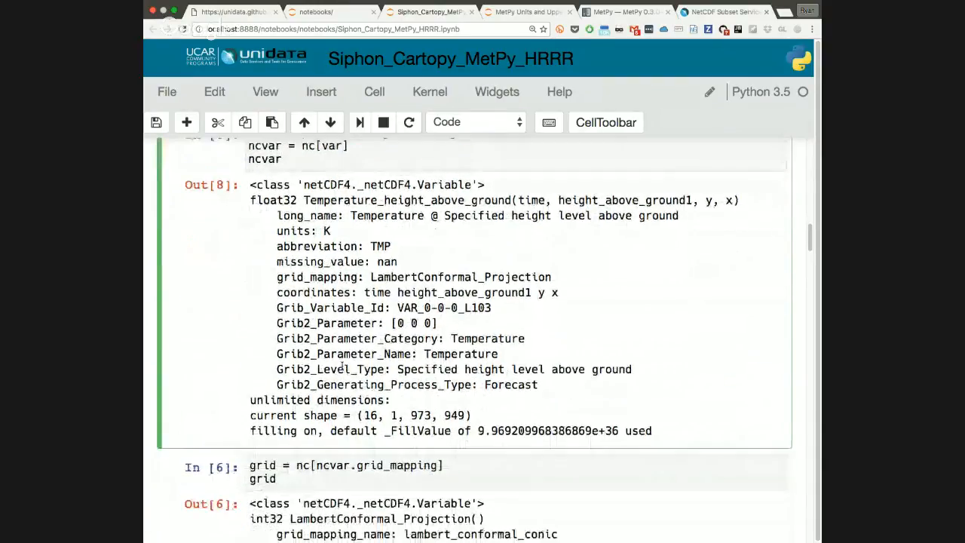
scroll(down, 3)
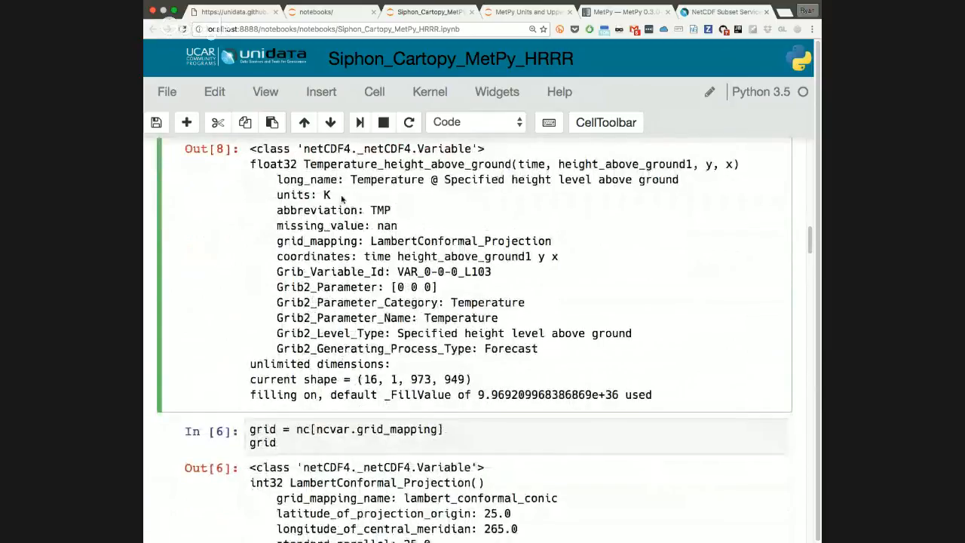
mouse_move(317, 235)
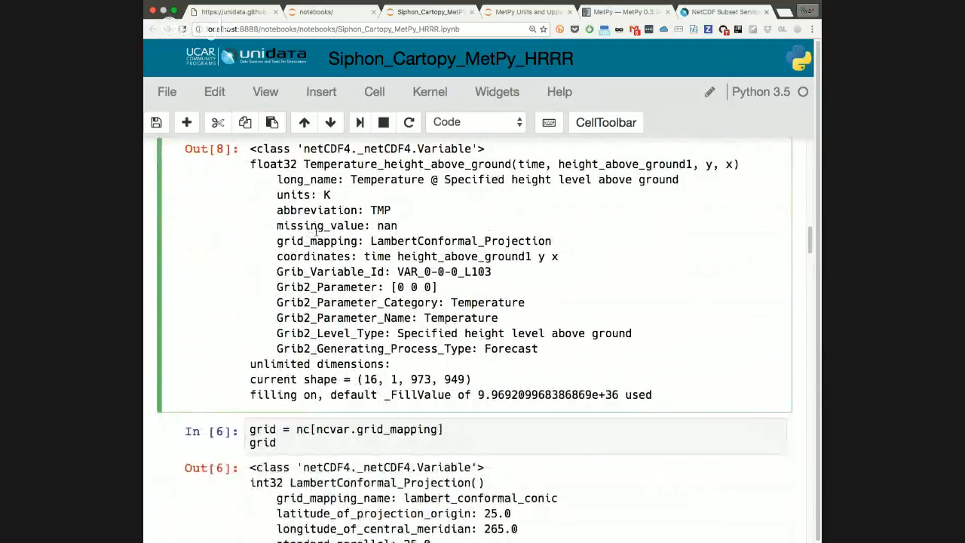
mouse_move(475, 232)
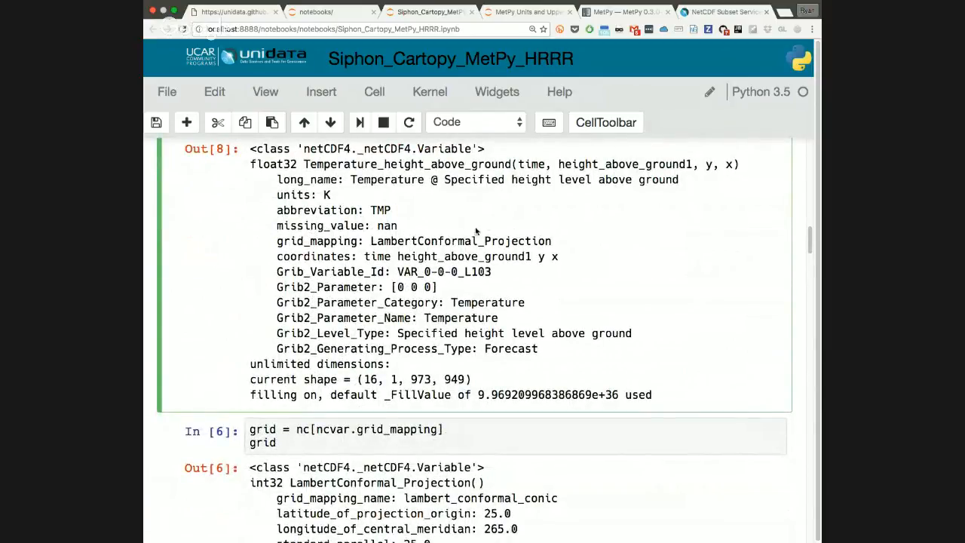
double_click(461, 242)
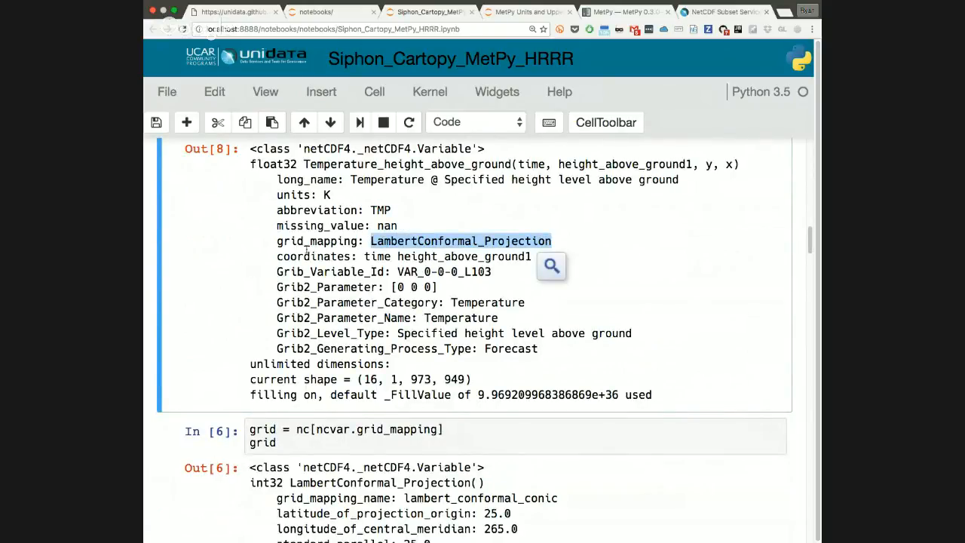
scroll(down, 3)
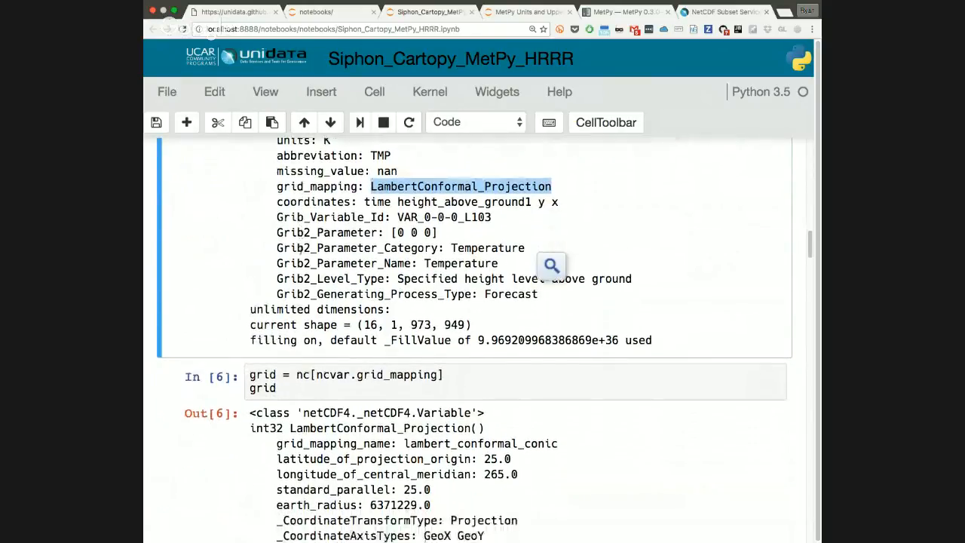
scroll(down, 3)
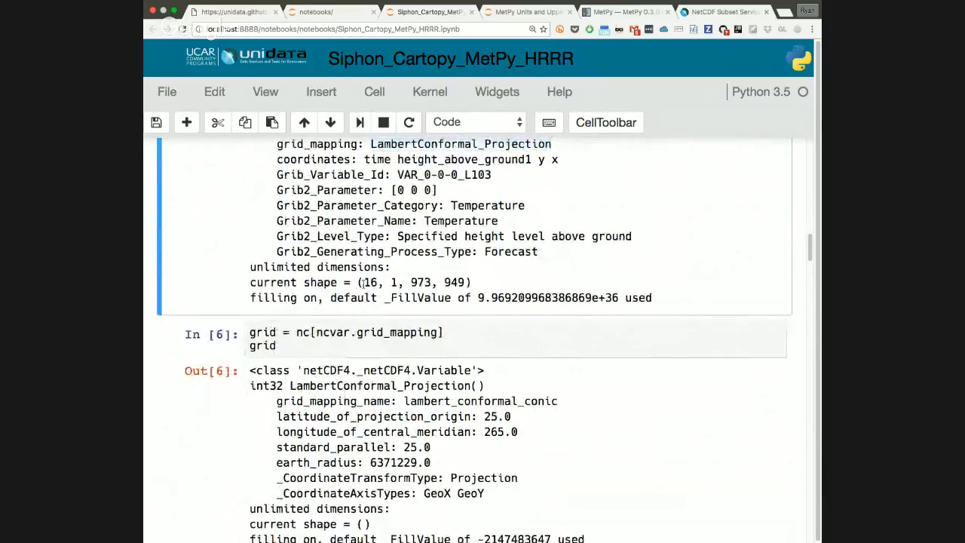
double_click(374, 282)
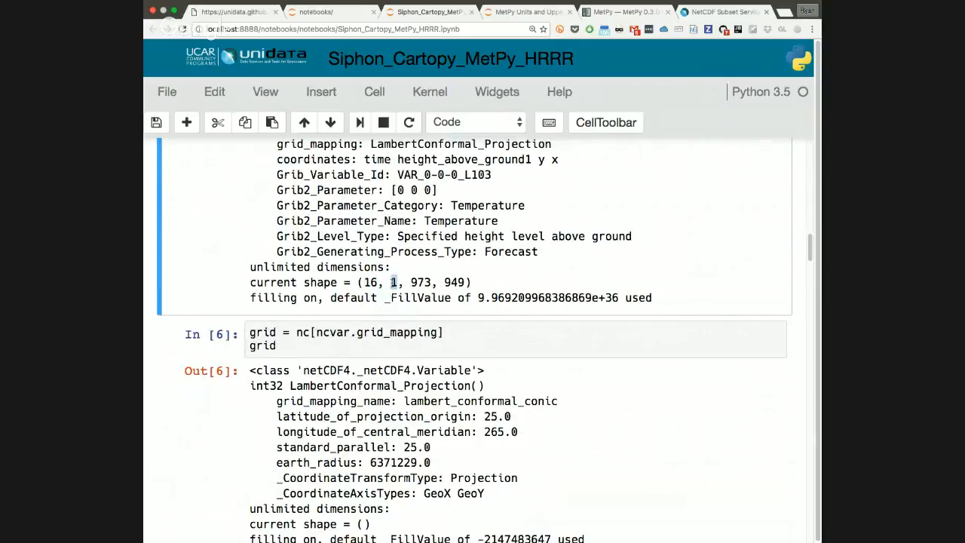
double_click(419, 282)
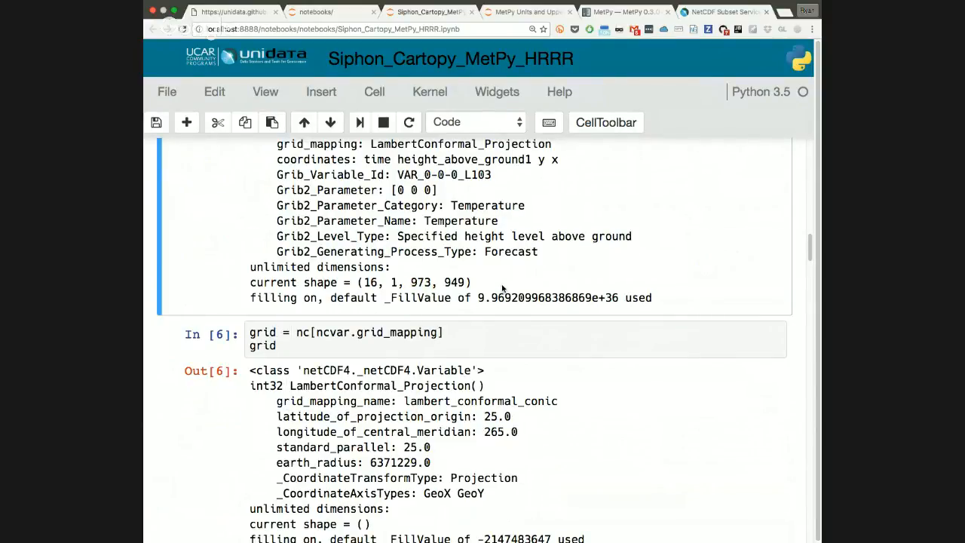
Step: Highlight the projection attributes from origin latitude and central meridian through earth radius
scroll(down, 3)
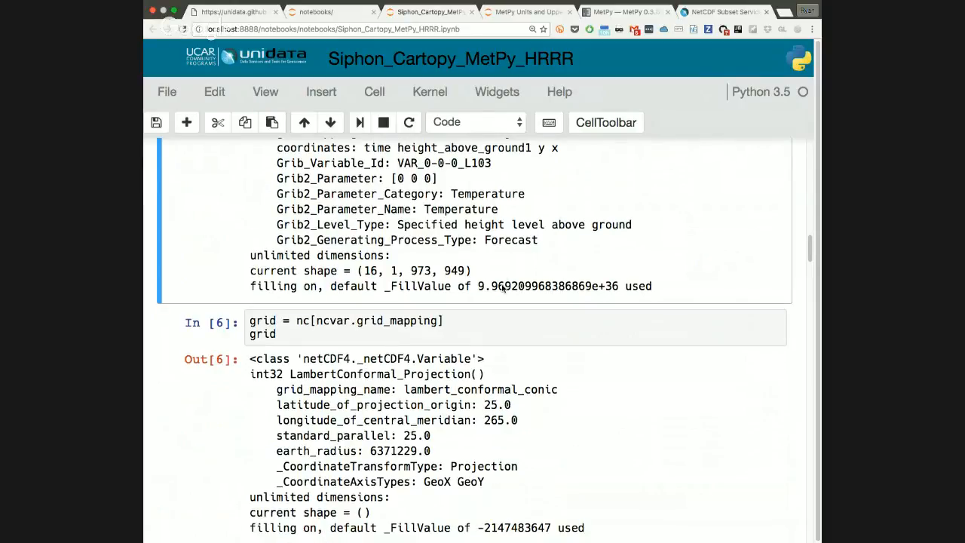
scroll(down, 3)
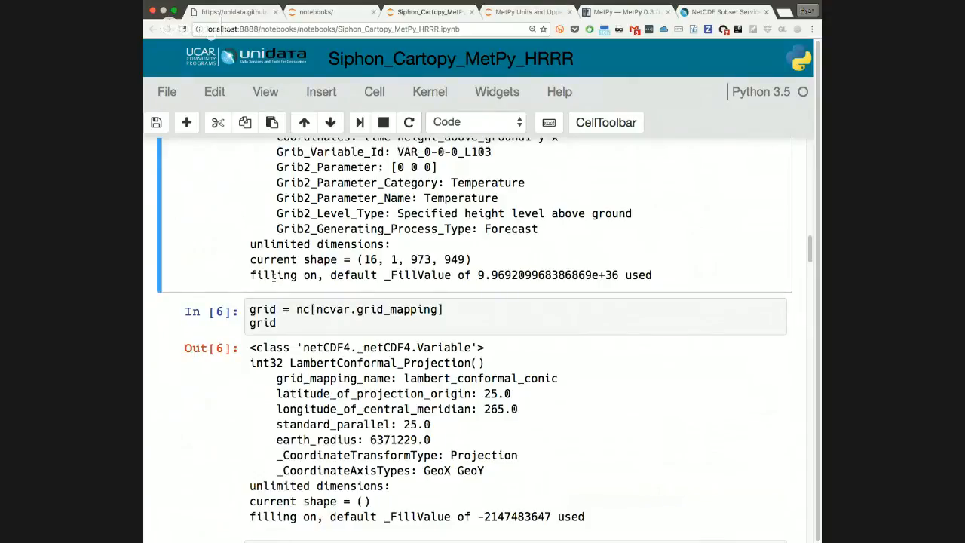
scroll(down, 3)
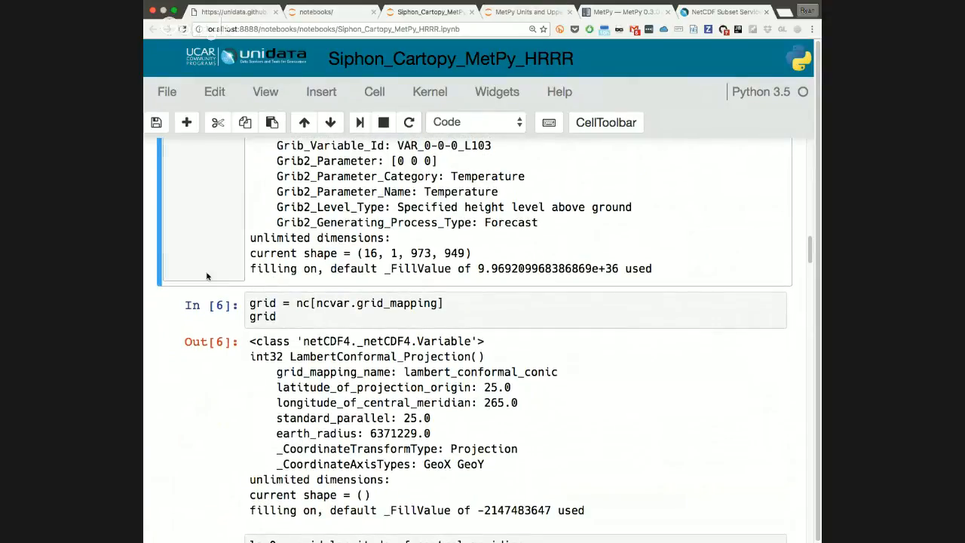
scroll(down, 3)
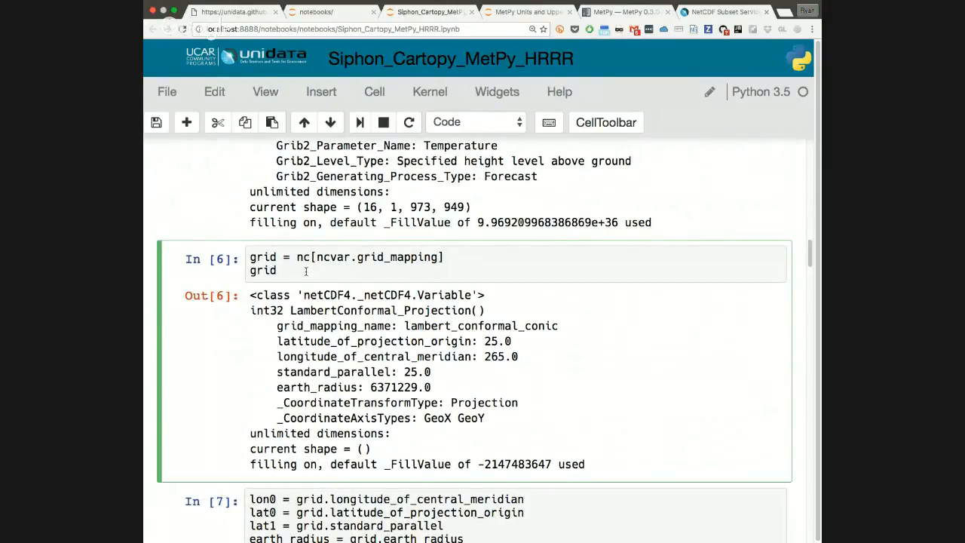
scroll(down, 3)
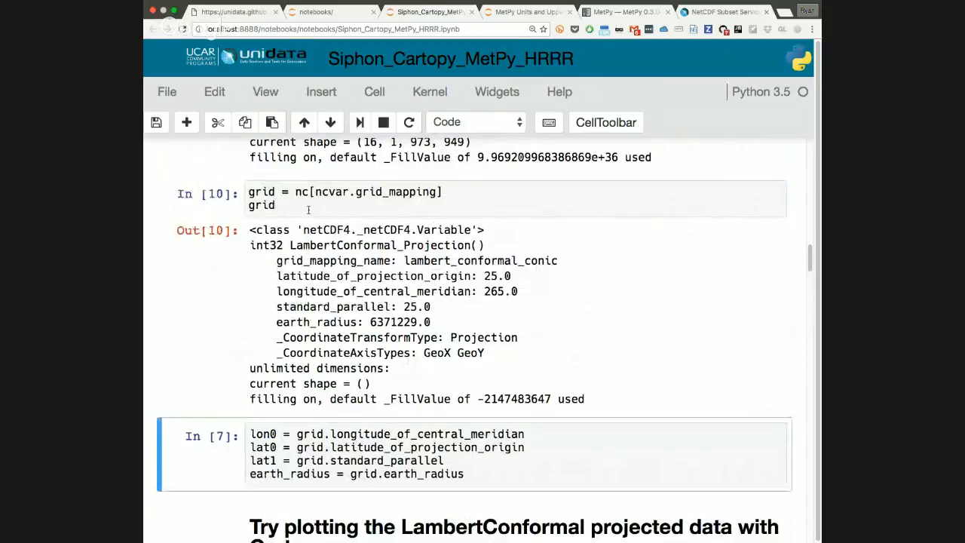
scroll(down, 3)
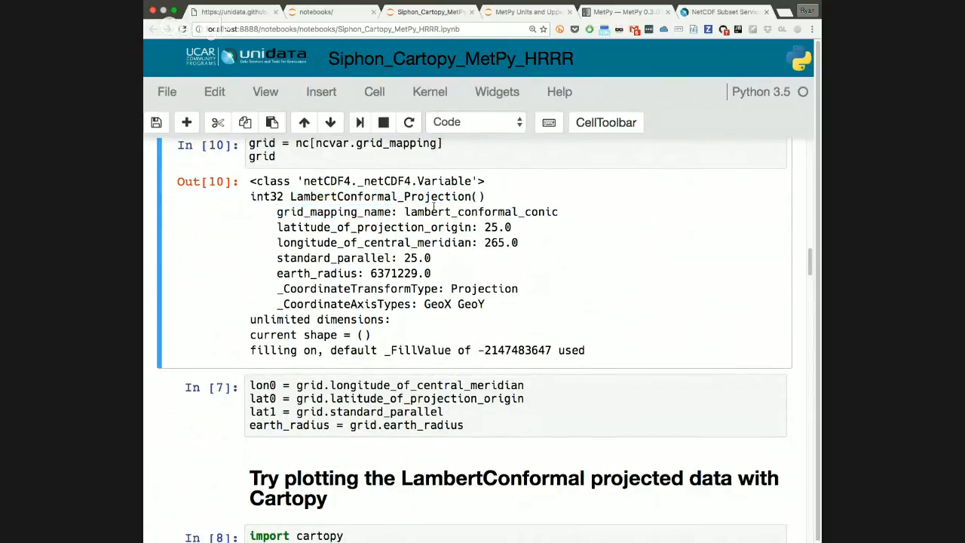
drag(278, 226, 370, 242)
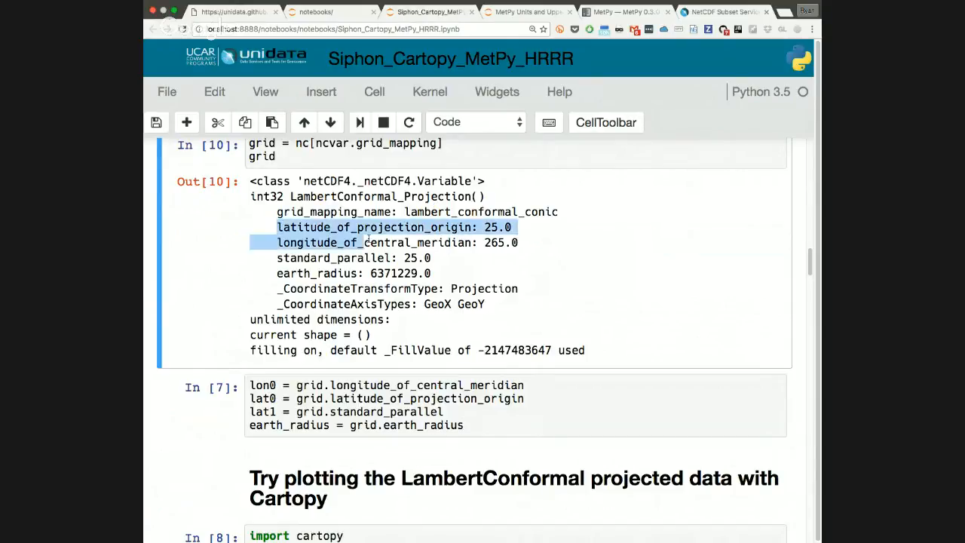
drag(278, 226, 431, 273)
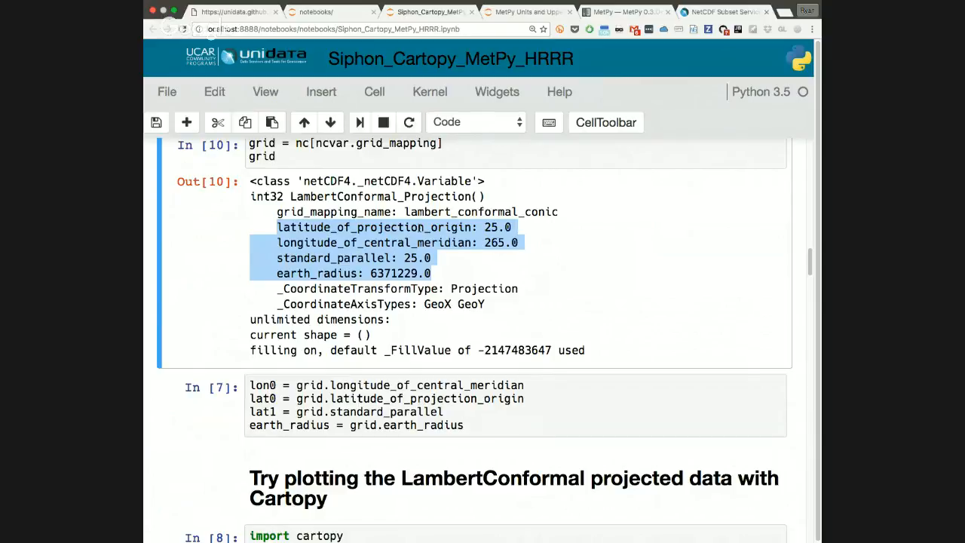
scroll(down, 3)
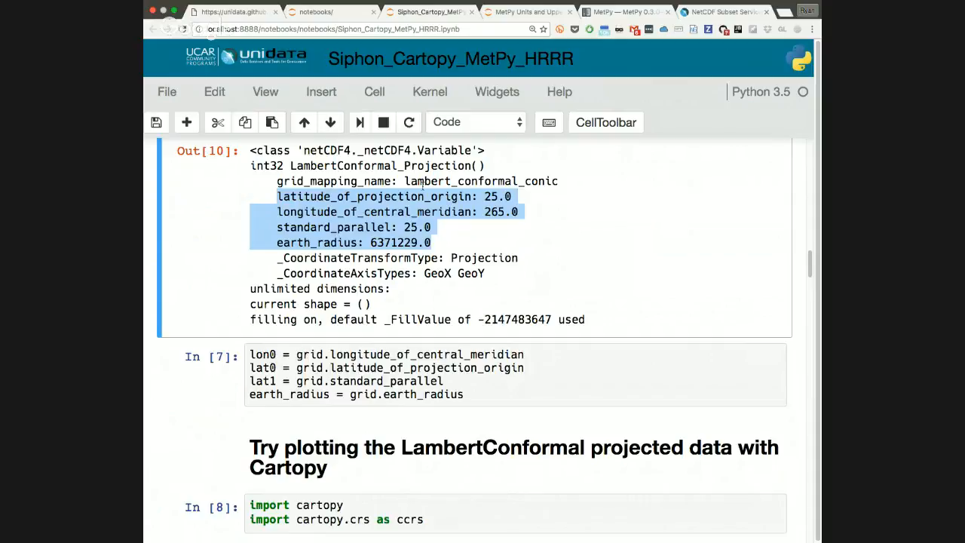
scroll(down, 3)
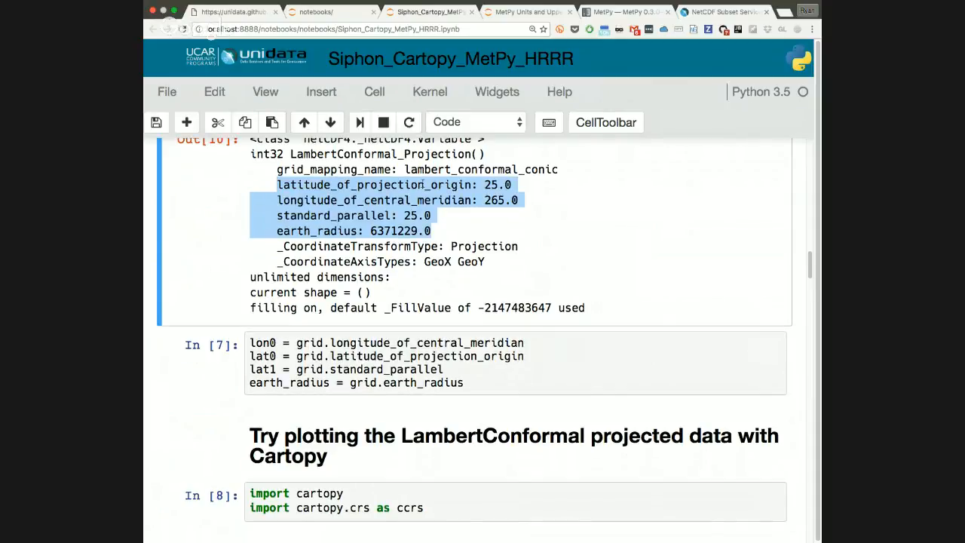
scroll(down, 3)
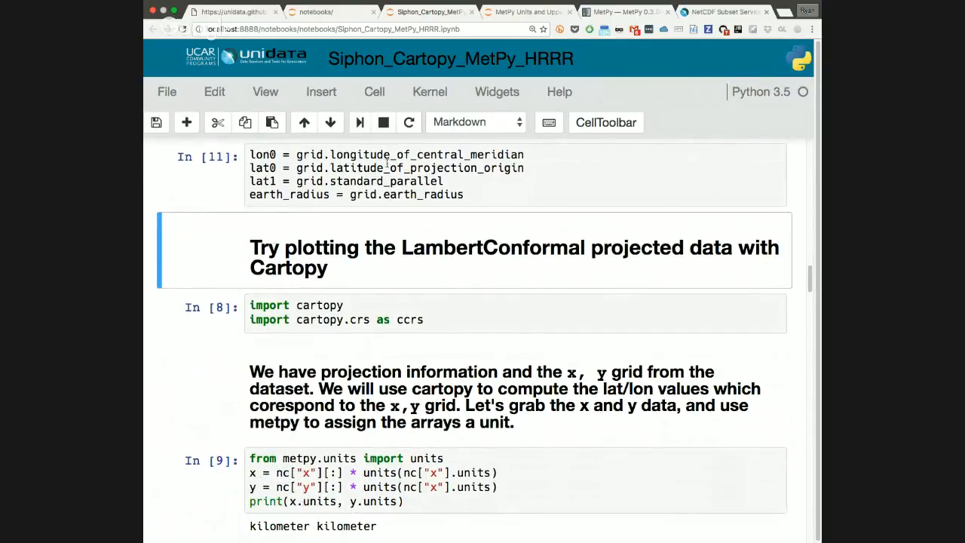
mouse_move(367, 223)
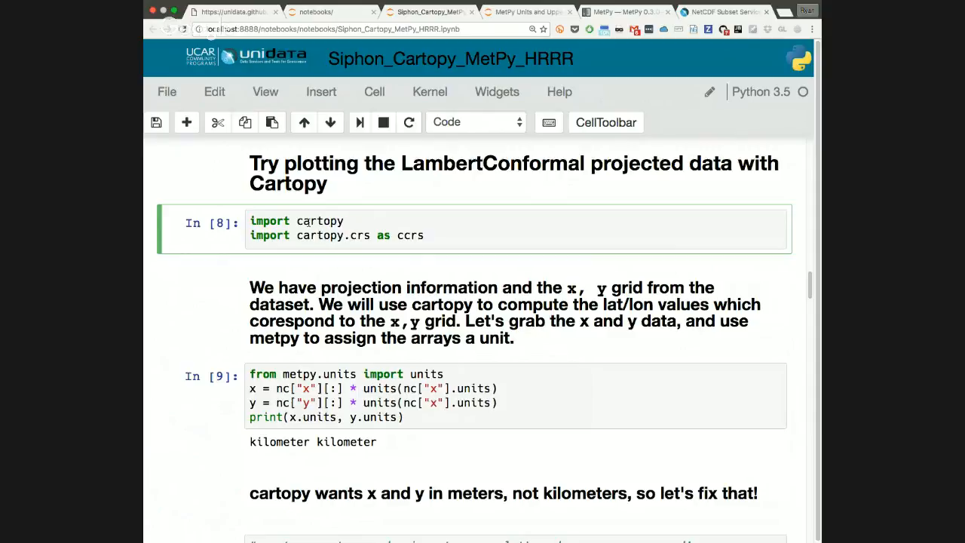
Step: Scroll to the cell extracting lon0, lat0, lat1 and earth_radius from the grid
scroll(down, 3)
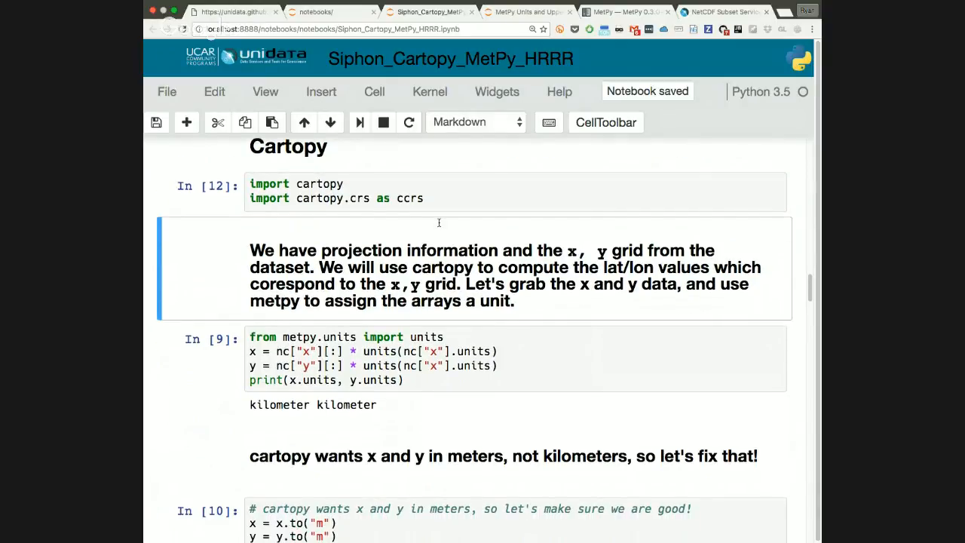
Step: Scroll to the x/y units cell where the y line now uses nc["y"].units
scroll(down, 3)
text(y)
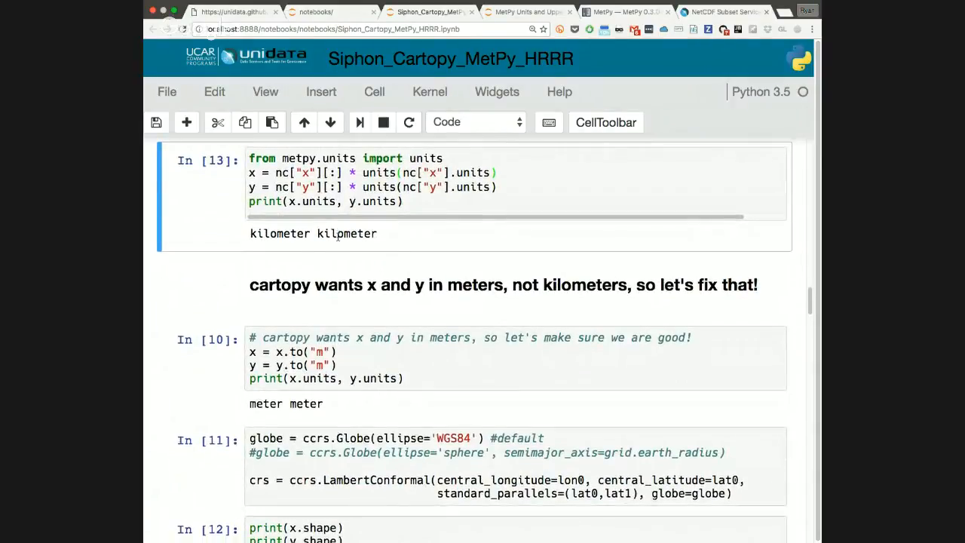
scroll(down, 3)
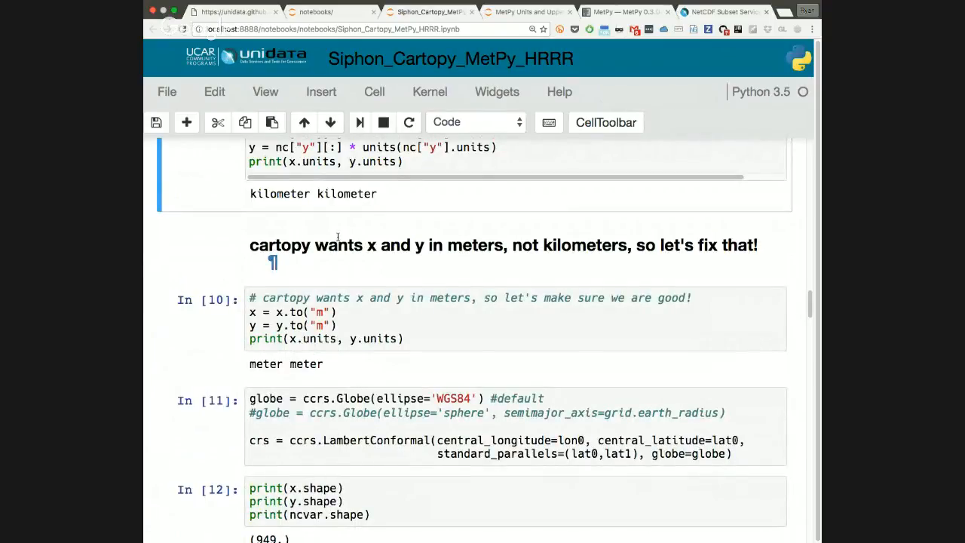
Step: Scroll around the x.to("m") / y.to("m") cell reporting meter meter
scroll(down, 3)
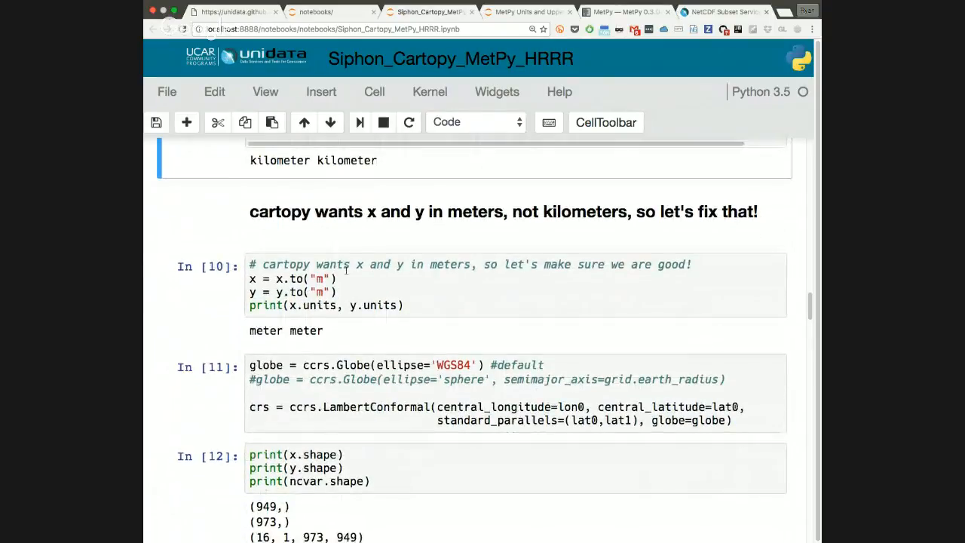
scroll(up, 3)
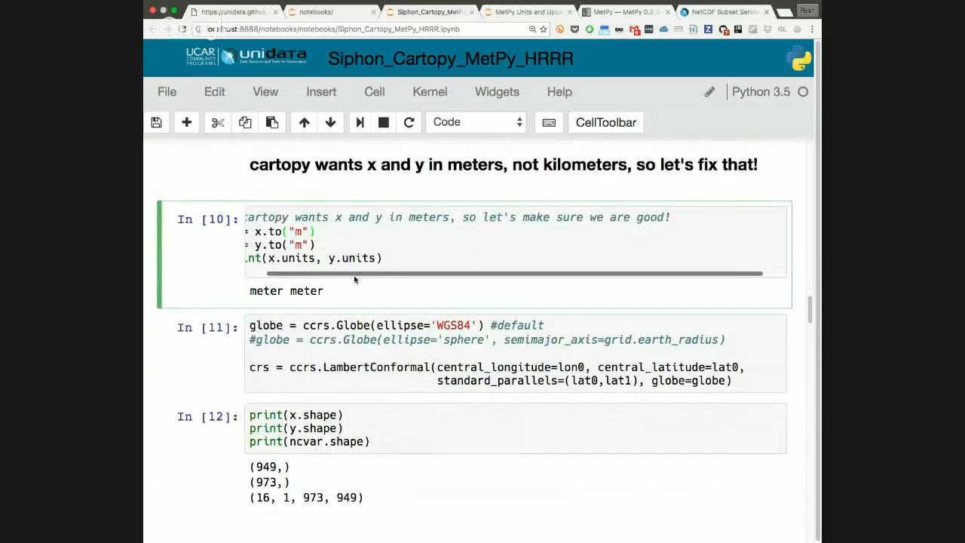
scroll(left, 3)
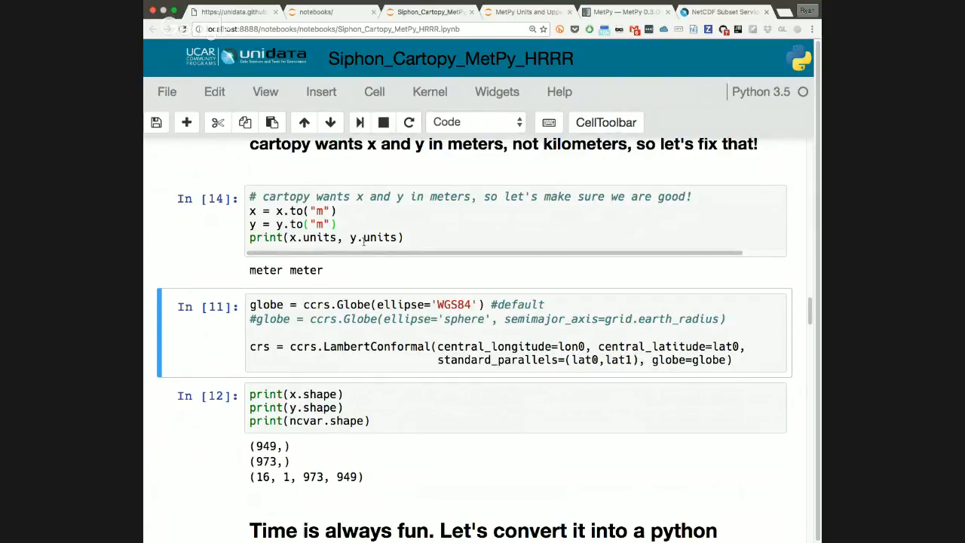
scroll(up, 3)
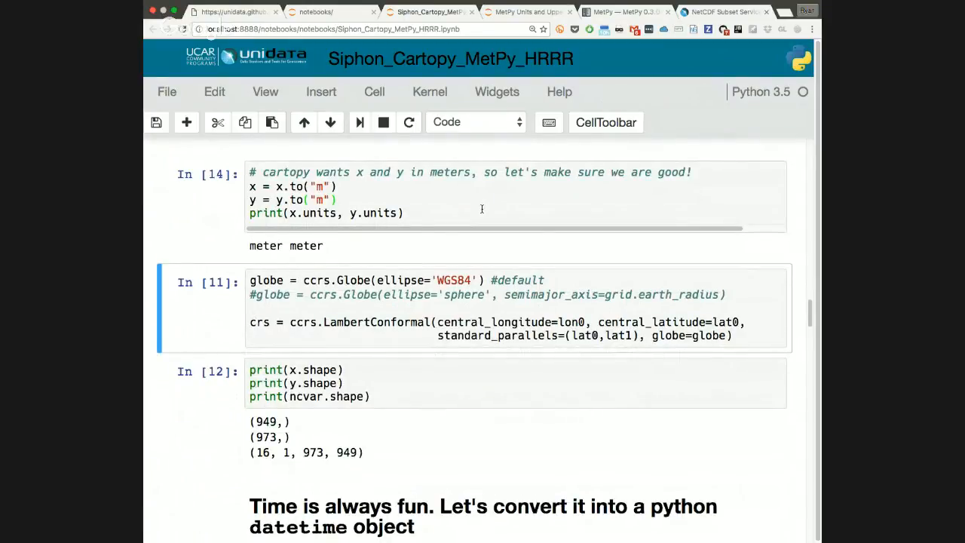
scroll(down, 3)
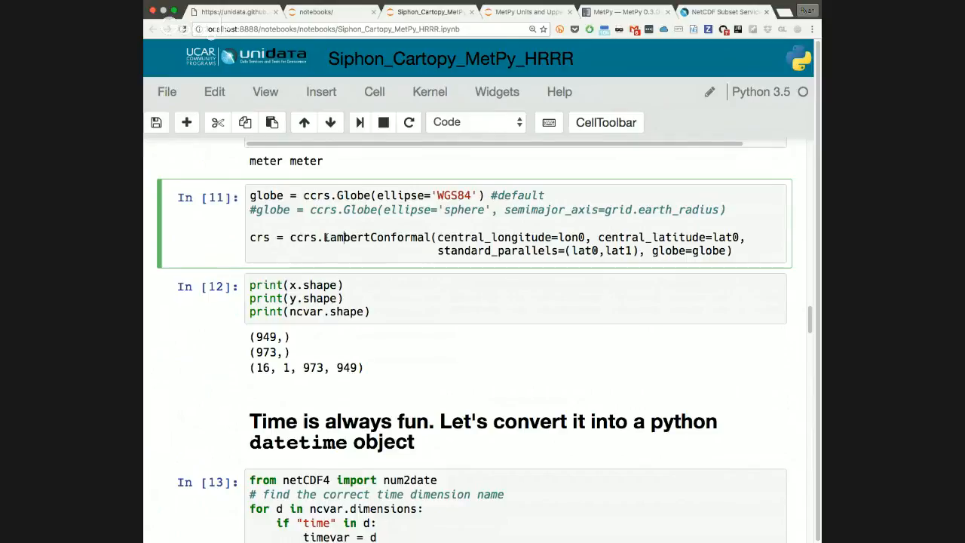
Step: Run the Globe/LambertConformal CRS cell and the shape cell printing (949,), (973,), (16, 1, 973, 949)
scroll(up, 3)
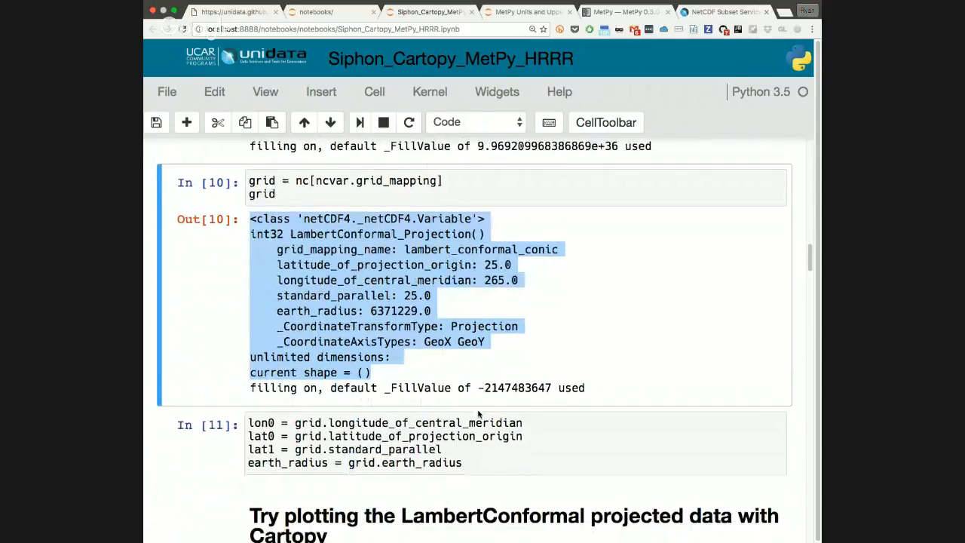
scroll(down, 3)
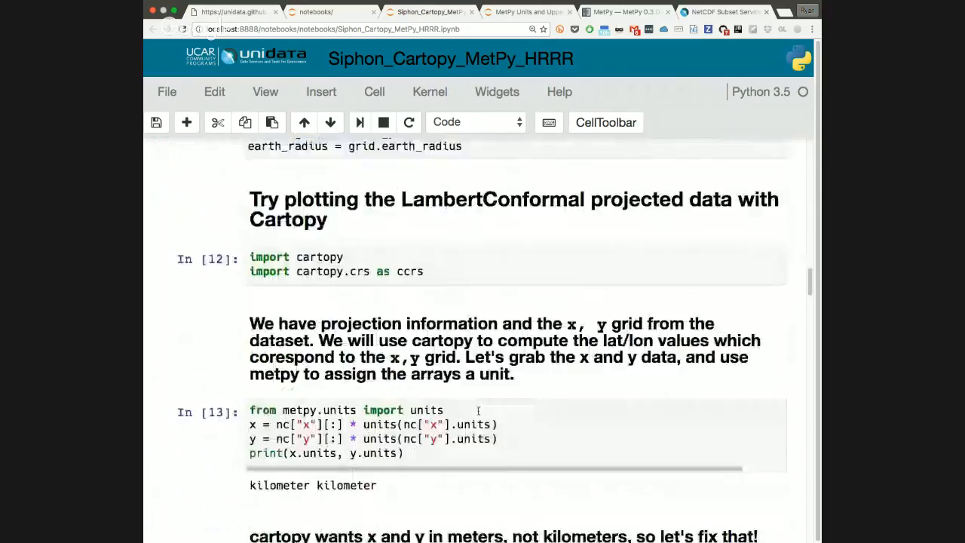
scroll(down, 3)
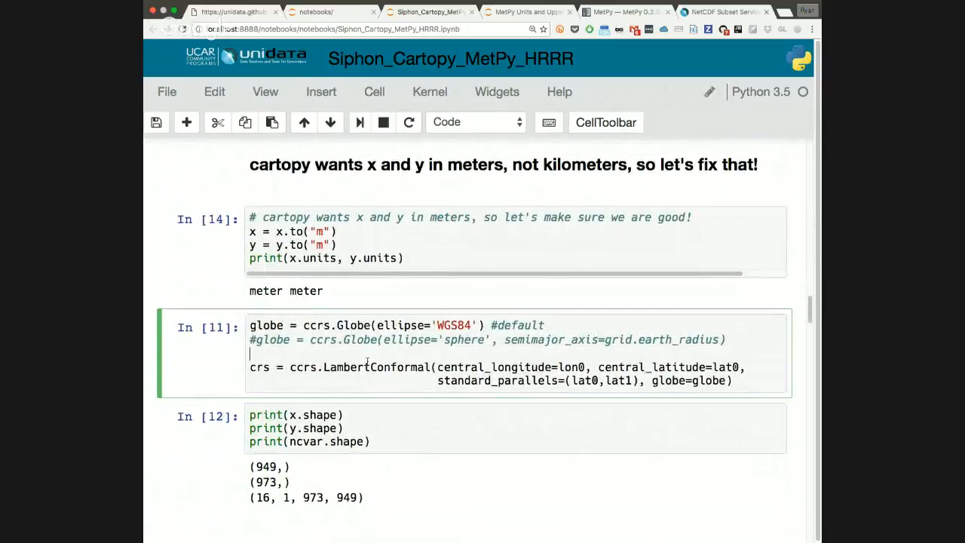
scroll(down, 3)
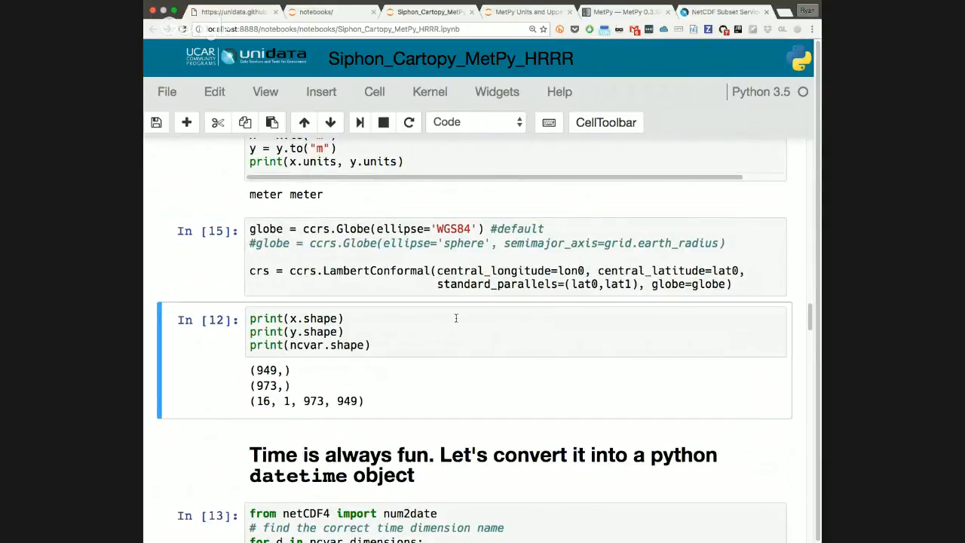
click(467, 329)
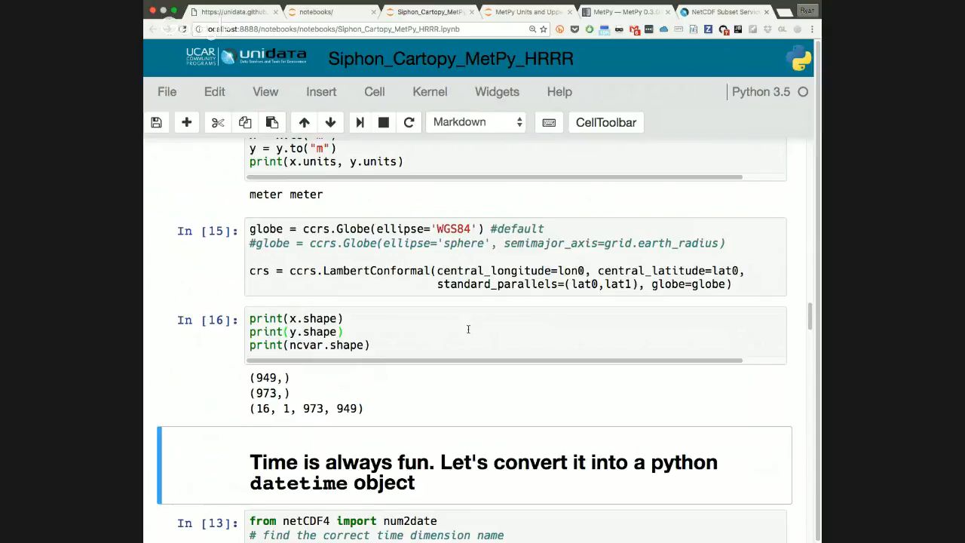
scroll(down, 3)
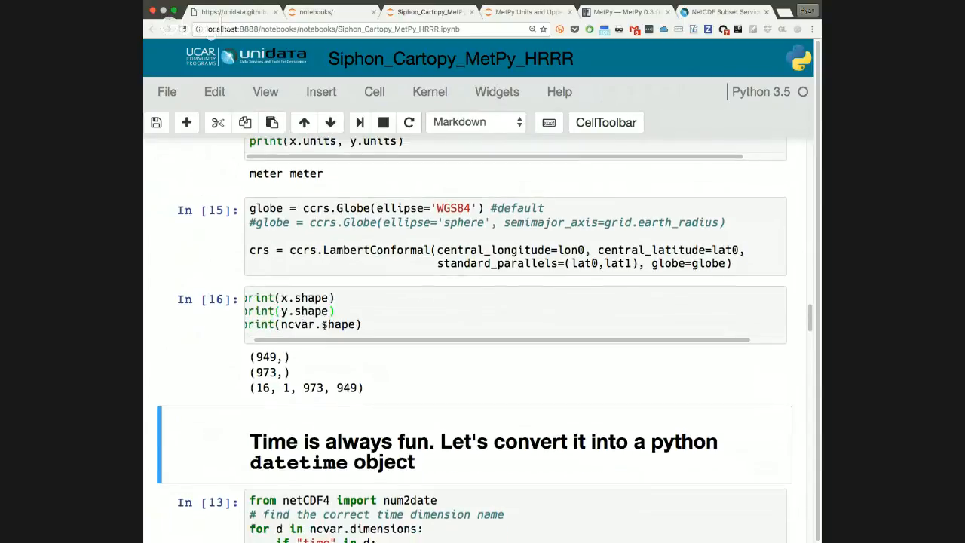
scroll(up, 3)
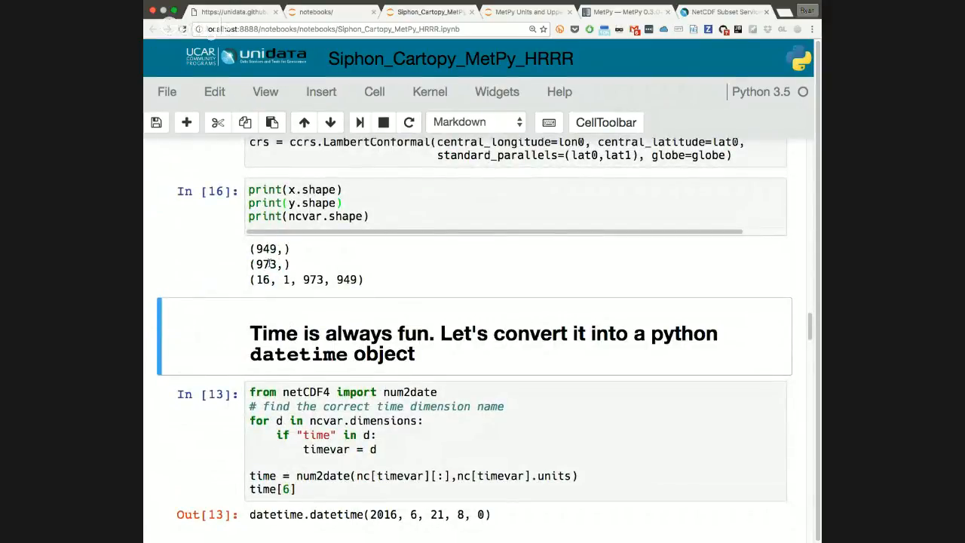
scroll(down, 3)
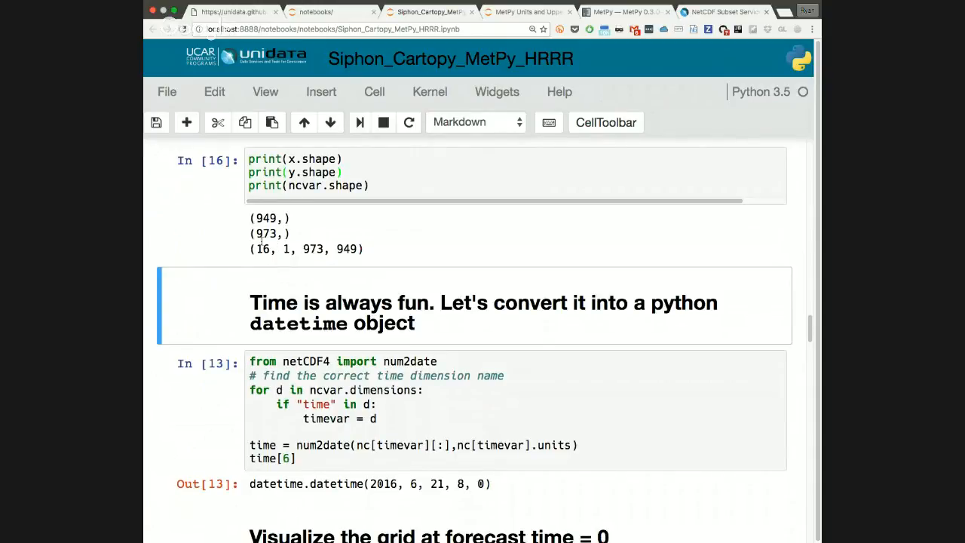
scroll(down, 3)
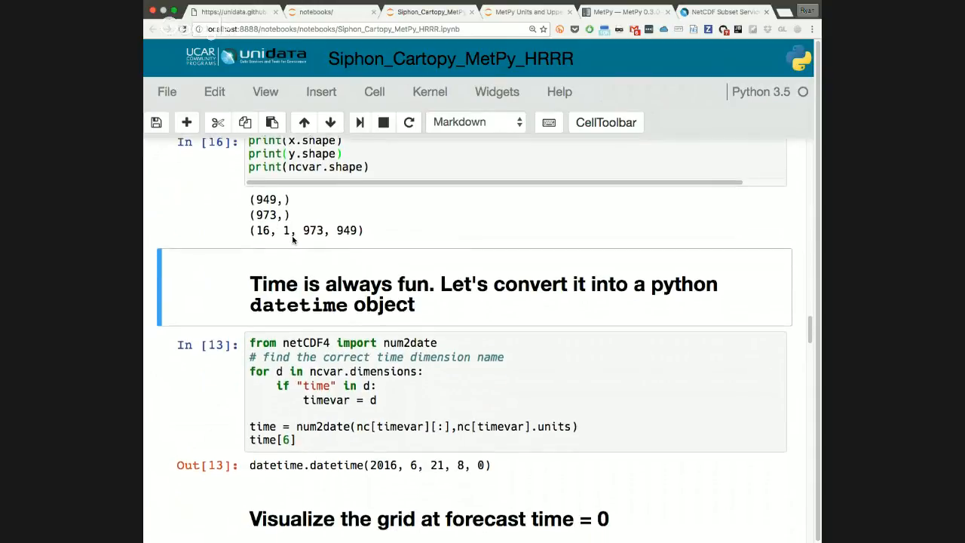
scroll(down, 3)
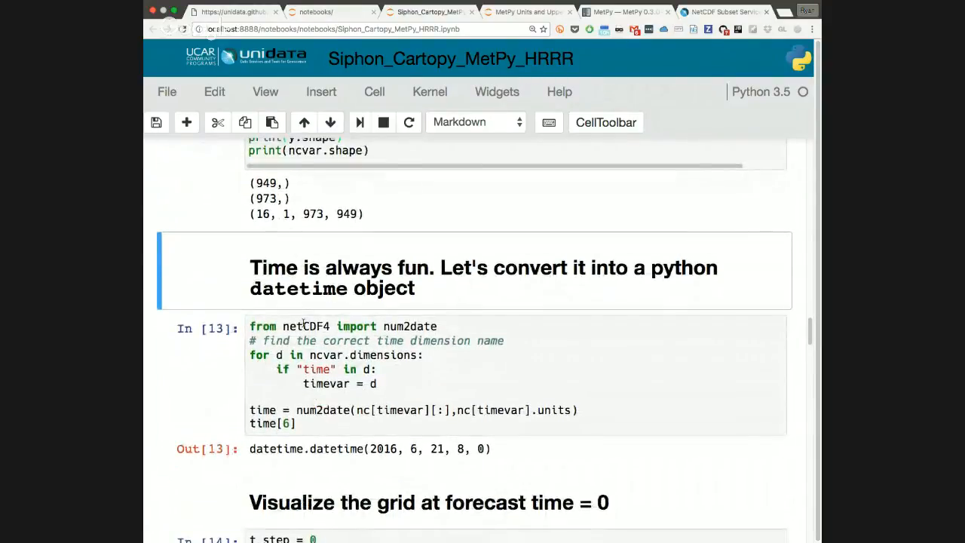
click(321, 92)
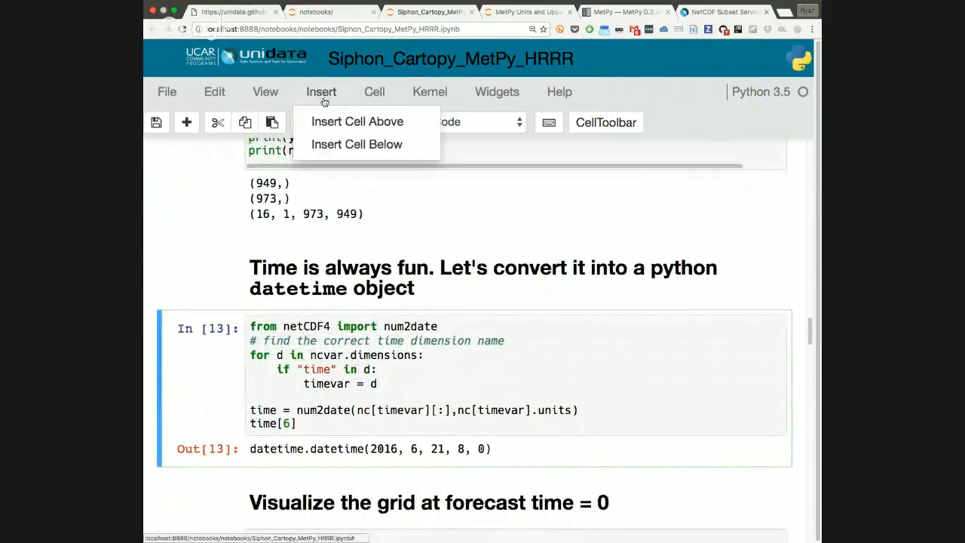
Step: Insert a cell above the time cell and enter print(nc[timevar][:],nc[timevar].units)
click(356, 120)
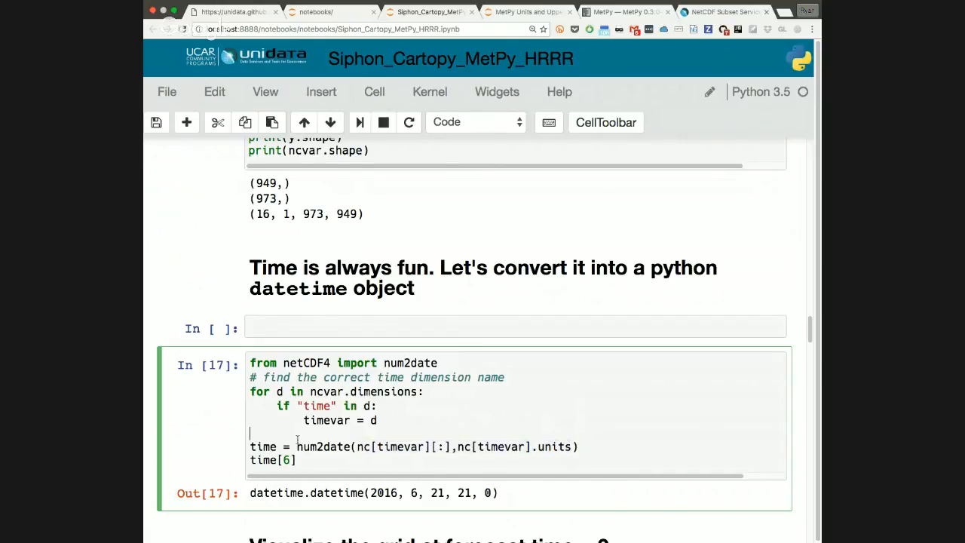
text(print(nc[timevar][:],nc[timevar].units))
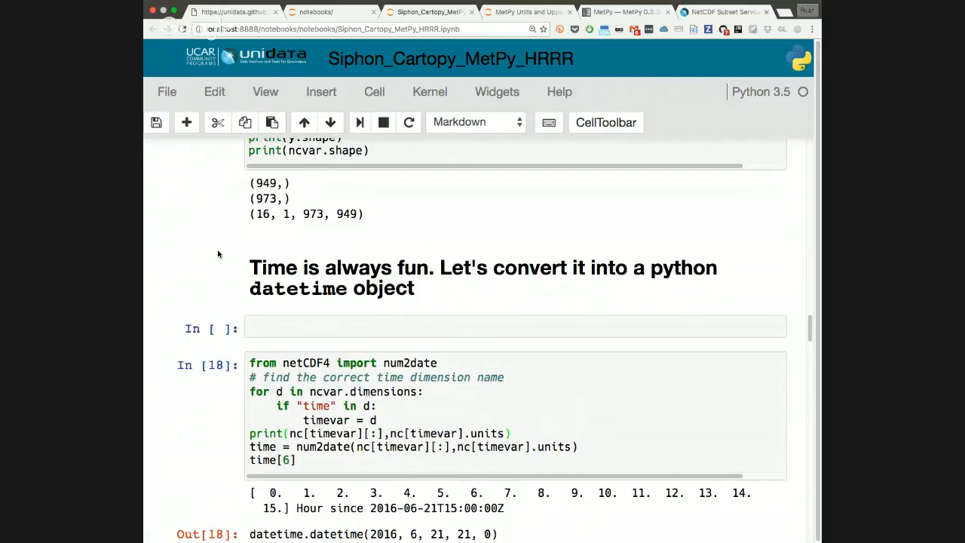
scroll(down, 3)
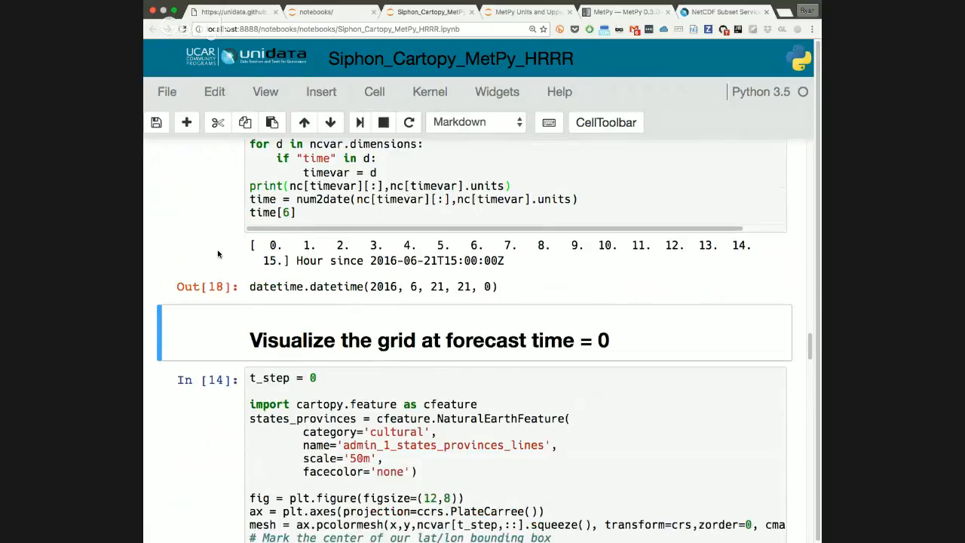
scroll(down, 3)
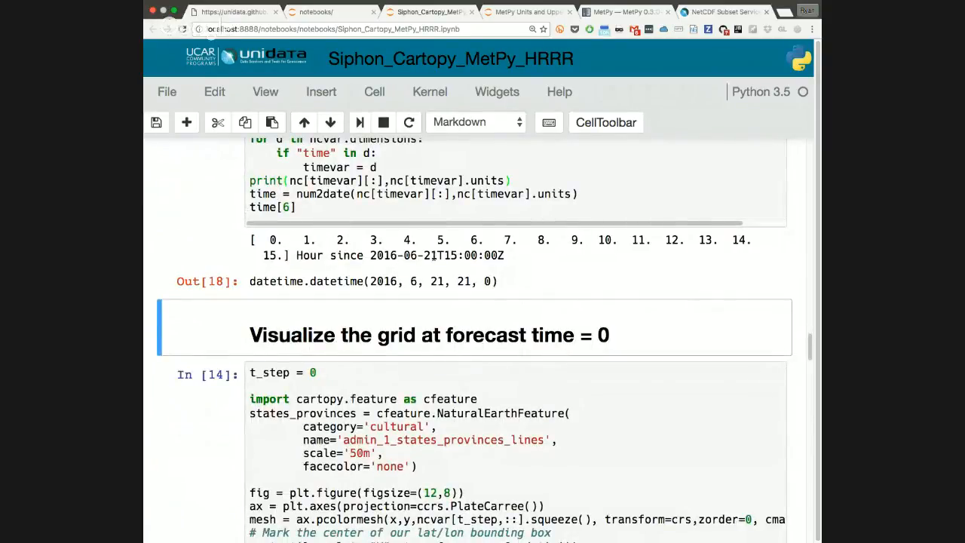
scroll(up, 3)
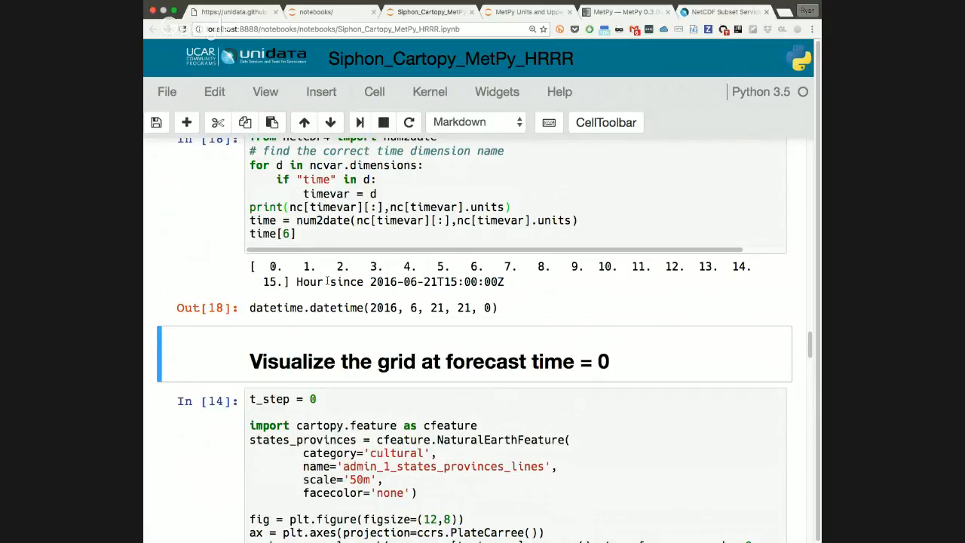
scroll(up, 3)
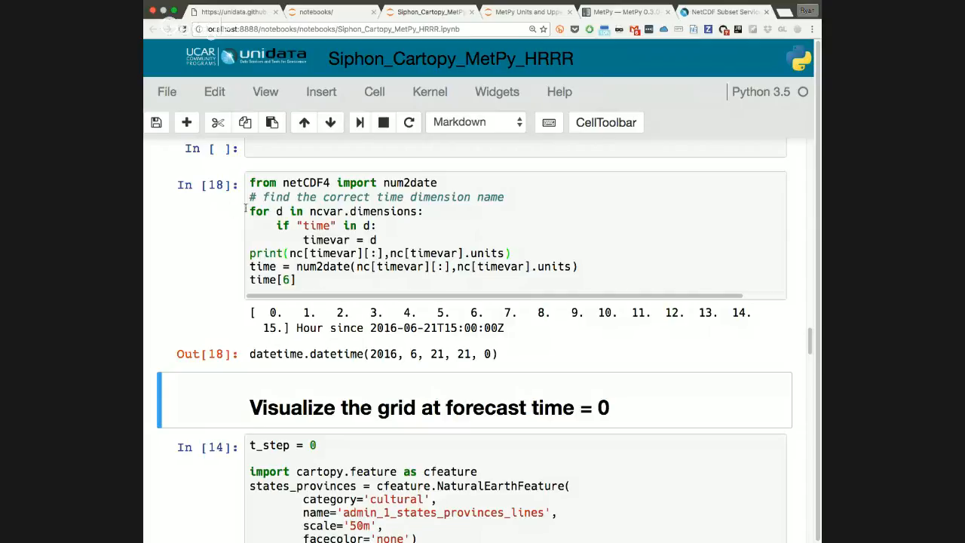
Step: Edit and re-run the num2date time conversion cell to print hours since 2016-06-21T15:00:00Z
click(377, 226)
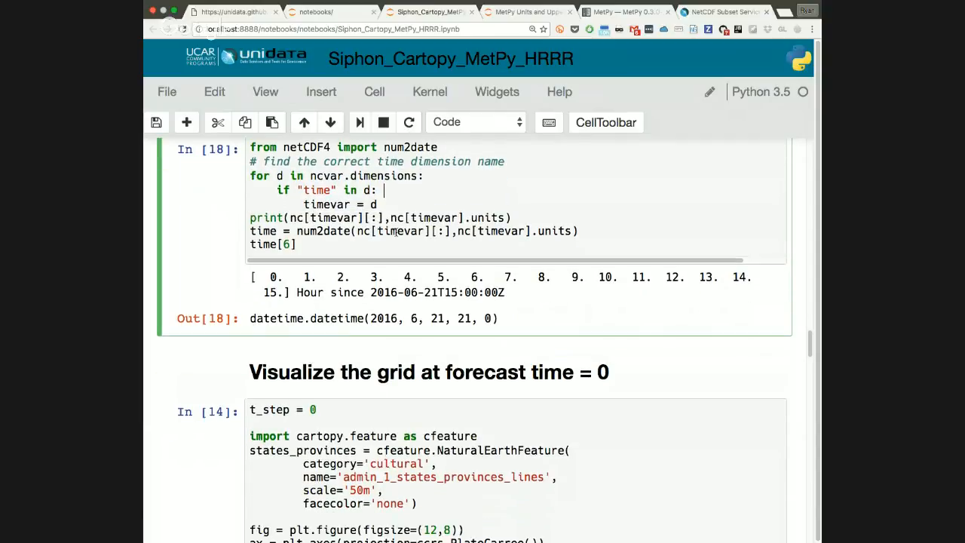
scroll(down, 3)
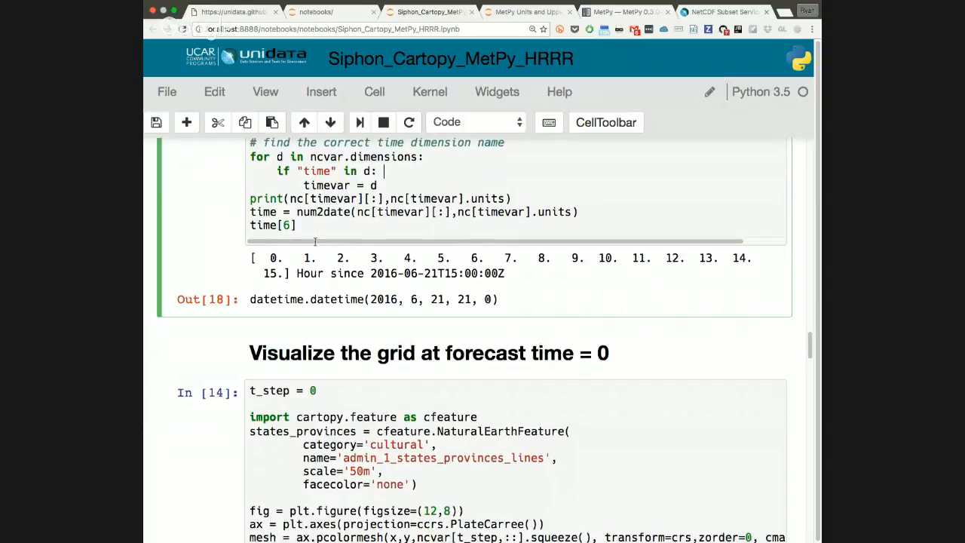
scroll(down, 3)
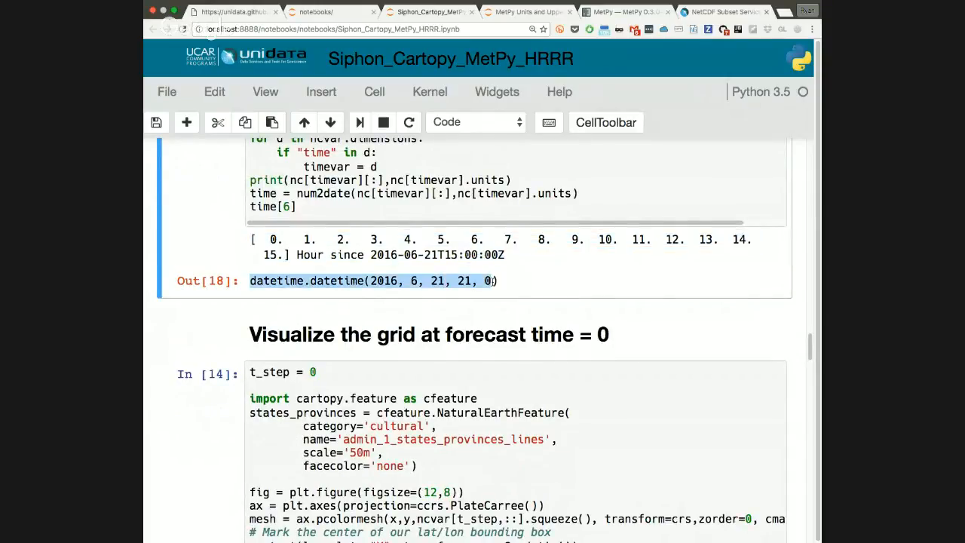
scroll(down, 3)
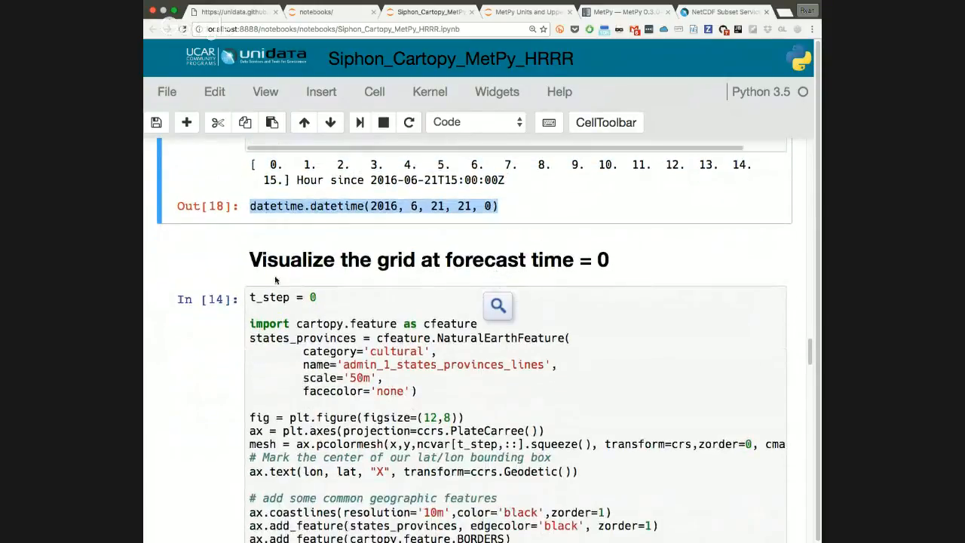
click(428, 260)
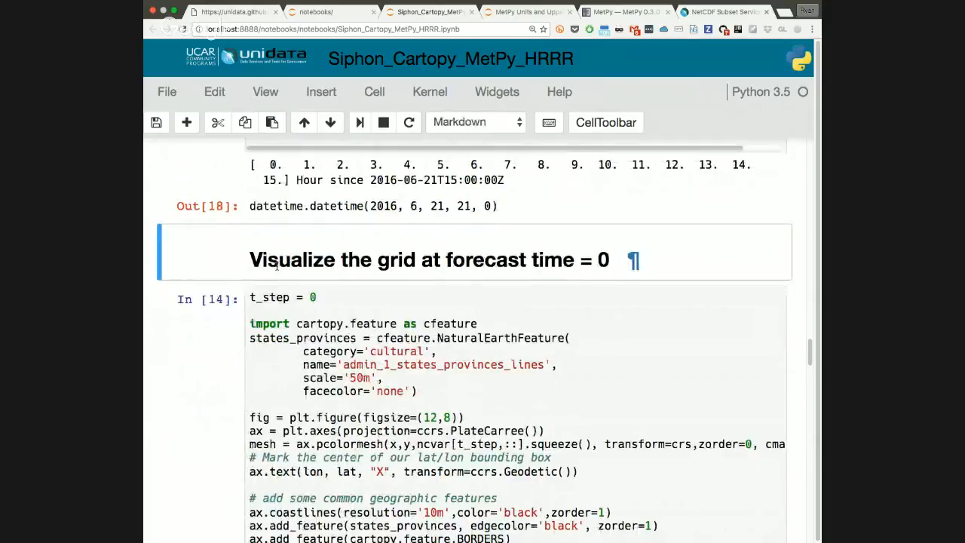
scroll(down, 3)
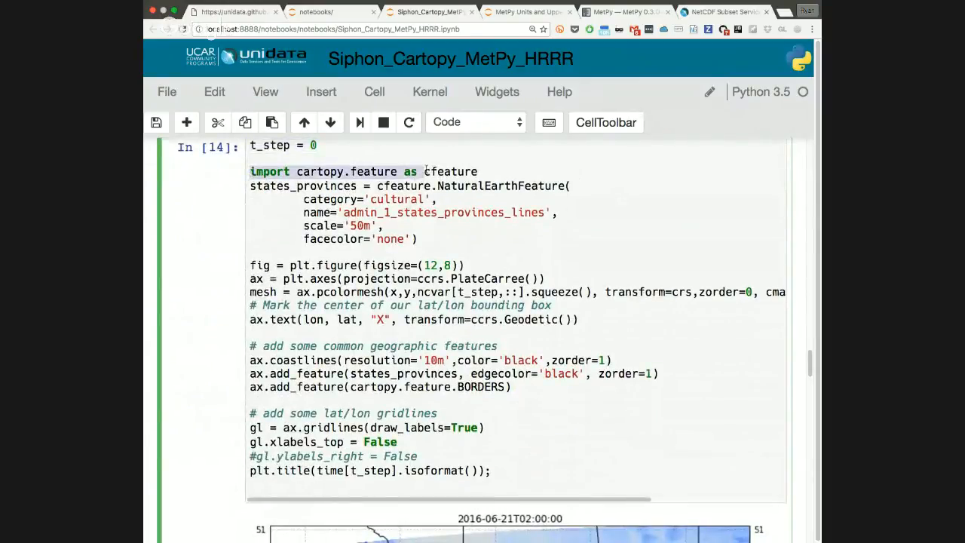
drag(250, 172, 440, 200)
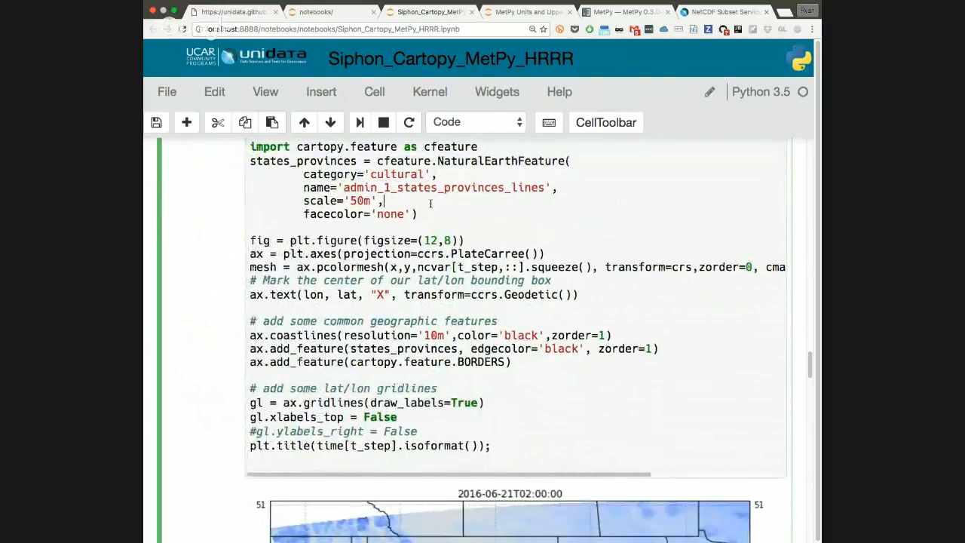
scroll(down, 3)
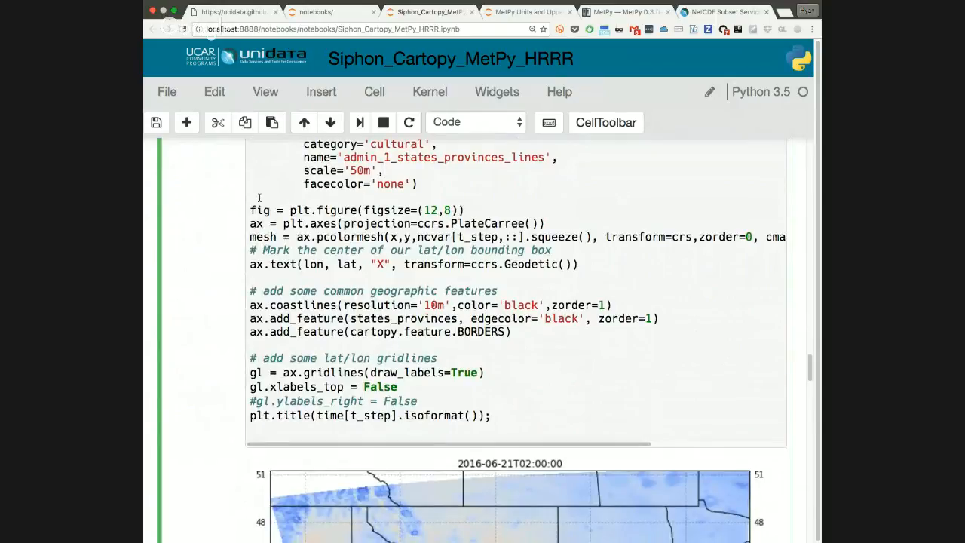
scroll(down, 3)
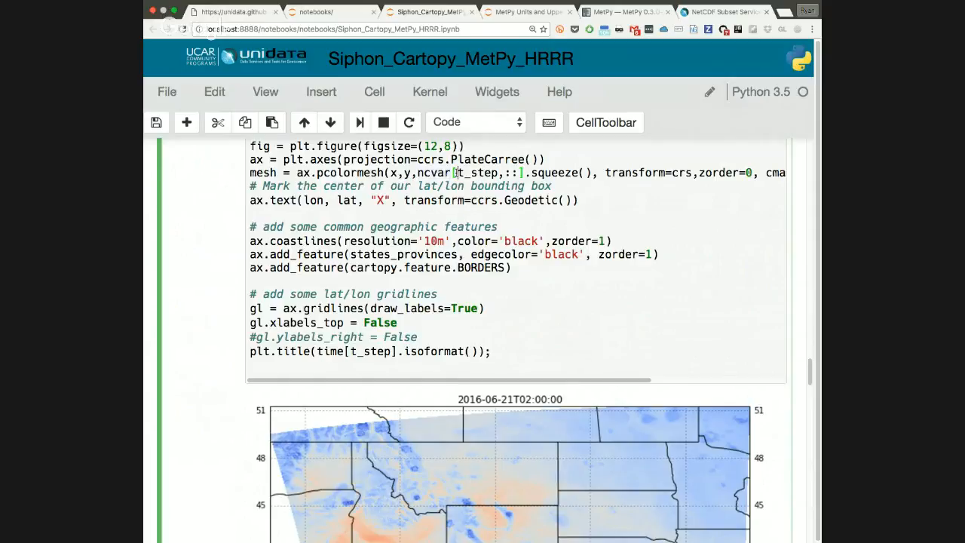
double_click(480, 172)
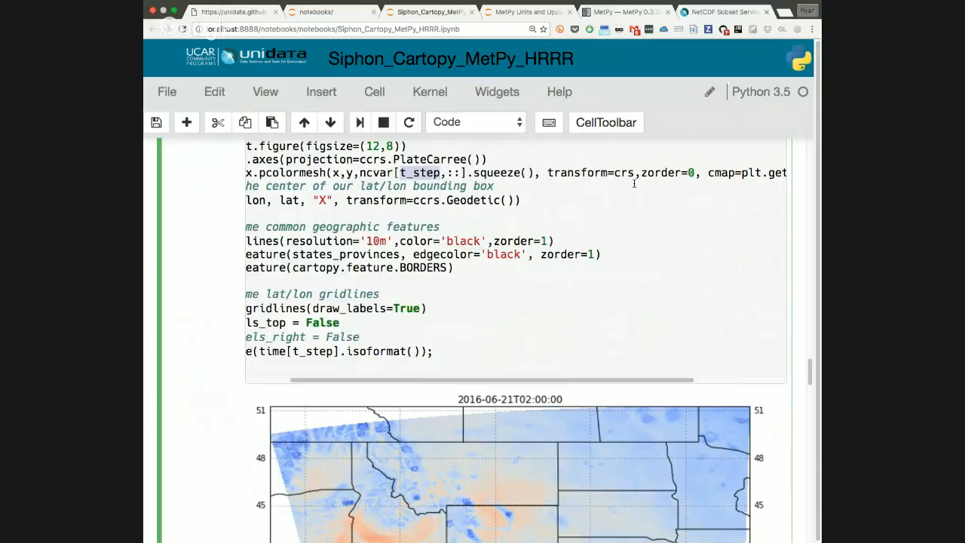
scroll(right, 3)
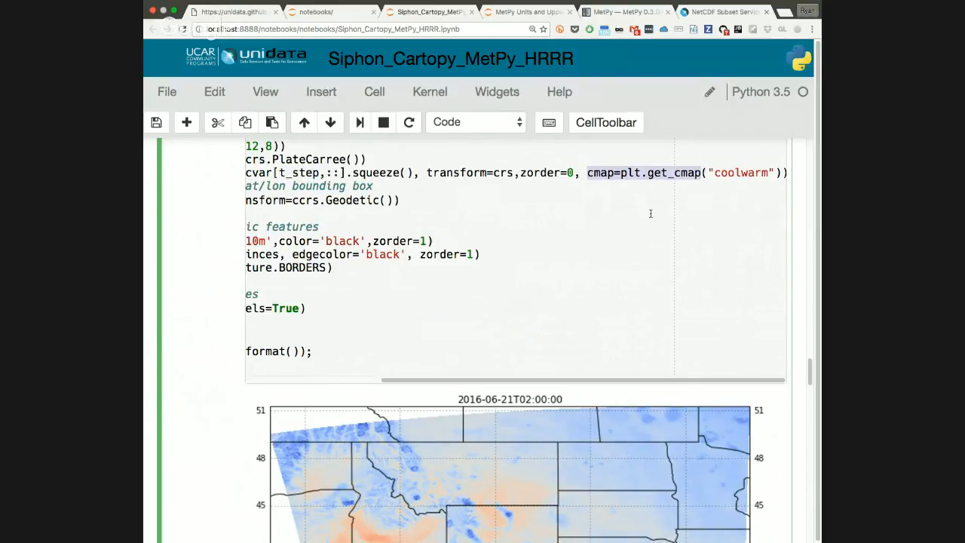
scroll(left, 3)
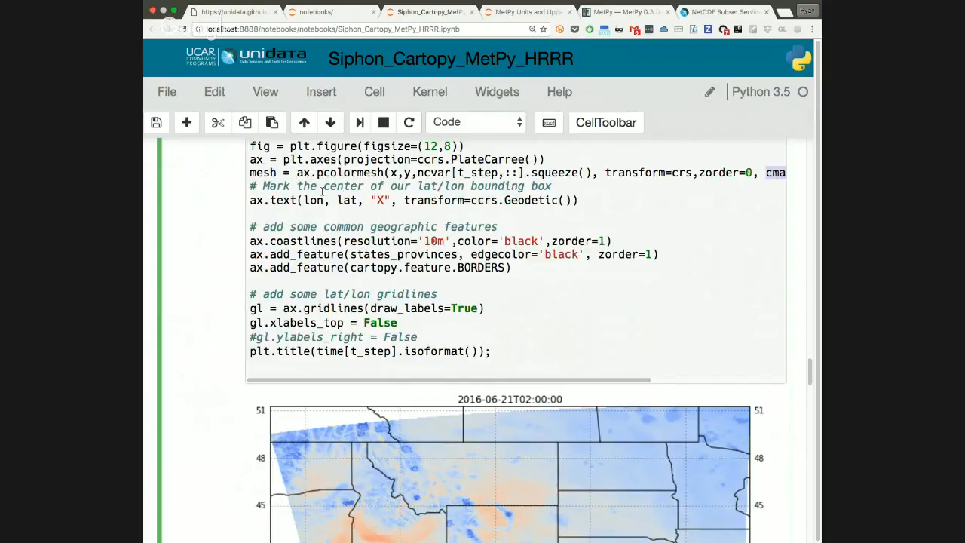
mouse_move(273, 196)
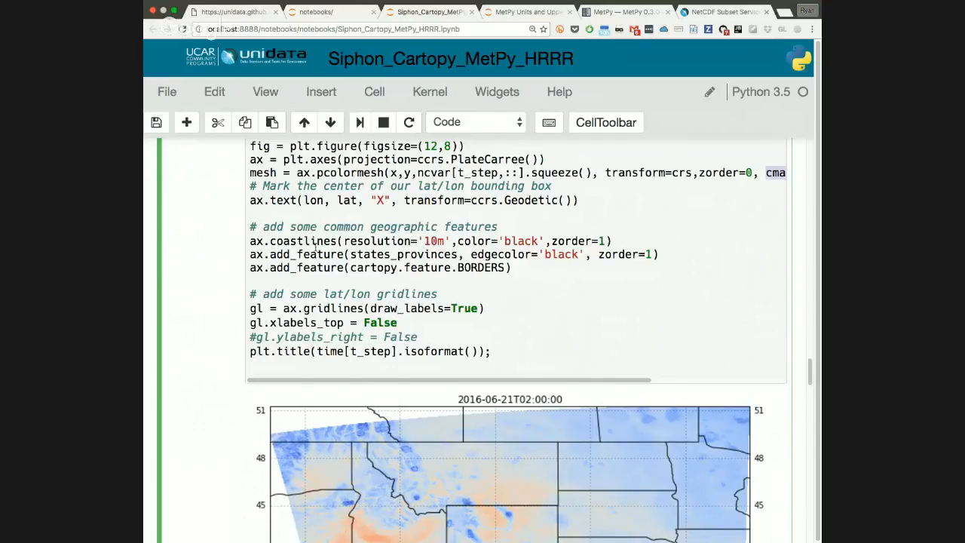
scroll(down, 3)
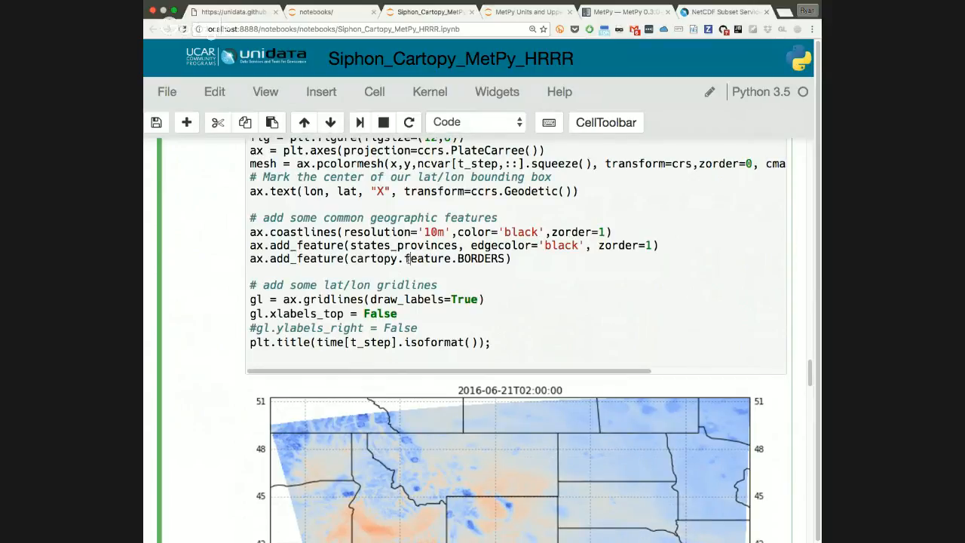
scroll(down, 3)
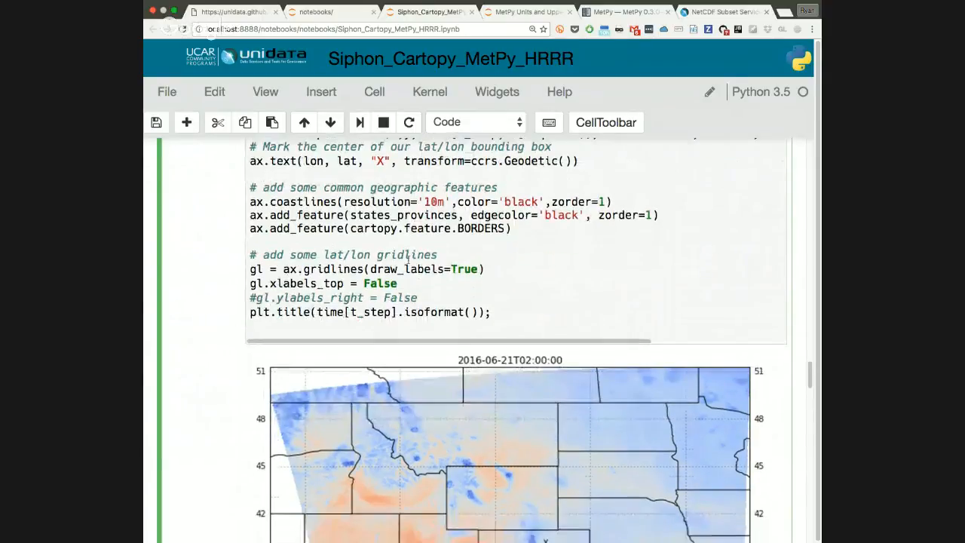
scroll(down, 3)
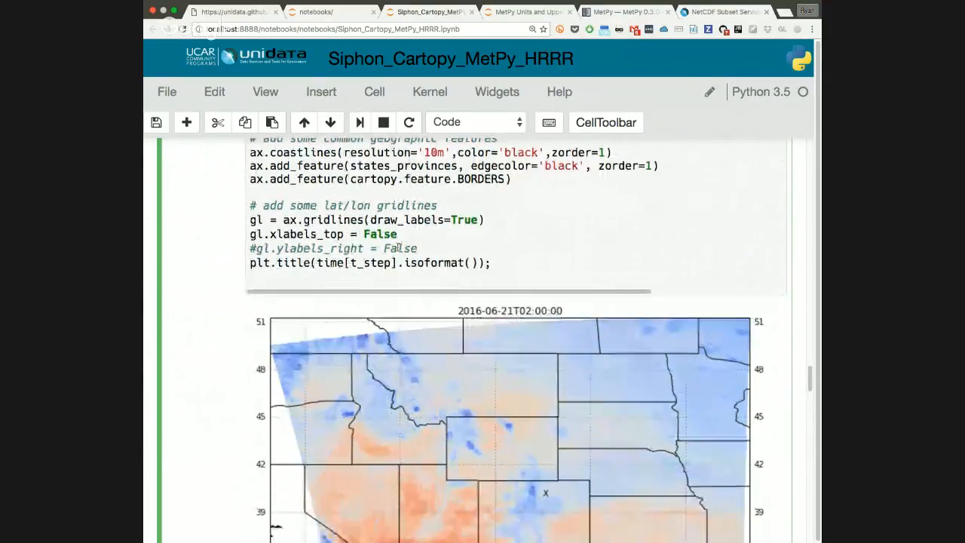
scroll(down, 3)
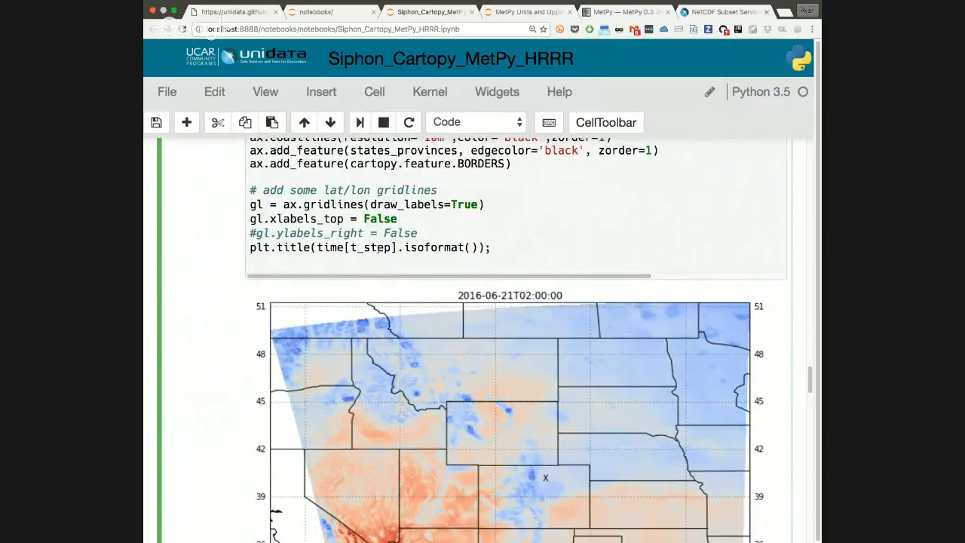
click(490, 248)
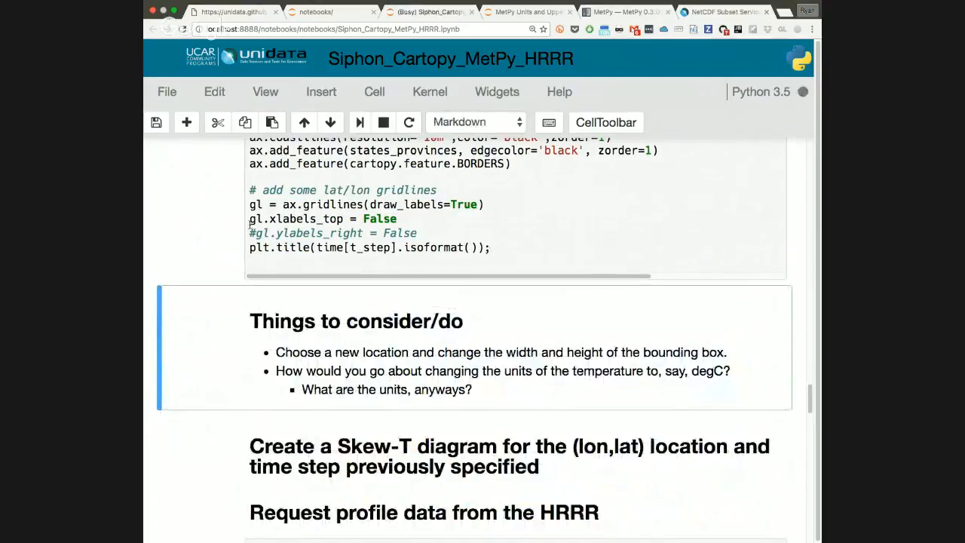
scroll(up, 3)
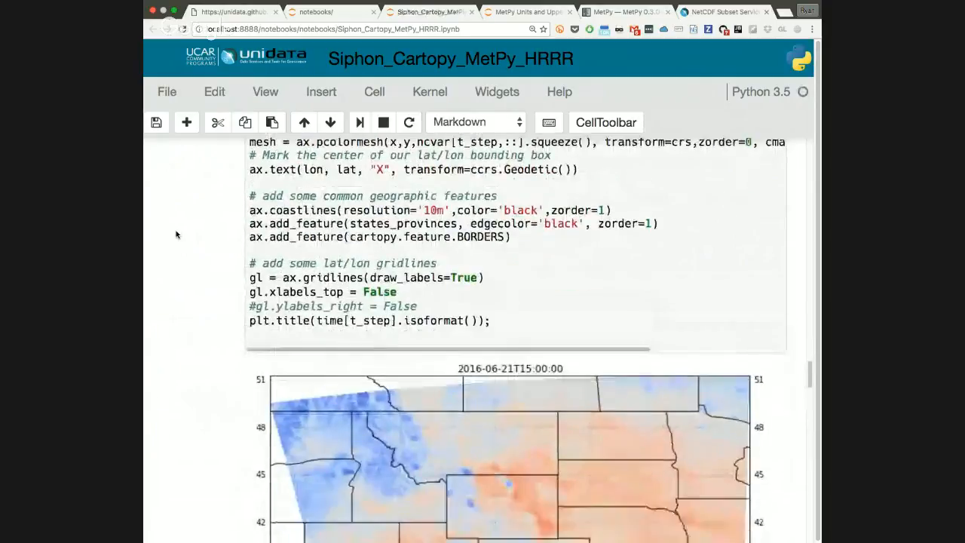
scroll(down, 3)
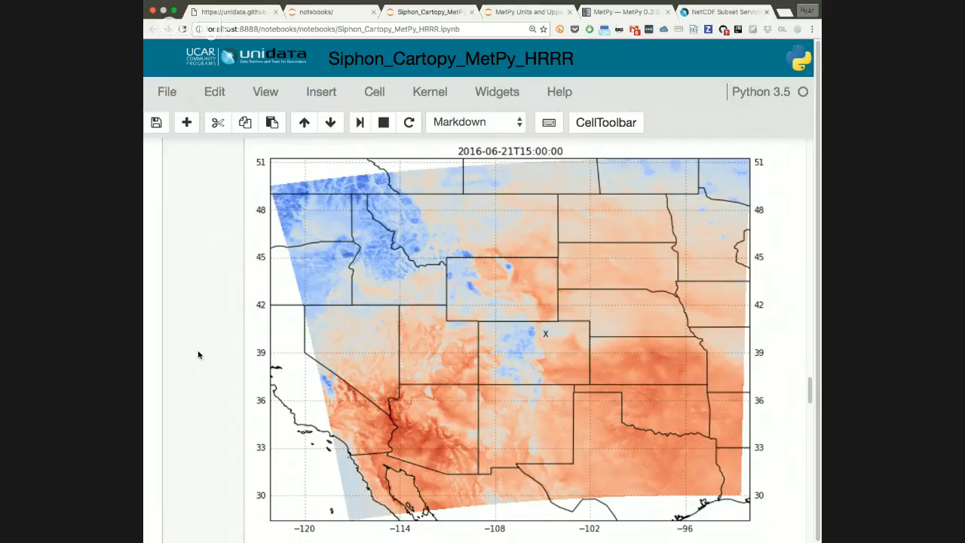
click(157, 122)
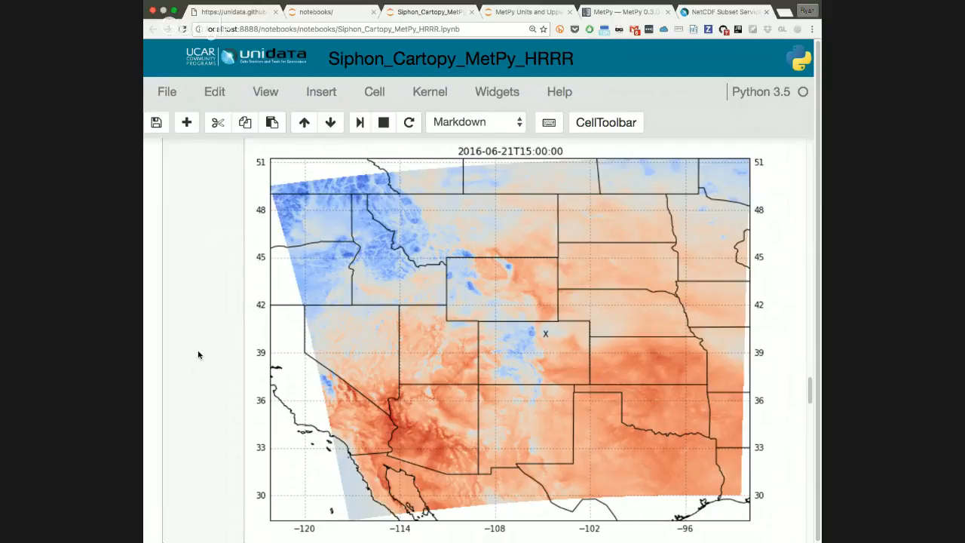
scroll(down, 3)
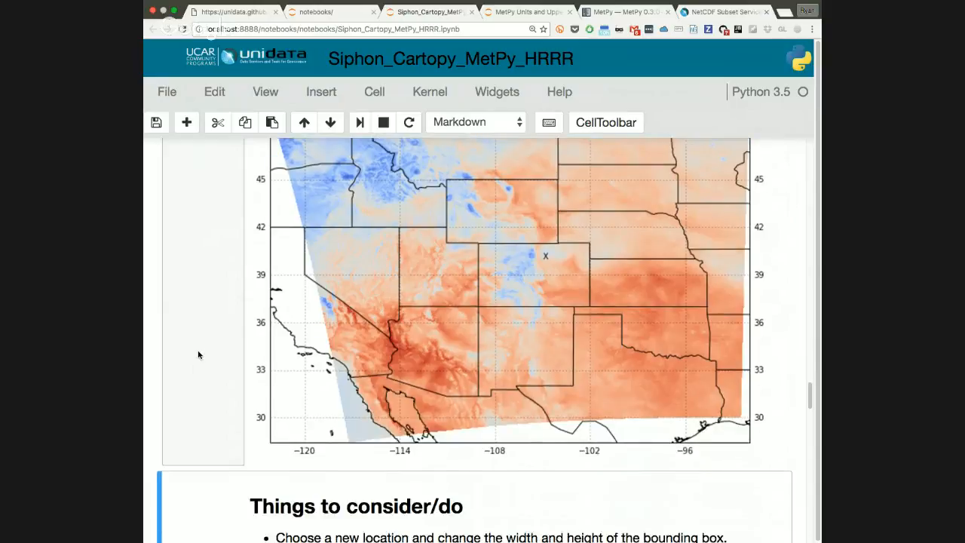
scroll(down, 3)
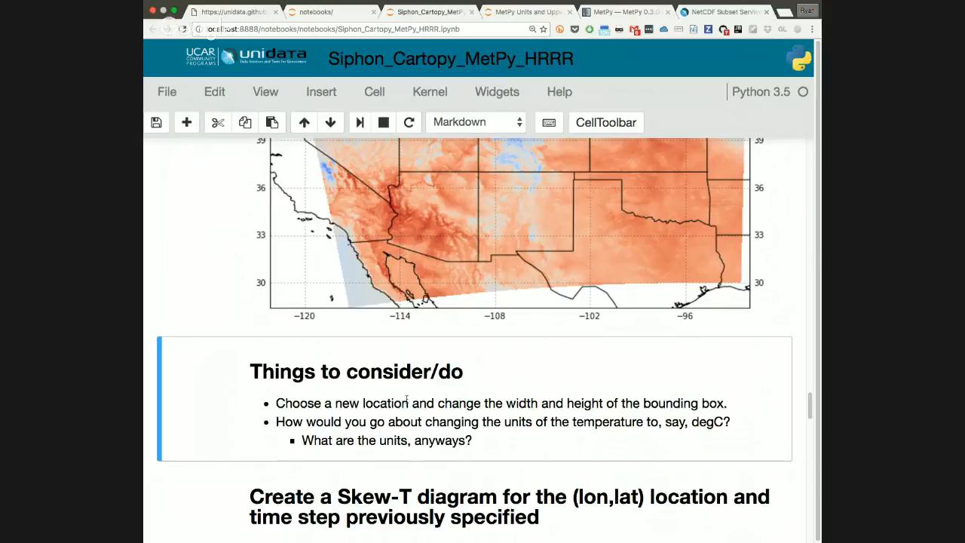
scroll(up, 3)
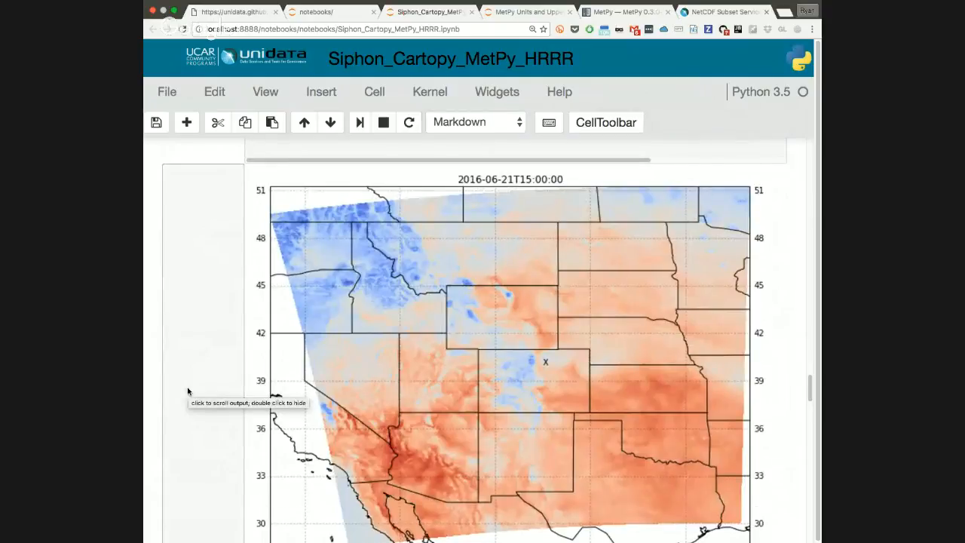
scroll(down, 3)
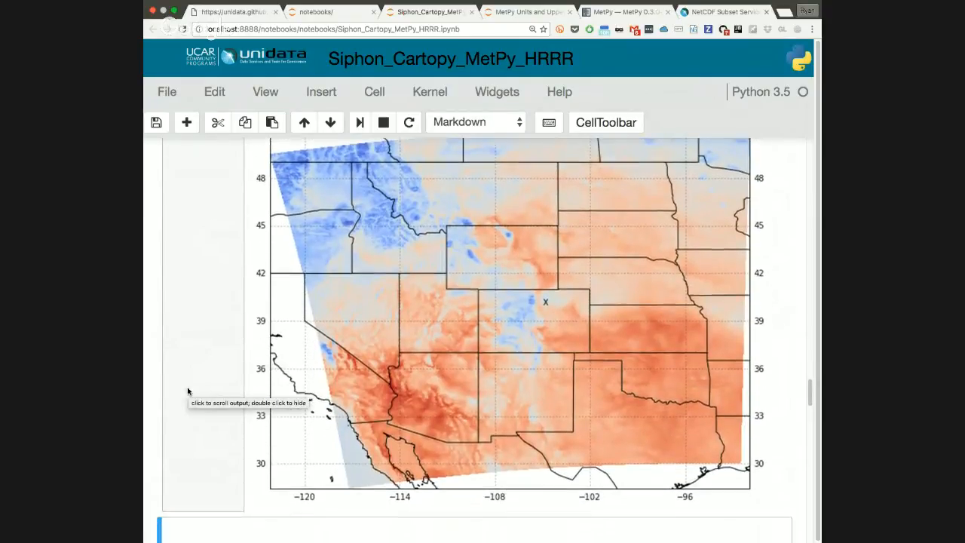
scroll(down, 3)
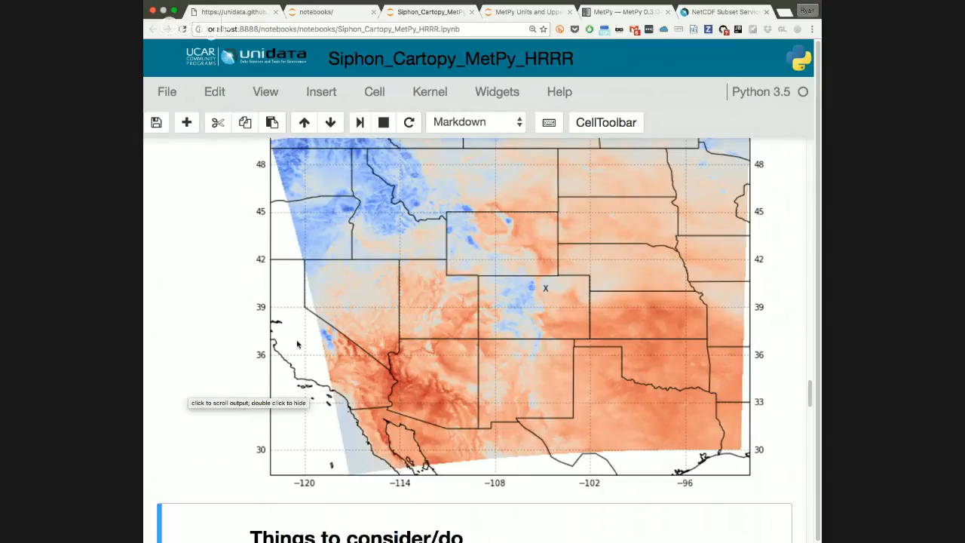
mouse_move(463, 254)
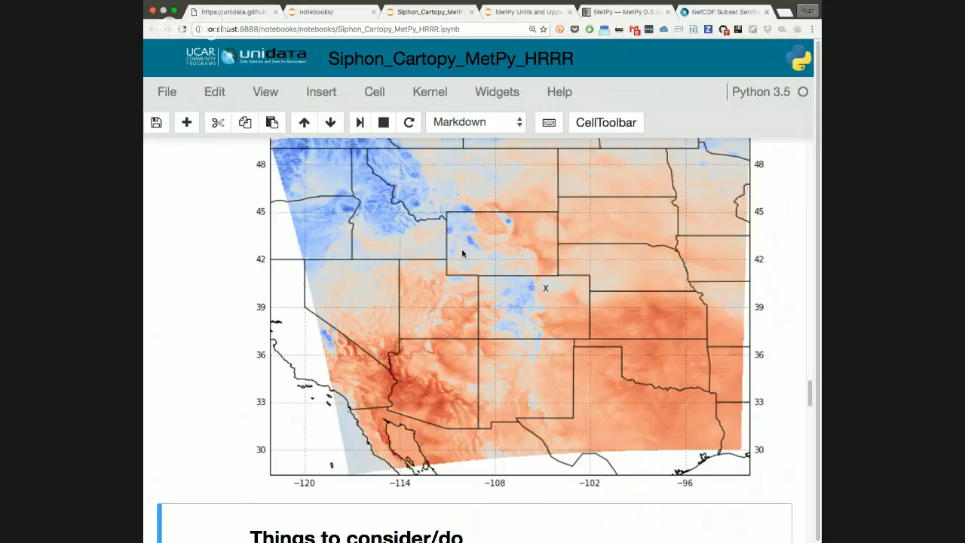
scroll(up, 3)
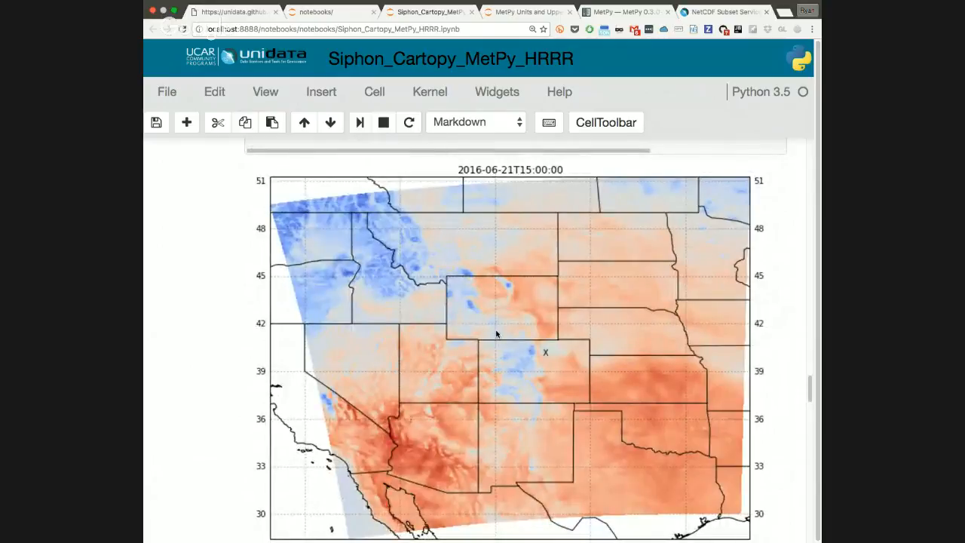
scroll(down, 3)
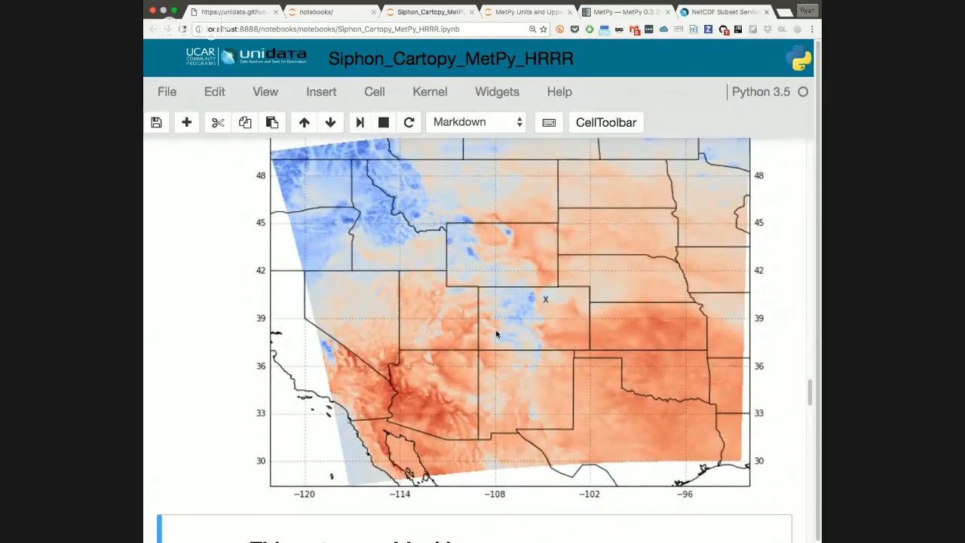
scroll(down, 3)
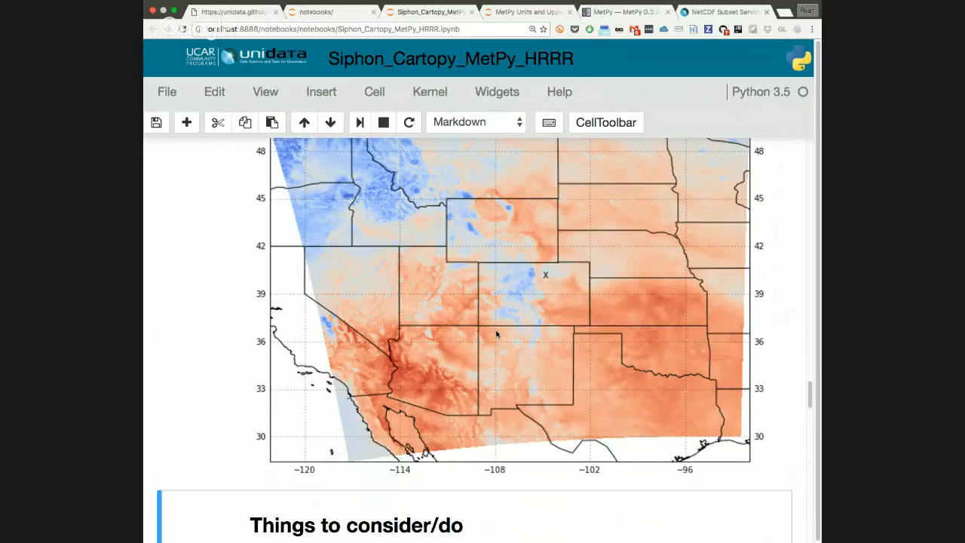
scroll(down, 3)
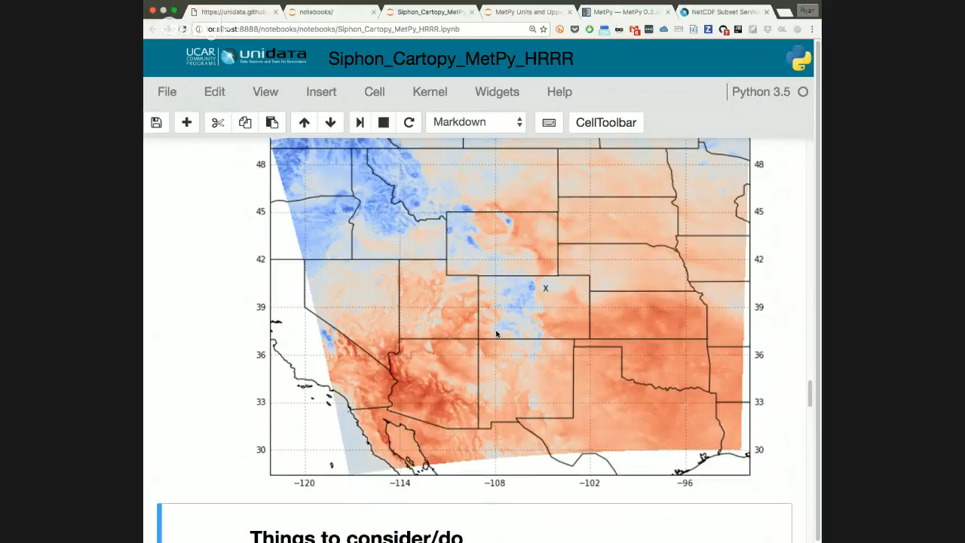
scroll(down, 3)
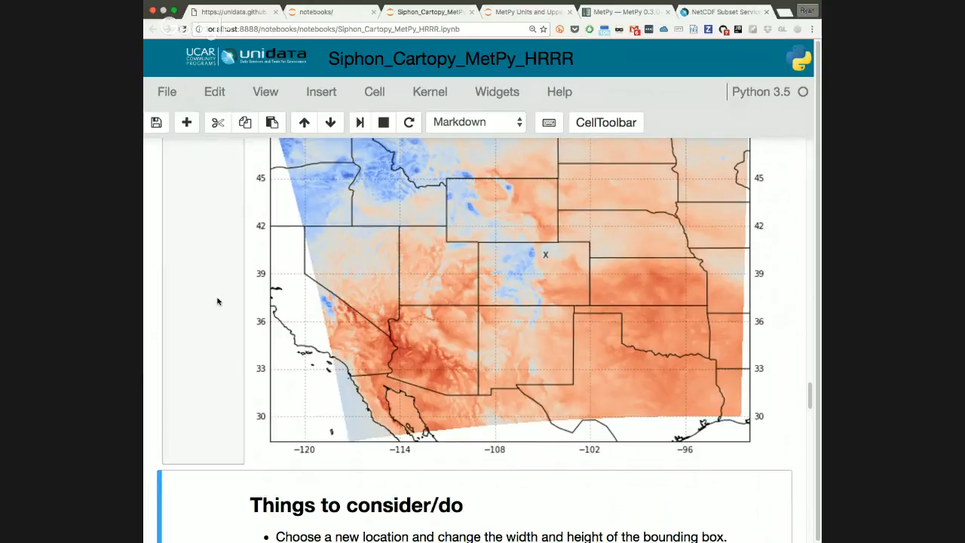
scroll(down, 3)
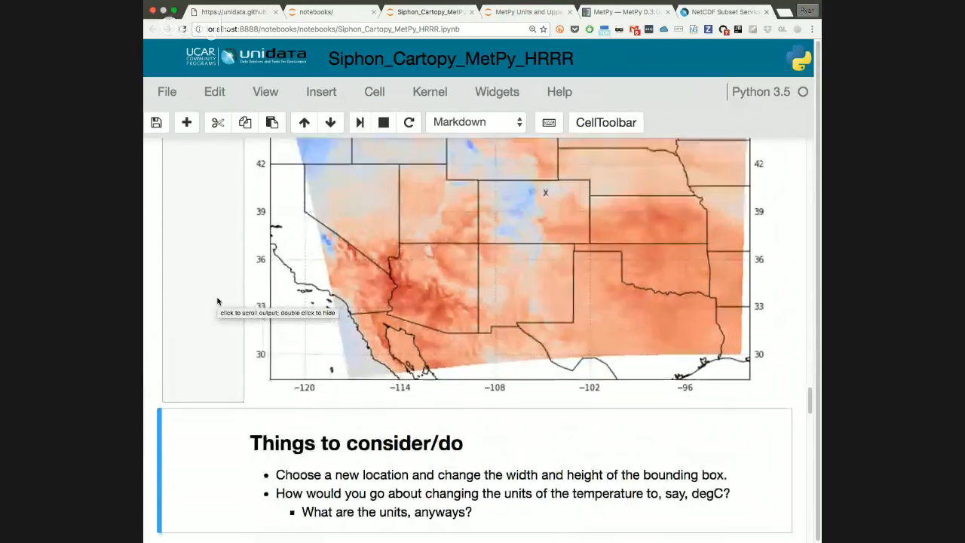
scroll(down, 3)
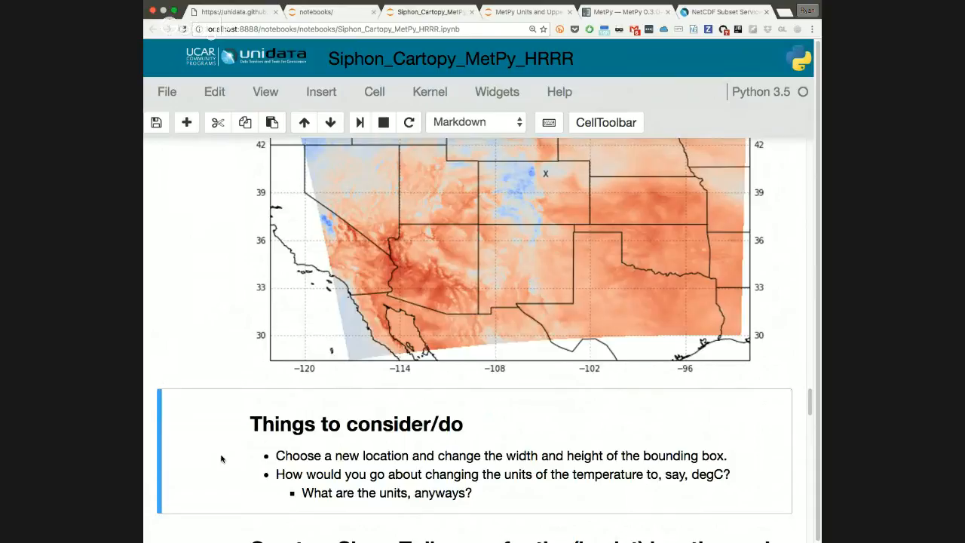
scroll(up, 3)
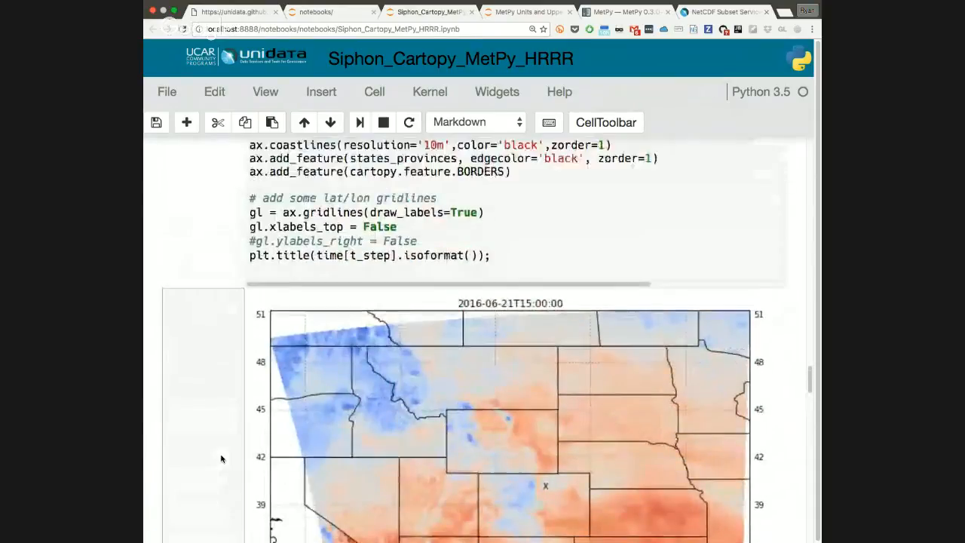
scroll(up, 3)
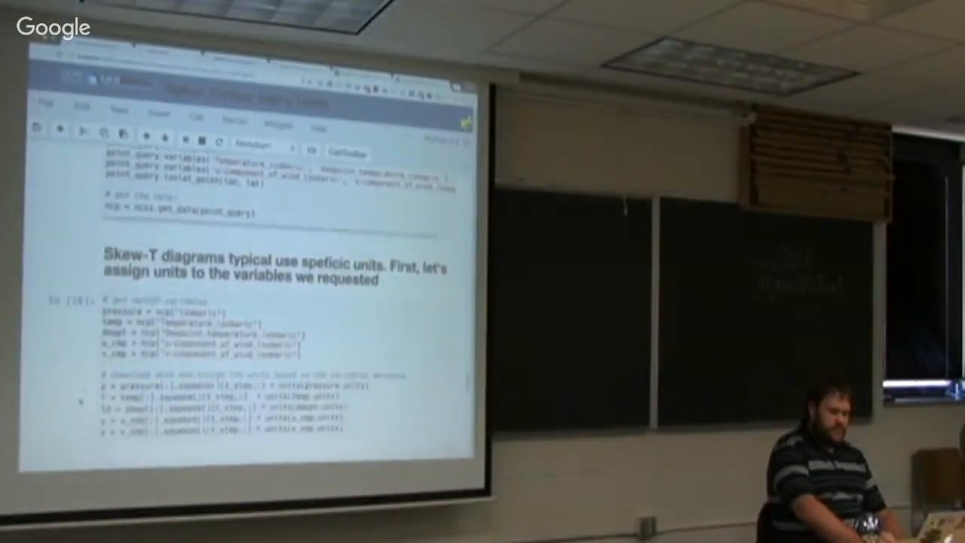
scroll(up, 3)
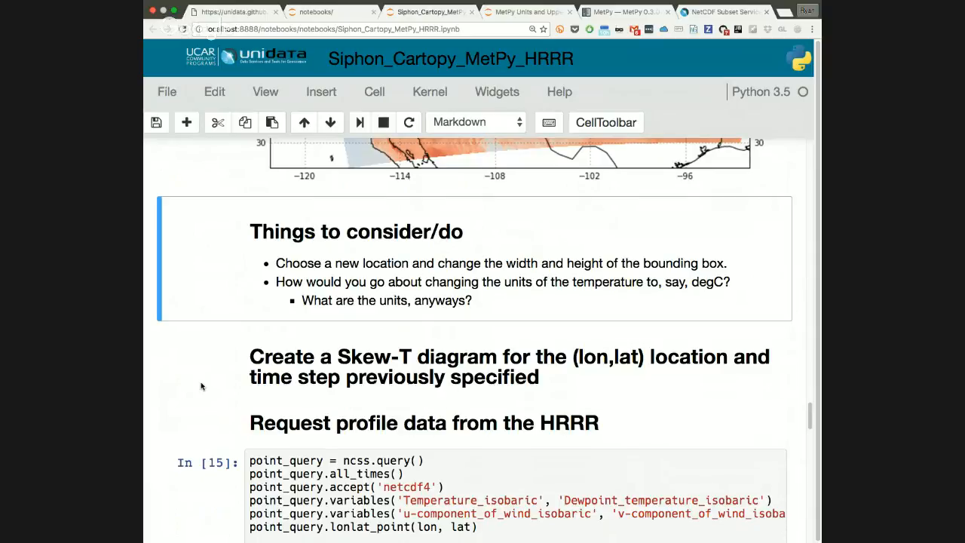
Step: Scroll past the HRRR profile request cell to the cell assigning units to the profile variables
scroll(down, 3)
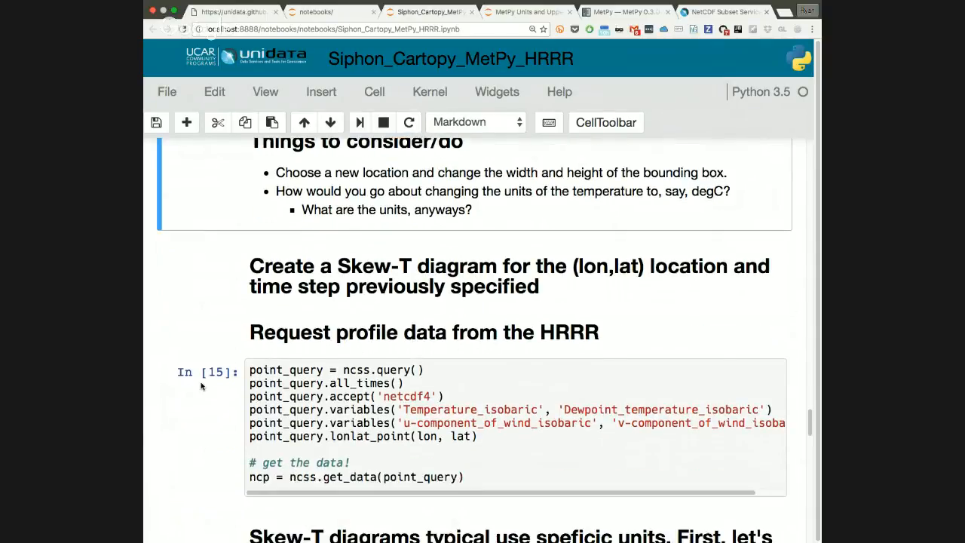
scroll(down, 3)
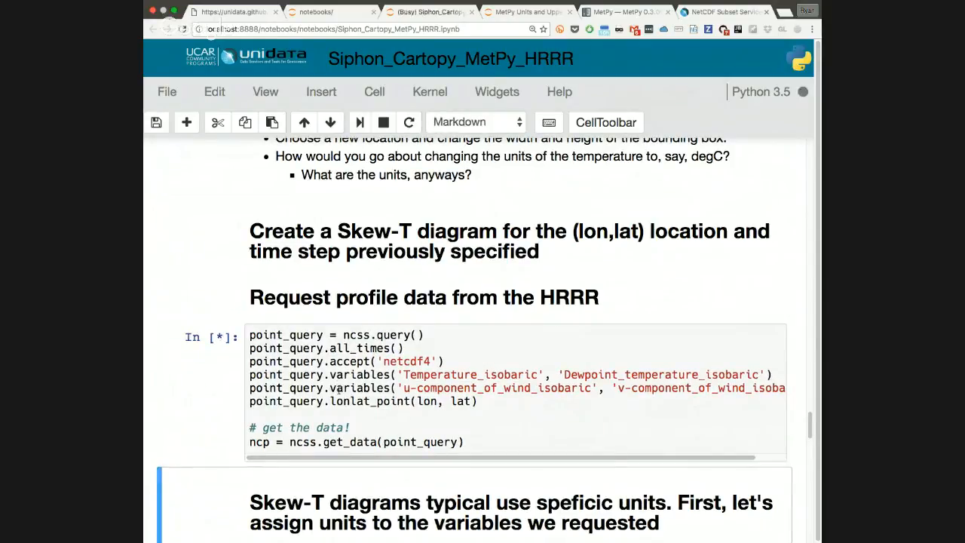
scroll(down, 3)
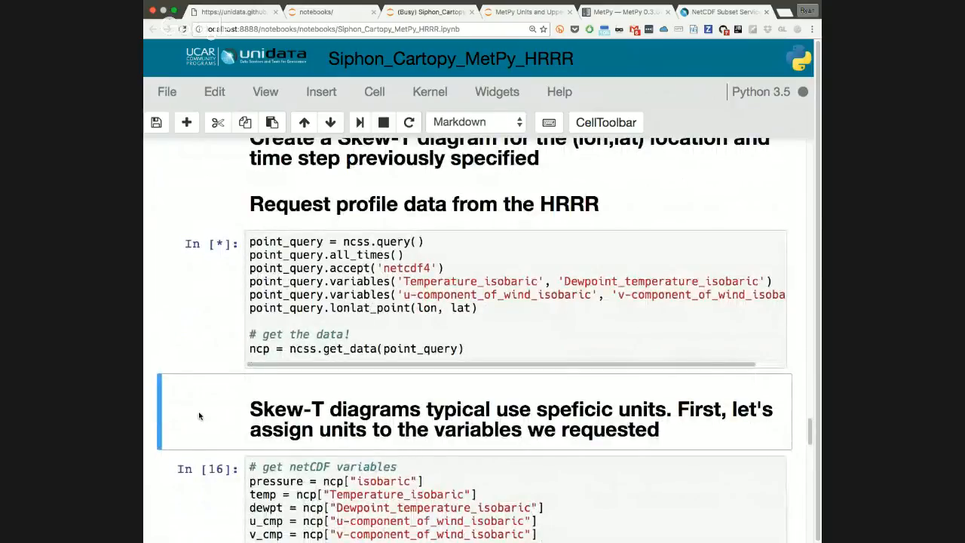
mouse_move(190, 386)
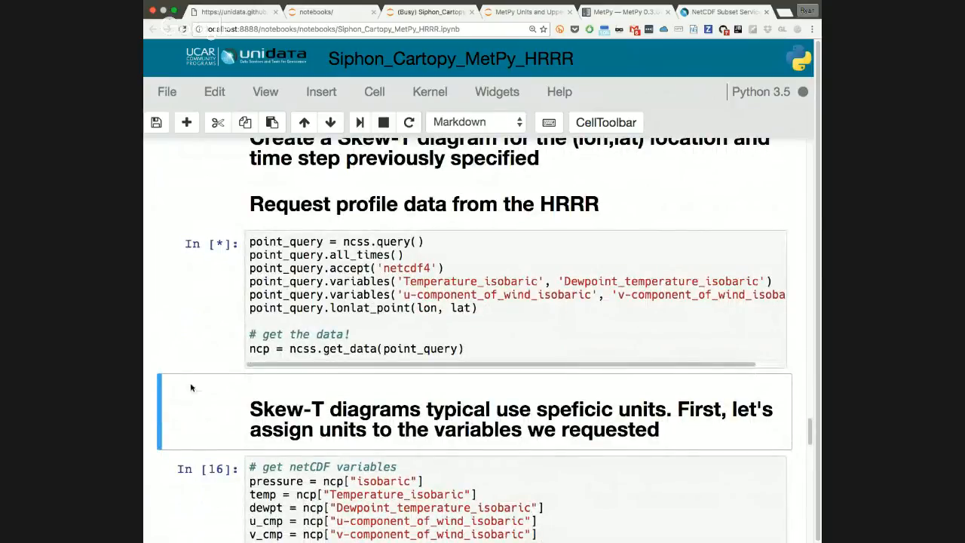
scroll(down, 3)
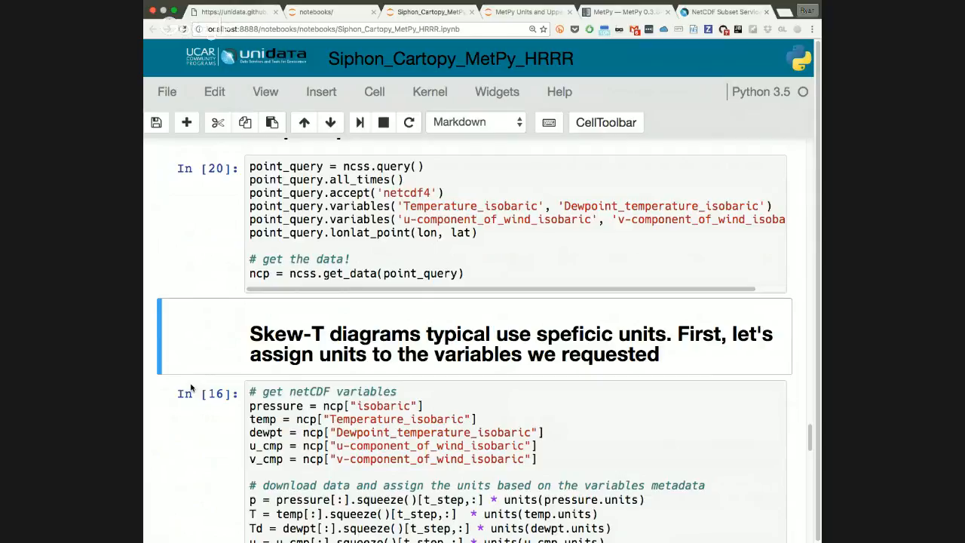
mouse_move(235, 364)
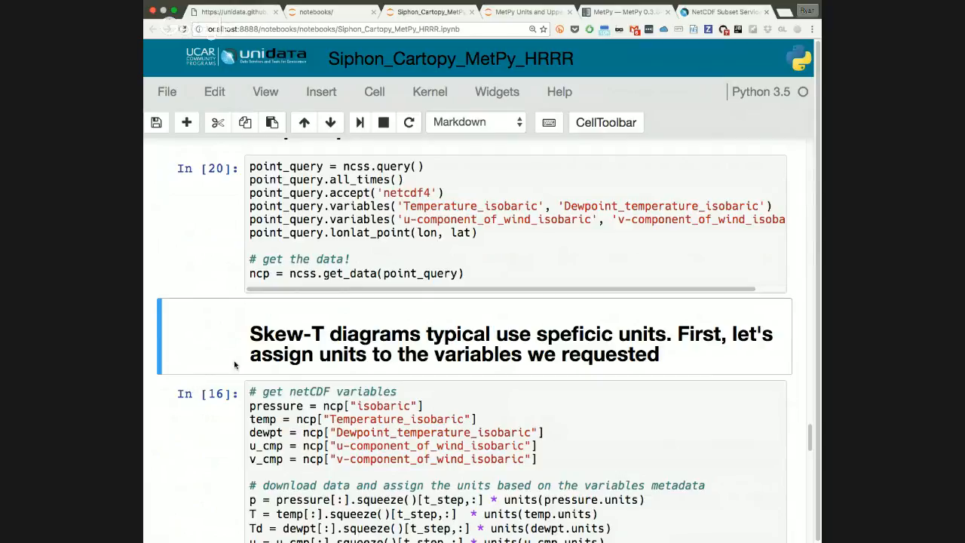
scroll(up, 3)
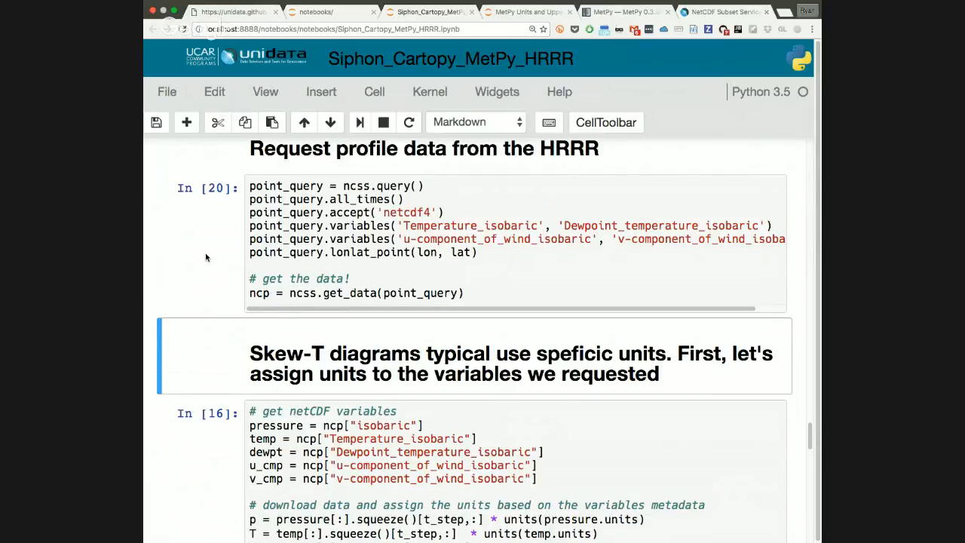
scroll(down, 3)
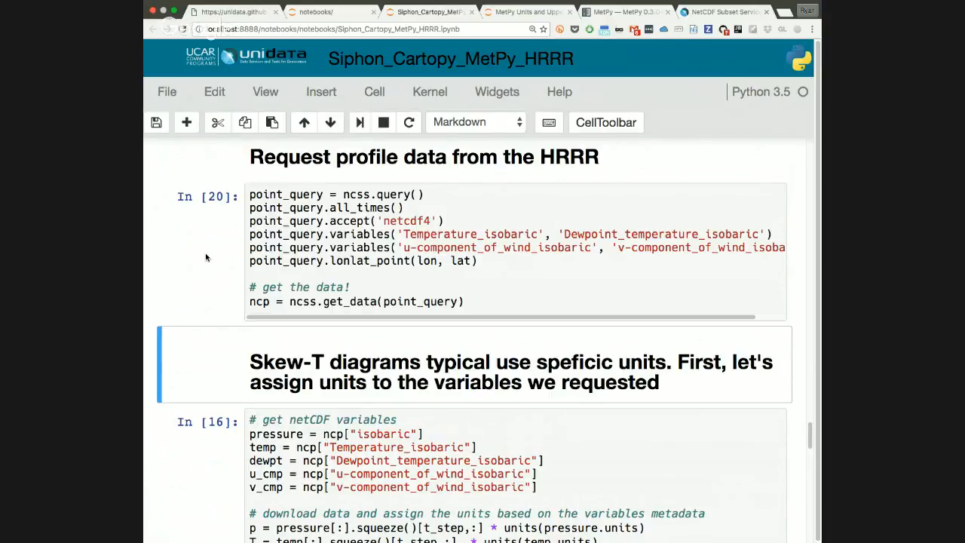
scroll(down, 3)
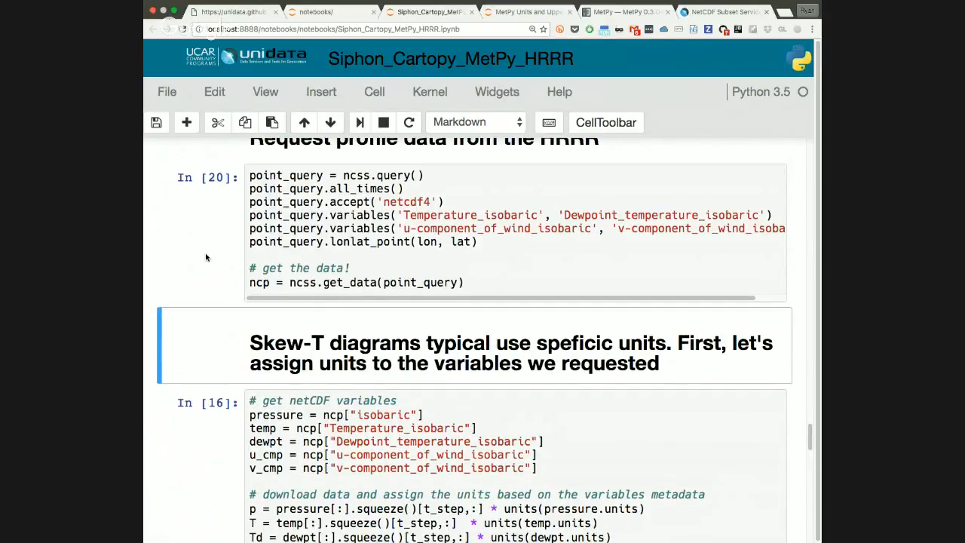
scroll(down, 3)
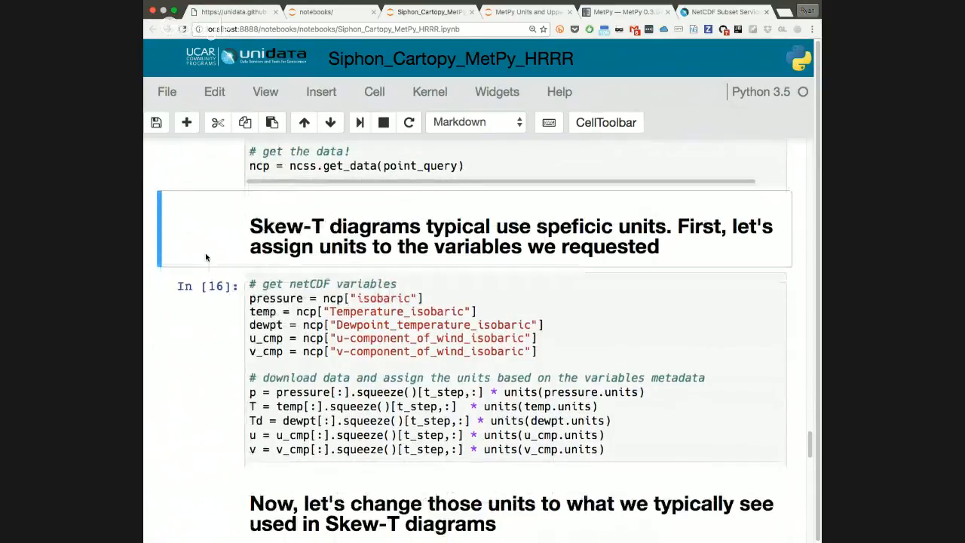
Step: Scroll past the In [17] unit conversion cell to the In [18] Skew-T plotting code
scroll(down, 3)
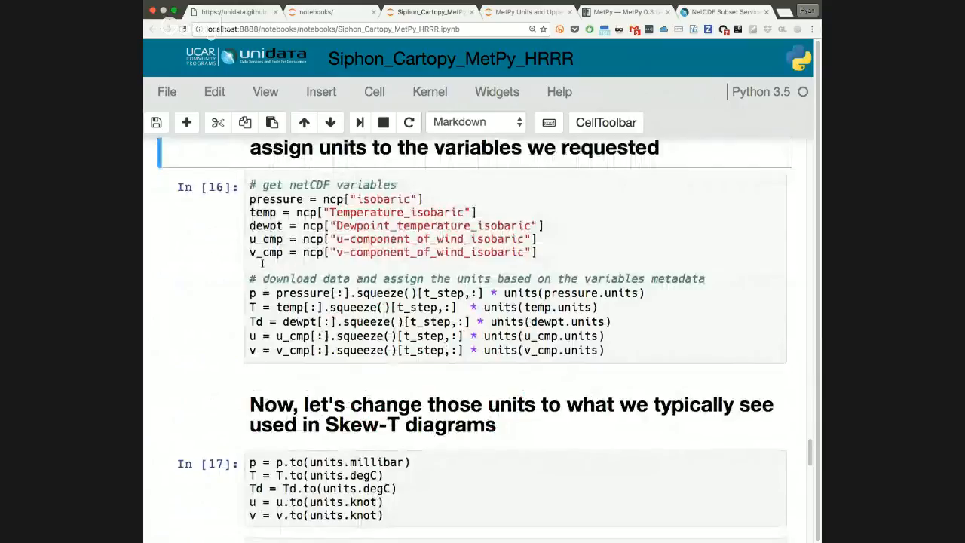
scroll(down, 3)
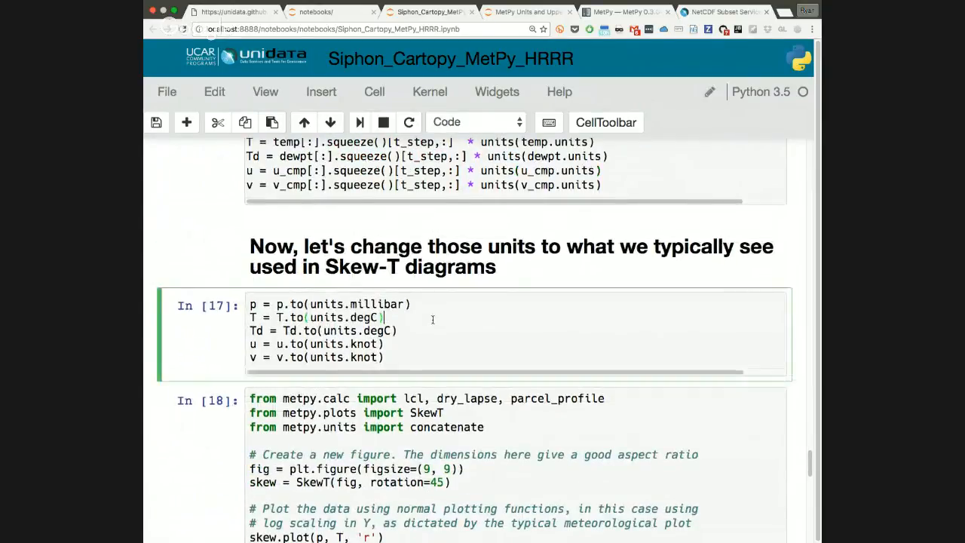
scroll(down, 3)
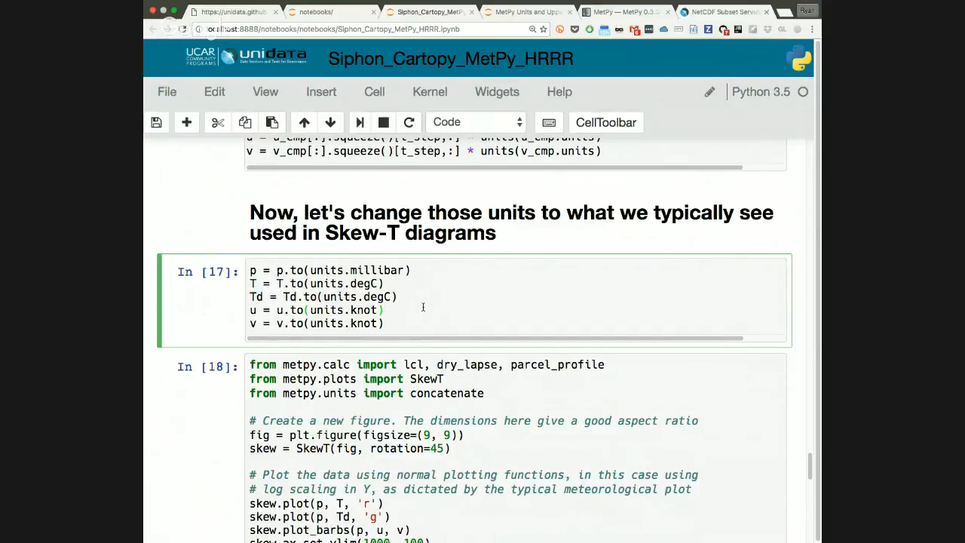
scroll(down, 3)
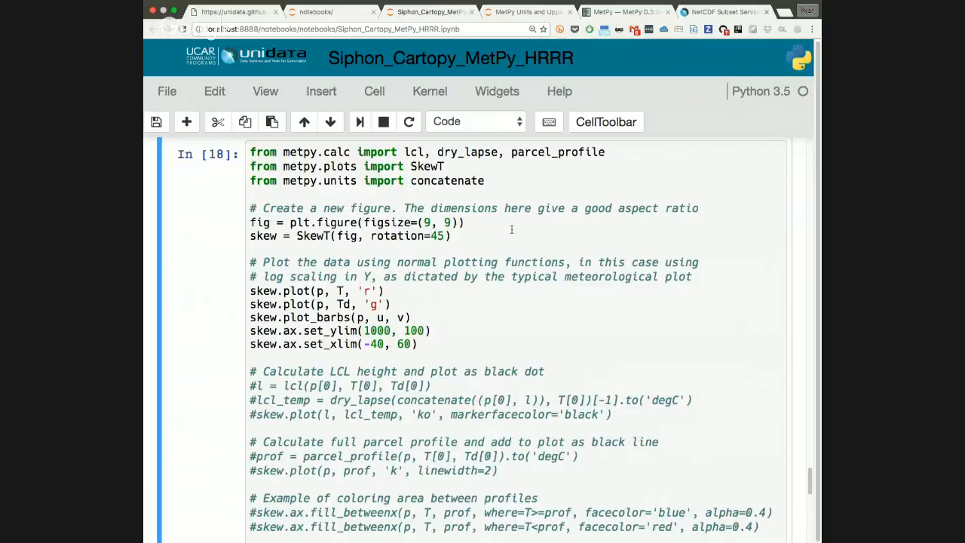
Step: Scroll through the plotting code to the Out[23] Skew-T plot and the 'Things to consider/do' cell
scroll(down, 3)
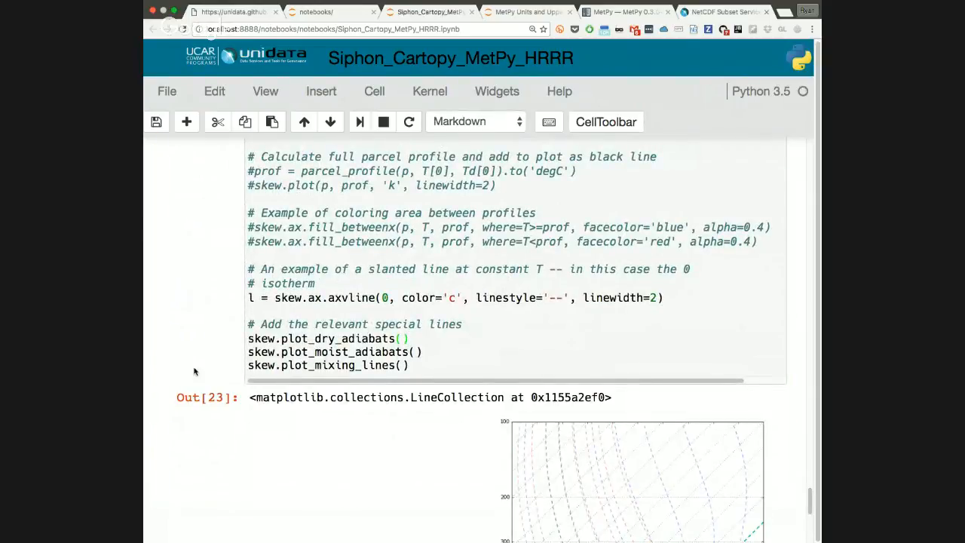
scroll(down, 3)
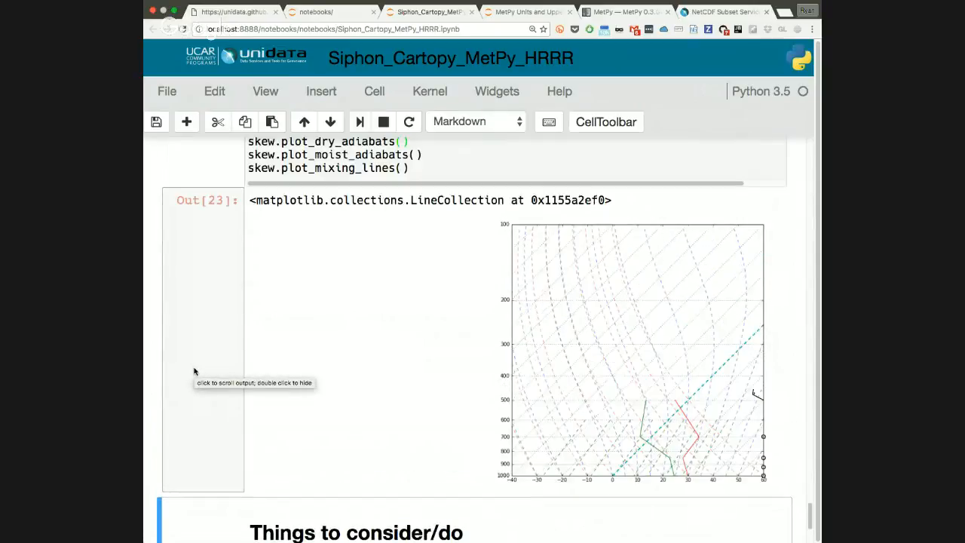
scroll(down, 3)
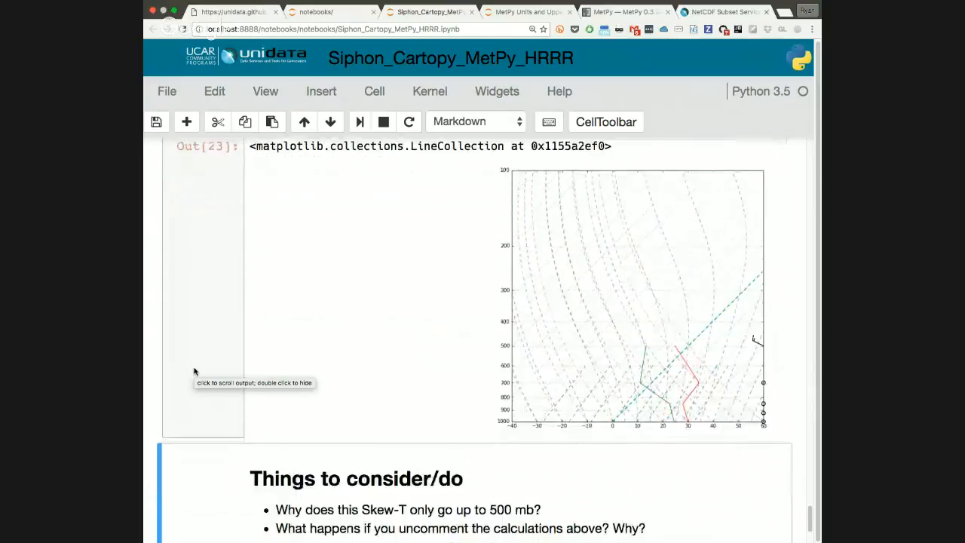
scroll(down, 3)
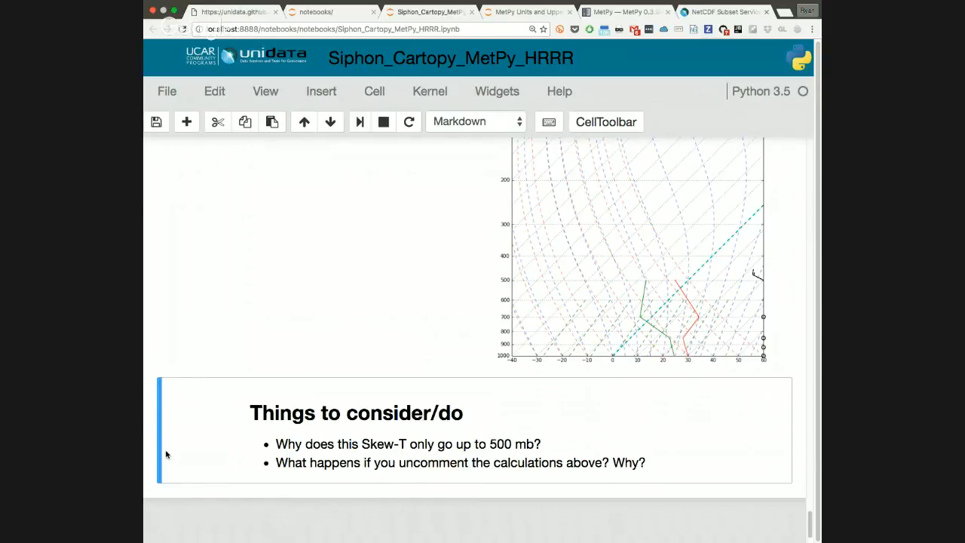
scroll(up, 3)
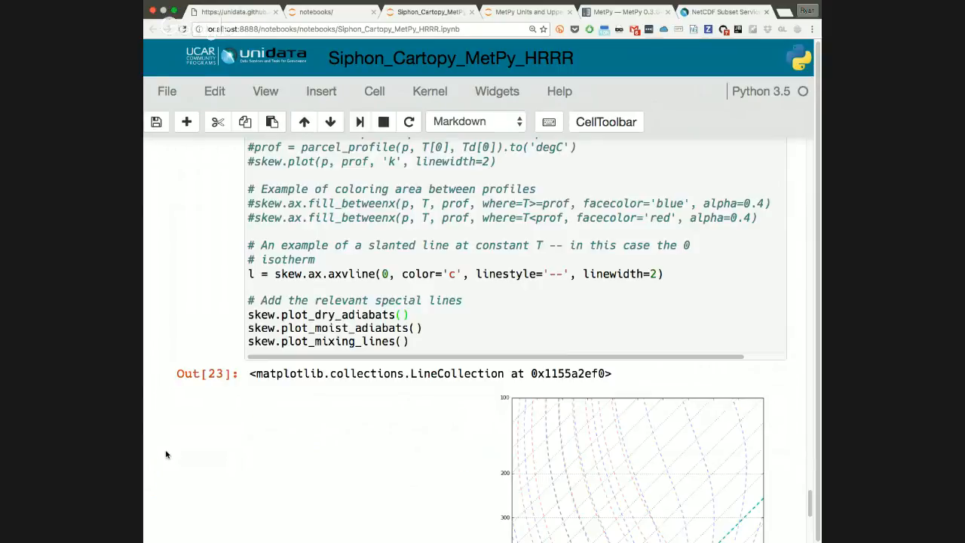
scroll(down, 3)
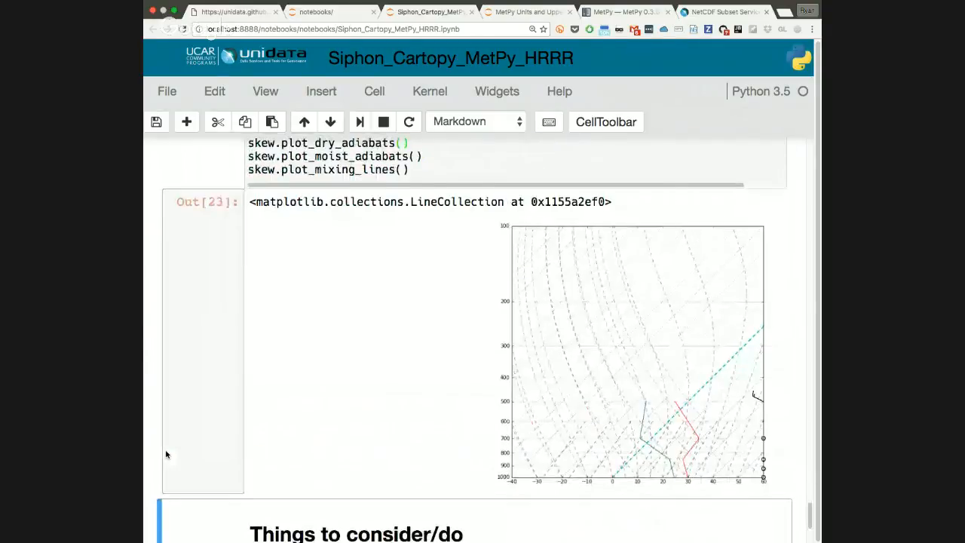
Step: Scroll up past the temperature map to the 'Request profile data from the HRRR' heading
scroll(up, 3)
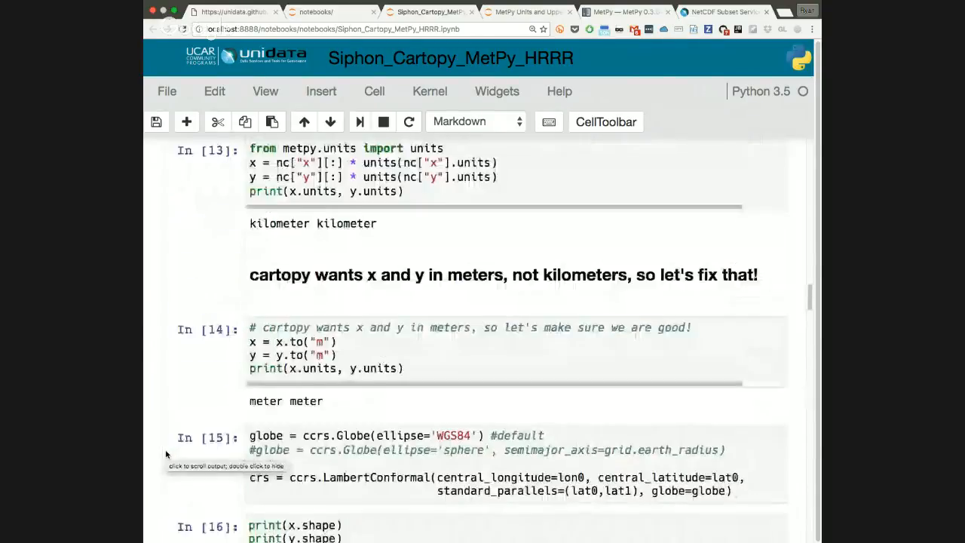
scroll(up, 3)
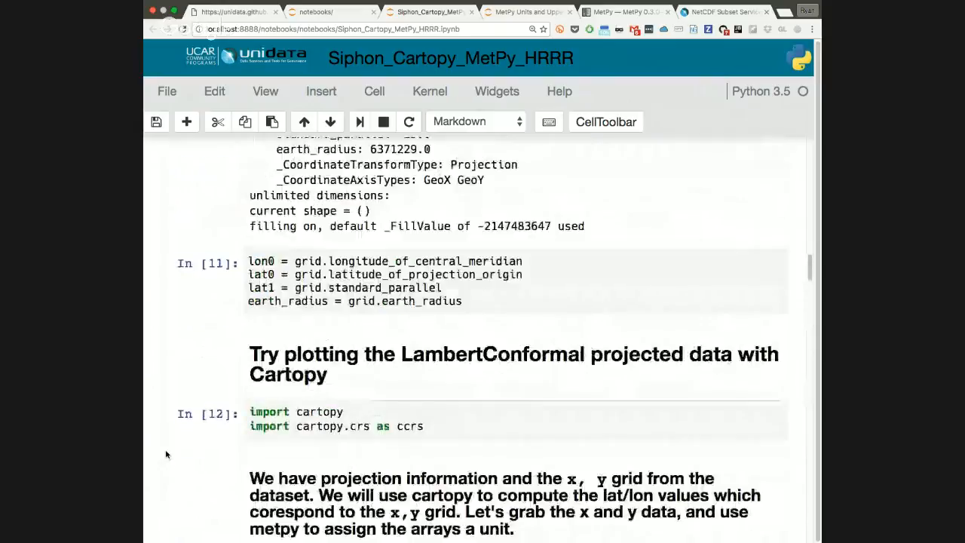
scroll(up, 3)
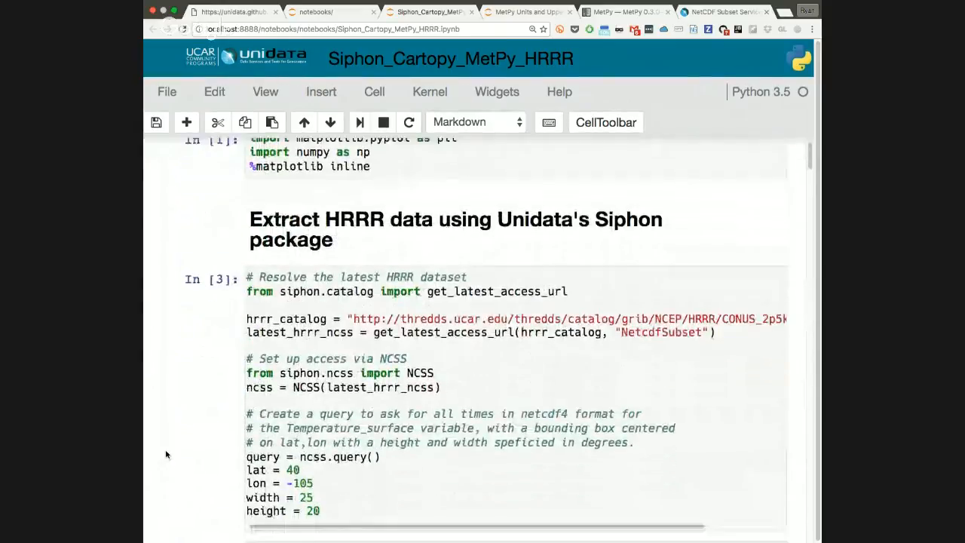
scroll(down, 3)
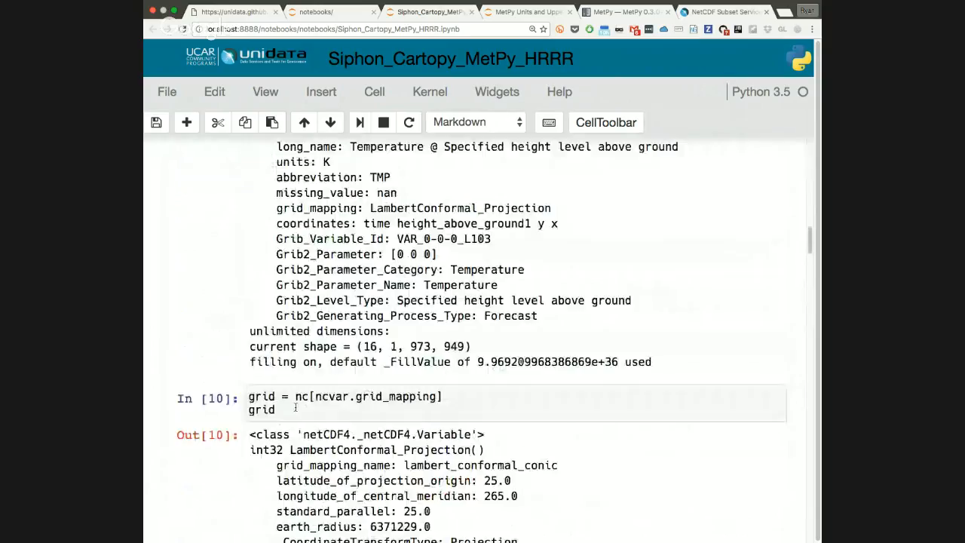
scroll(down, 3)
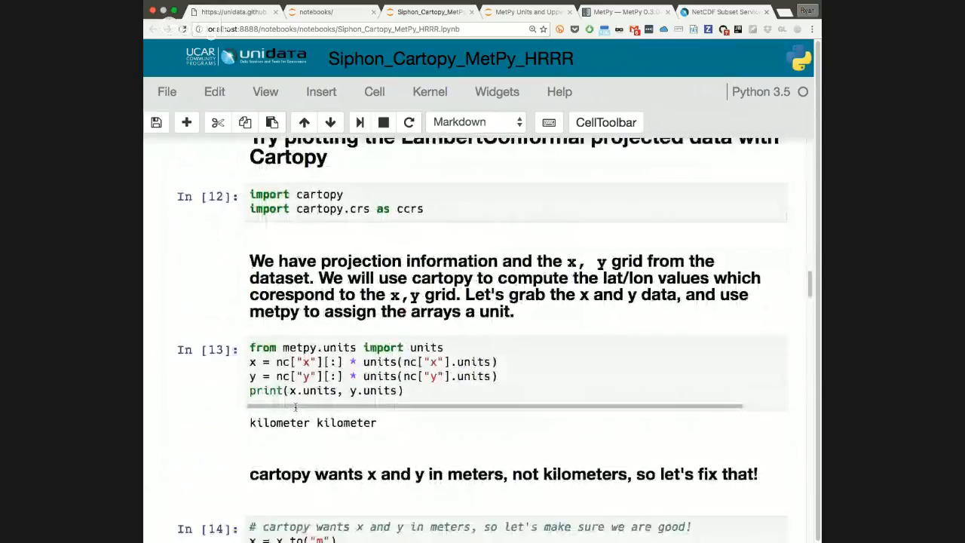
scroll(down, 3)
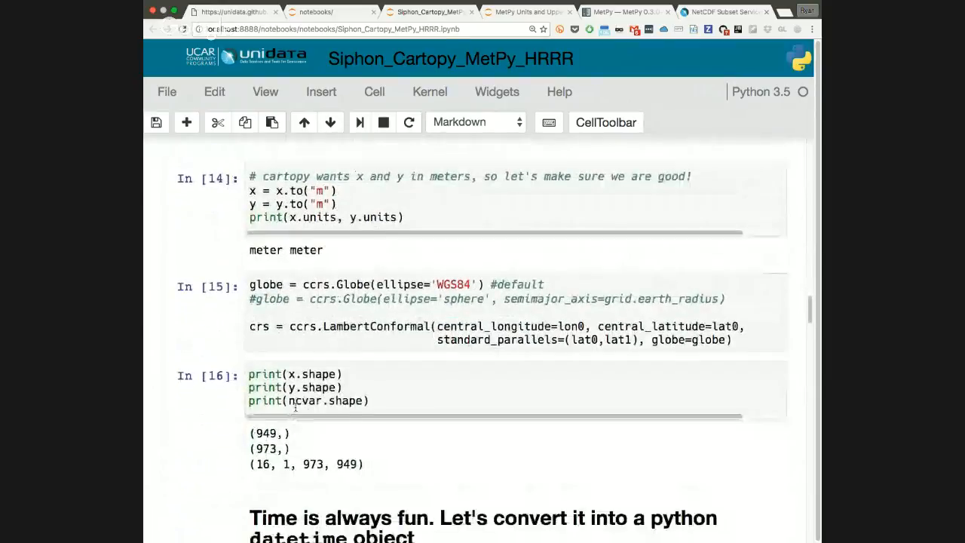
scroll(down, 3)
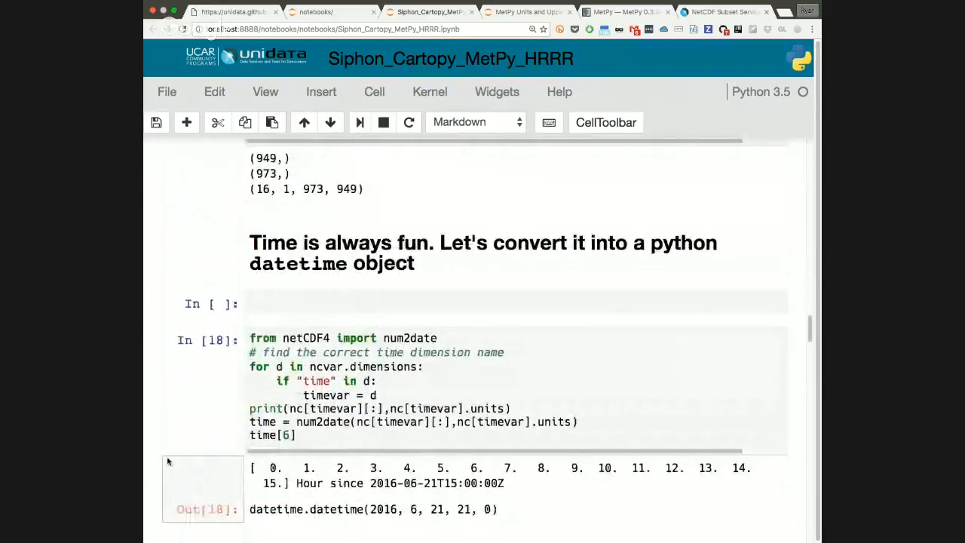
scroll(down, 3)
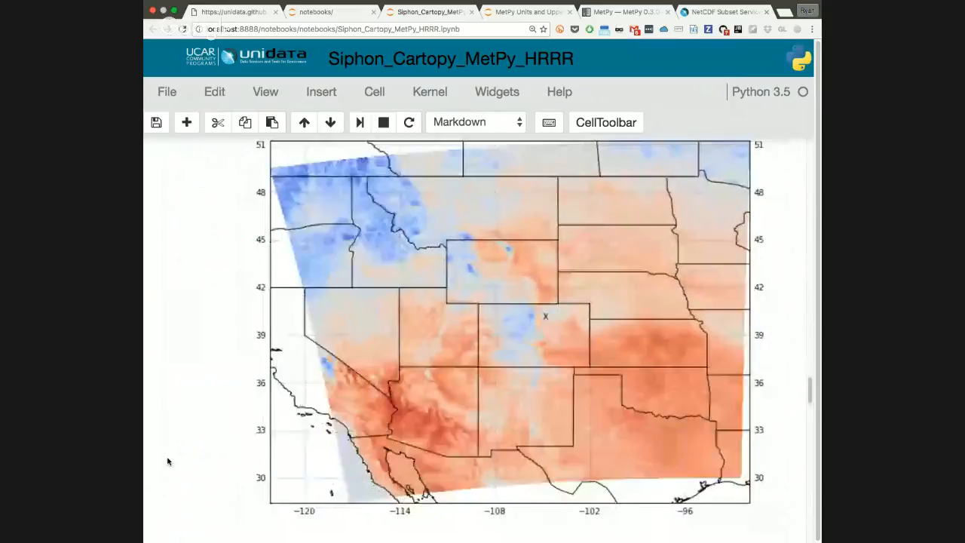
scroll(down, 3)
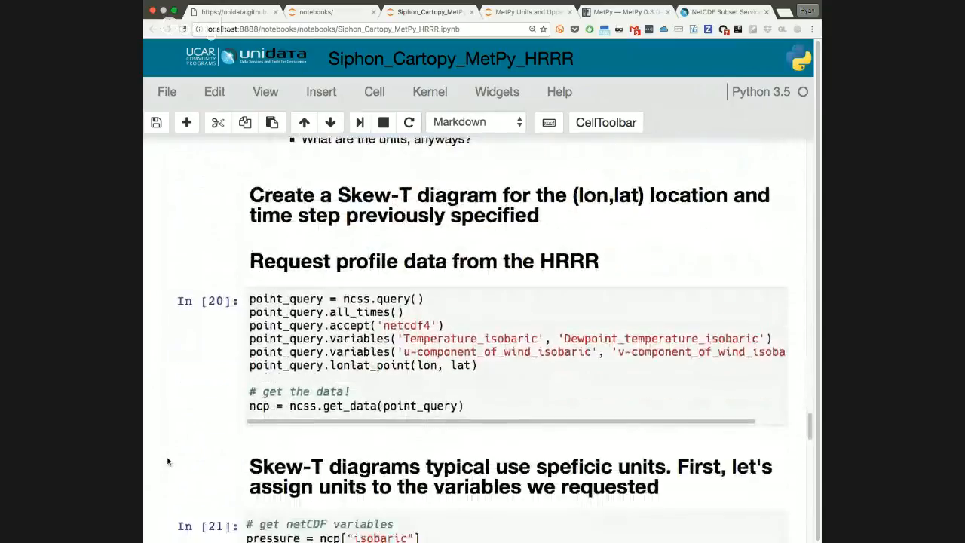
Step: Scroll back down to the Skew-T plot and the questions about its 500 mb limit
scroll(down, 3)
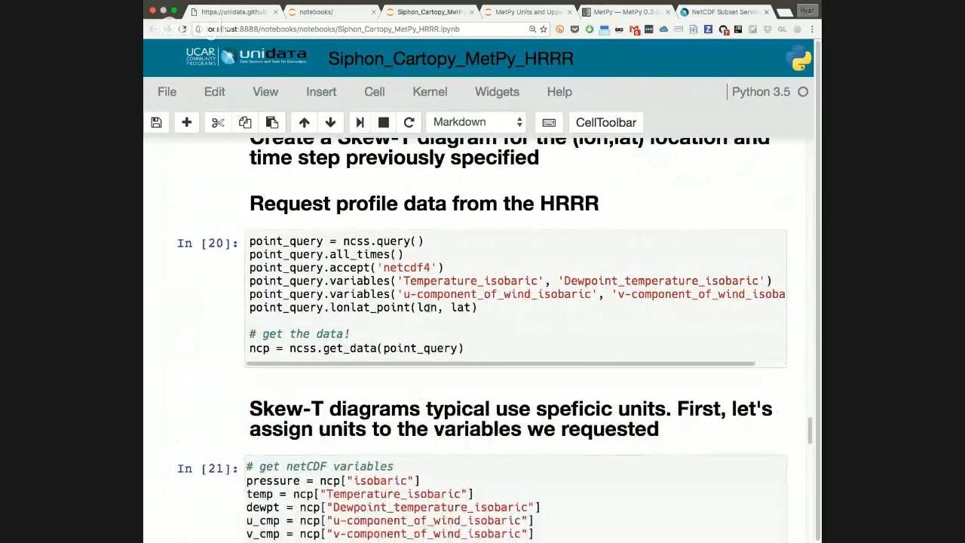
mouse_move(202, 384)
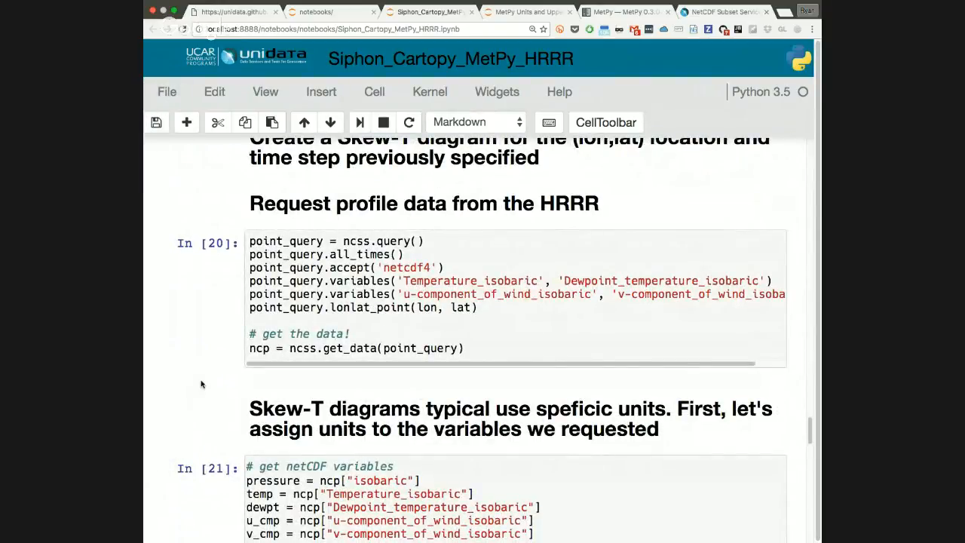
scroll(down, 3)
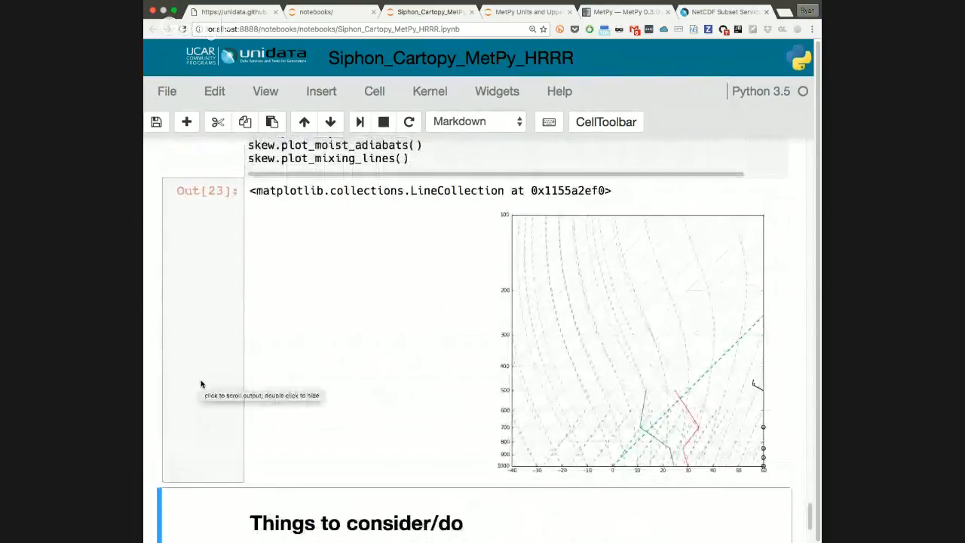
scroll(down, 3)
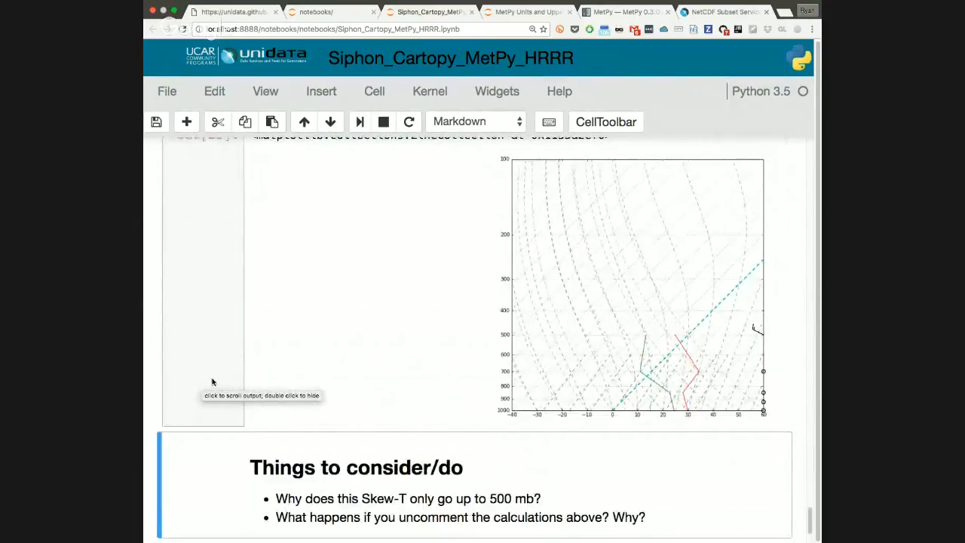
scroll(down, 3)
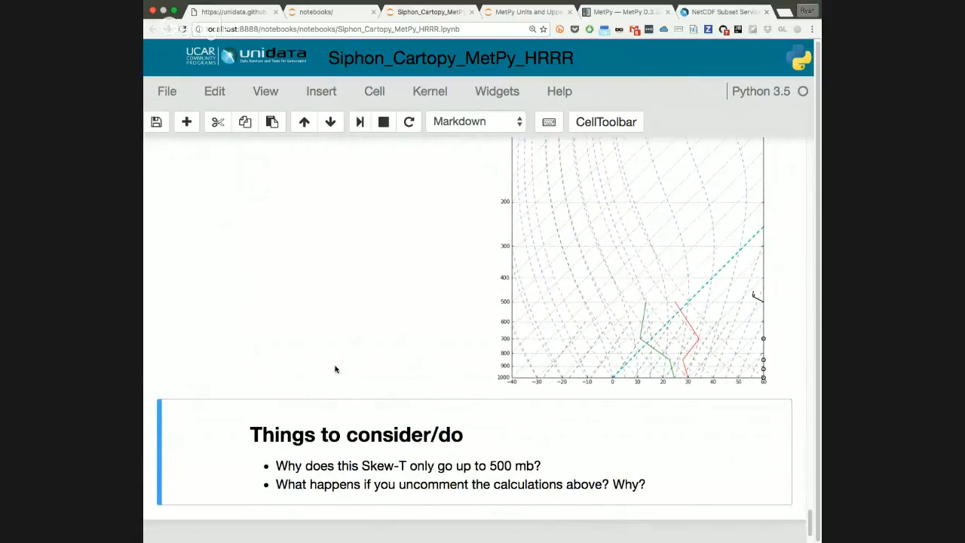